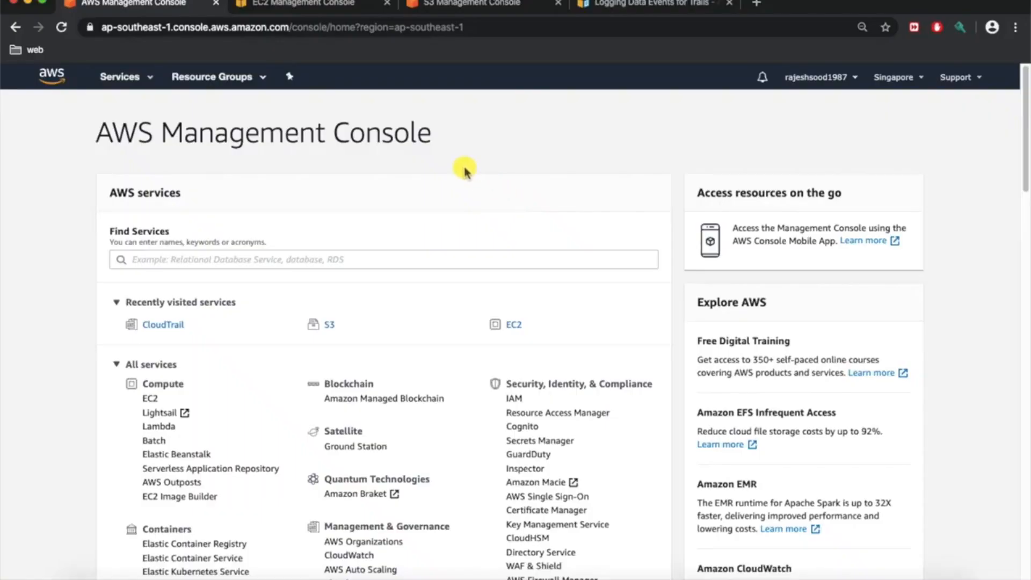
mouse_move(254, 152)
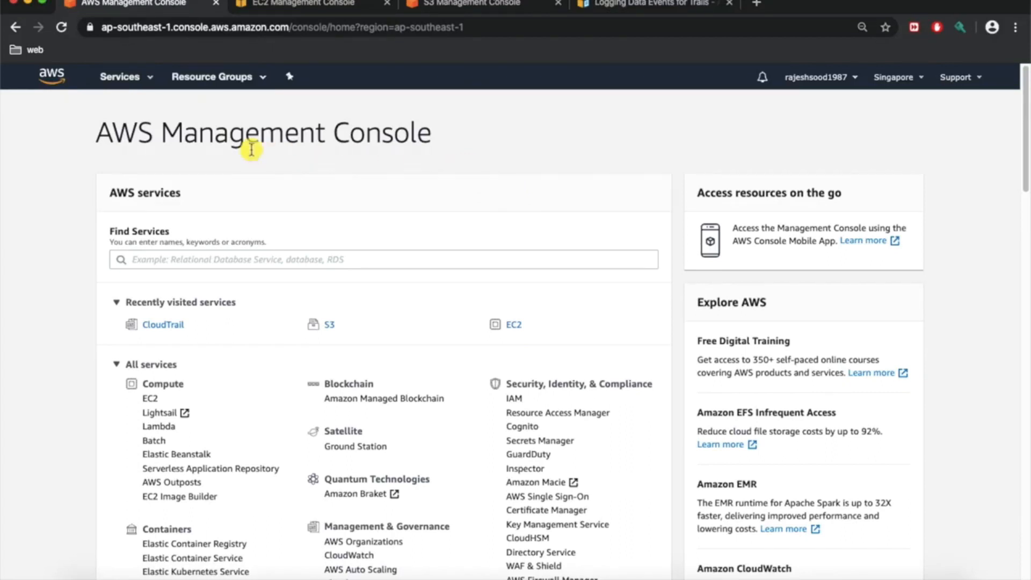
- Search the services for "trail" and open the CloudTrail console
left_click(384, 259)
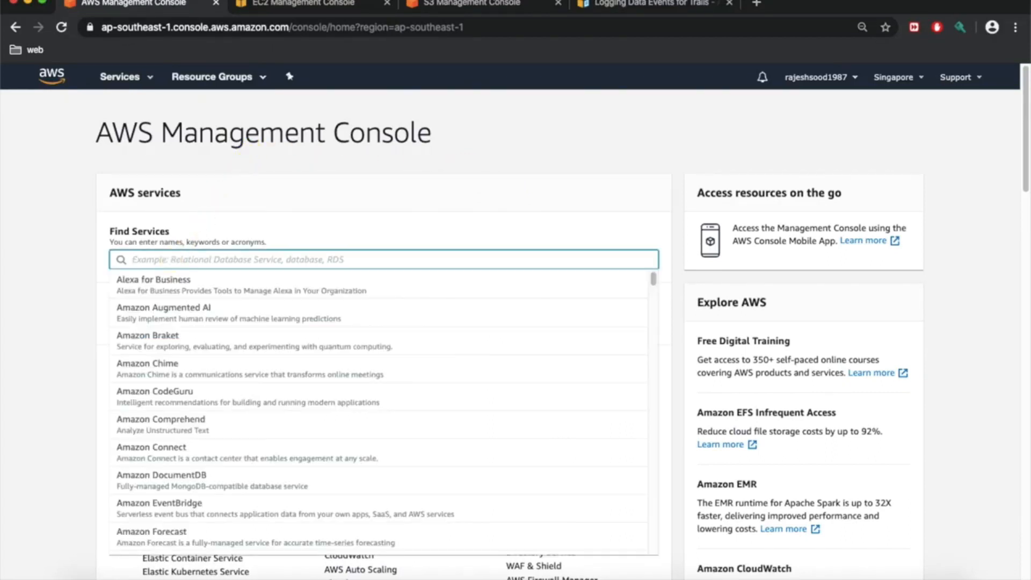
type("trail")
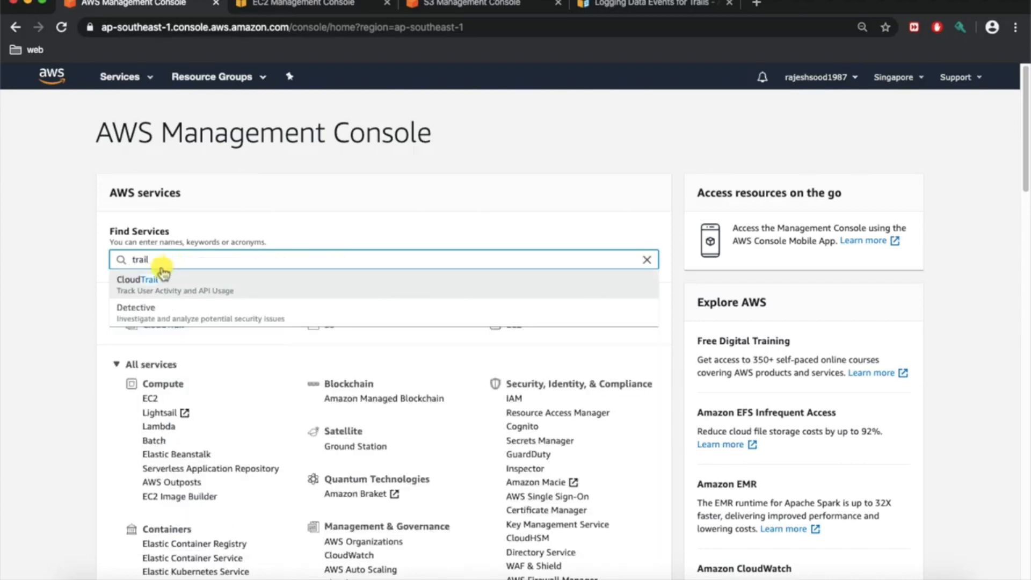
left_click(139, 279)
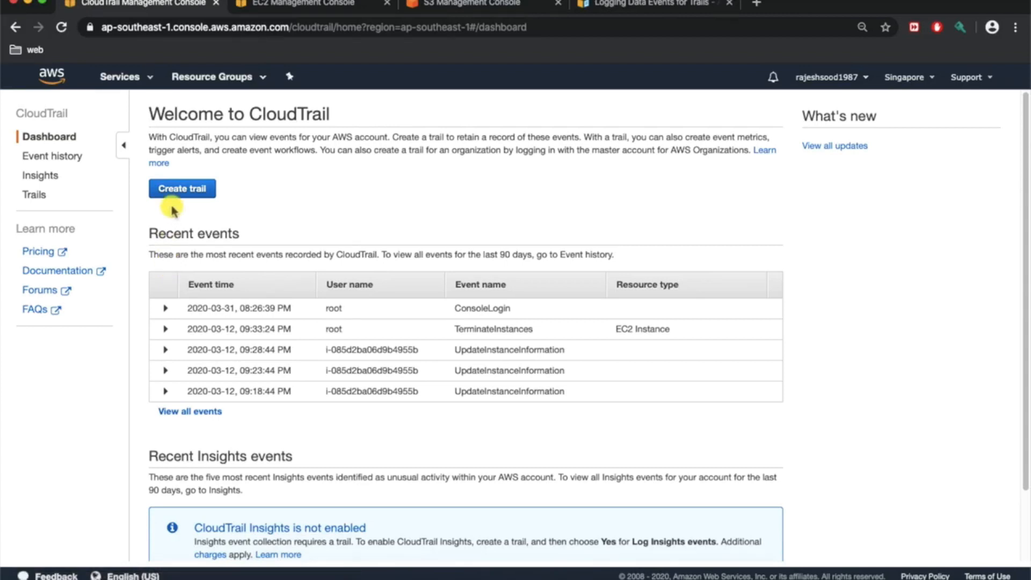
mouse_move(293, 204)
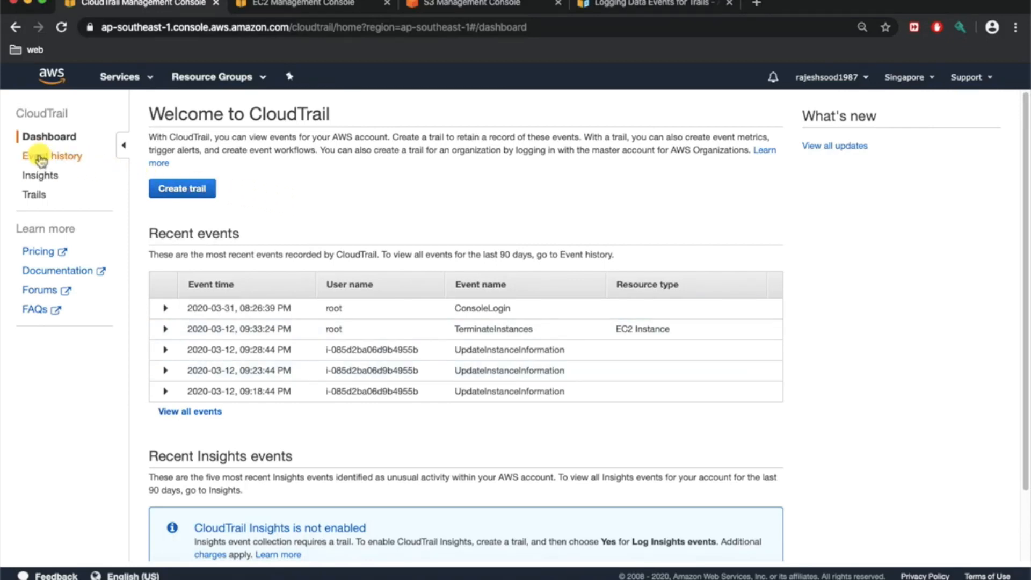
- In Event history, expand the 09:28:44 PM UpdateInstanceInformation event and view its raw JSON record
left_click(54, 155)
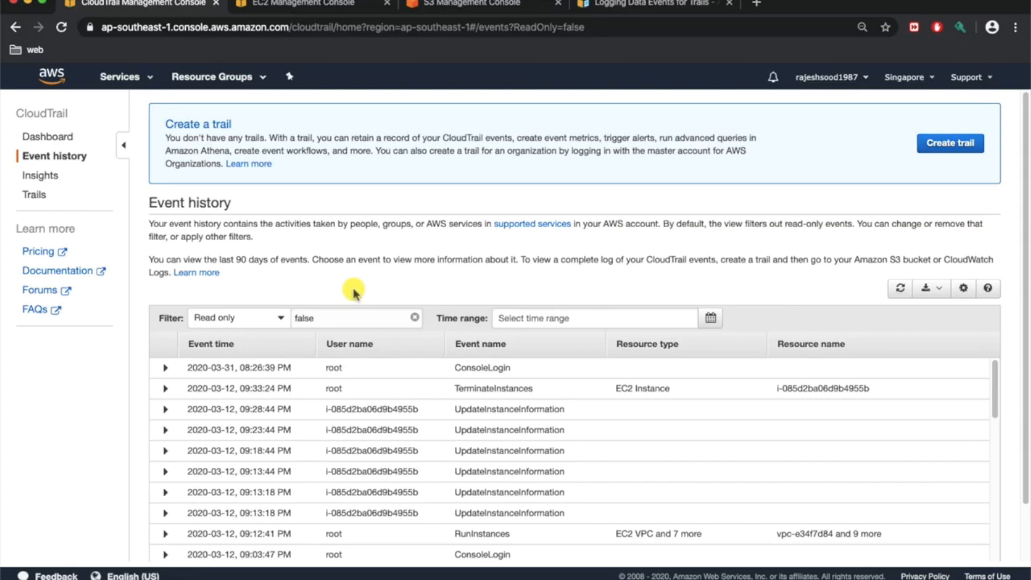
mouse_move(325, 418)
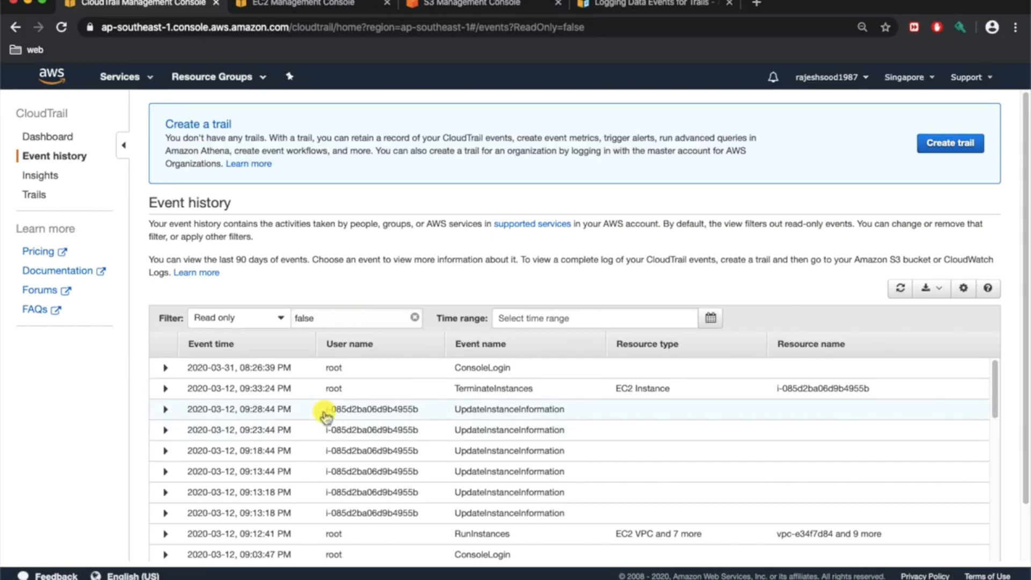
left_click(166, 408)
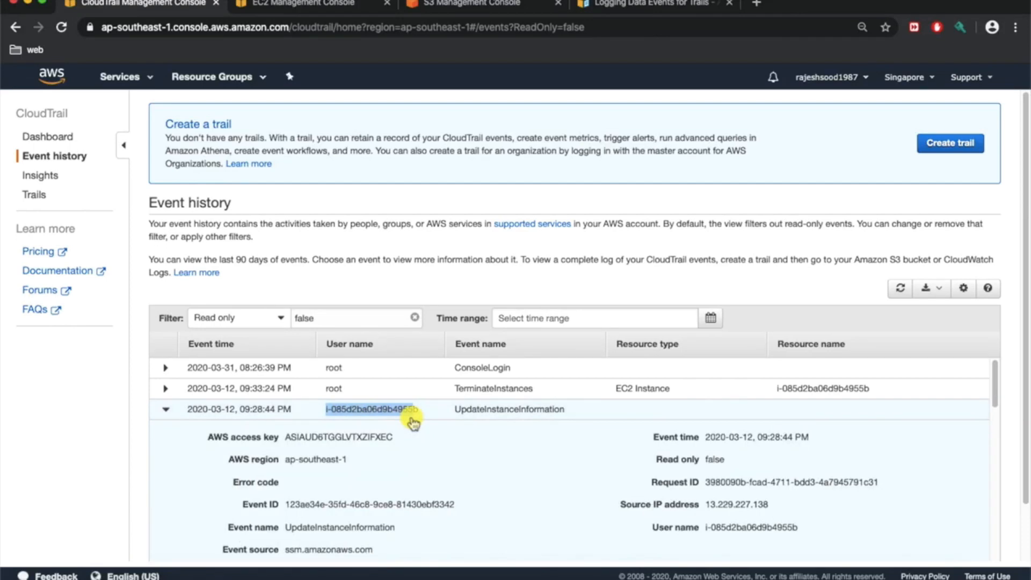
scroll("down", 3)
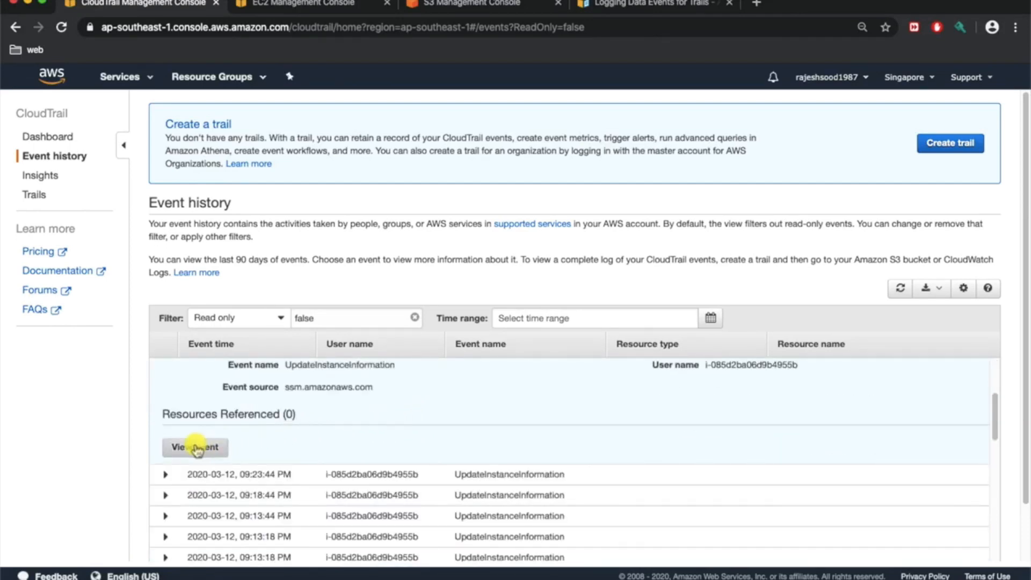
left_click(195, 446)
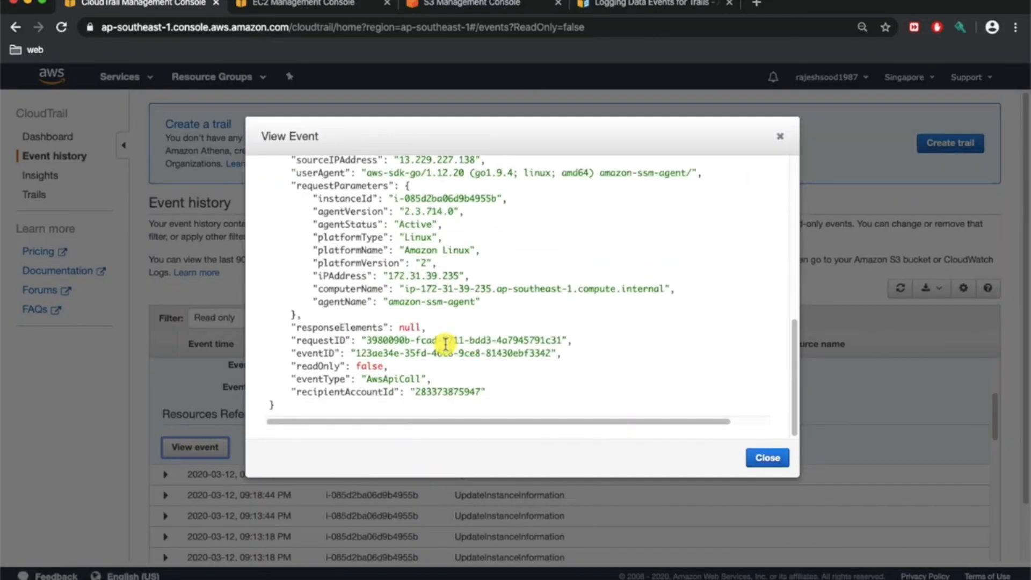
left_click(766, 457)
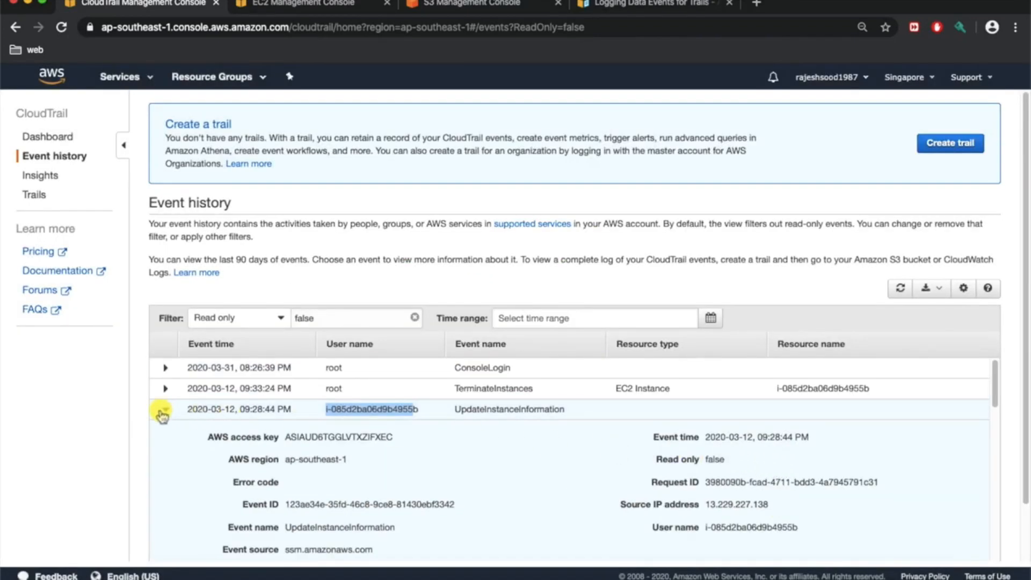
- Collapse the expanded event details and go to the Insights page
left_click(165, 409)
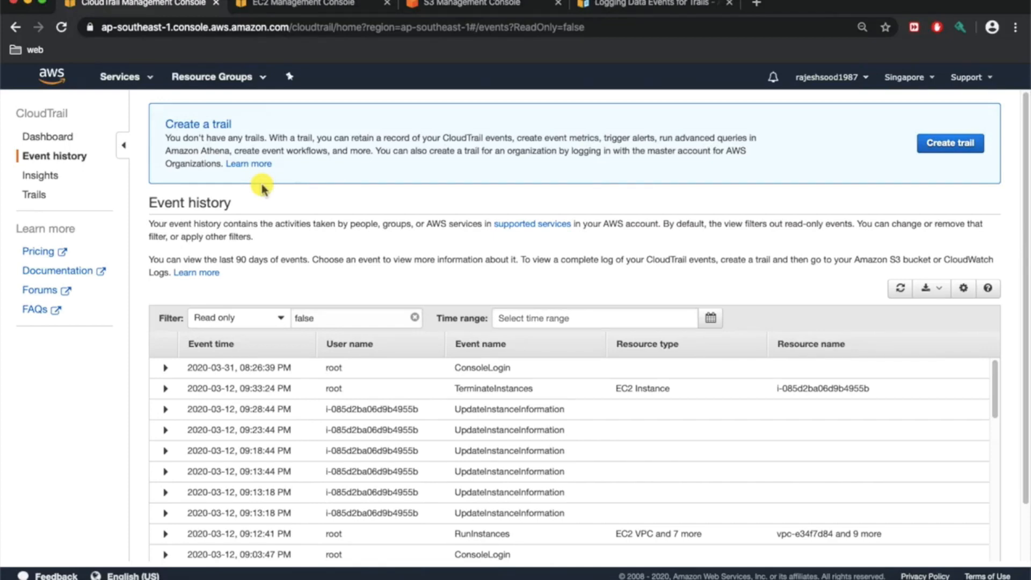
mouse_move(338, 222)
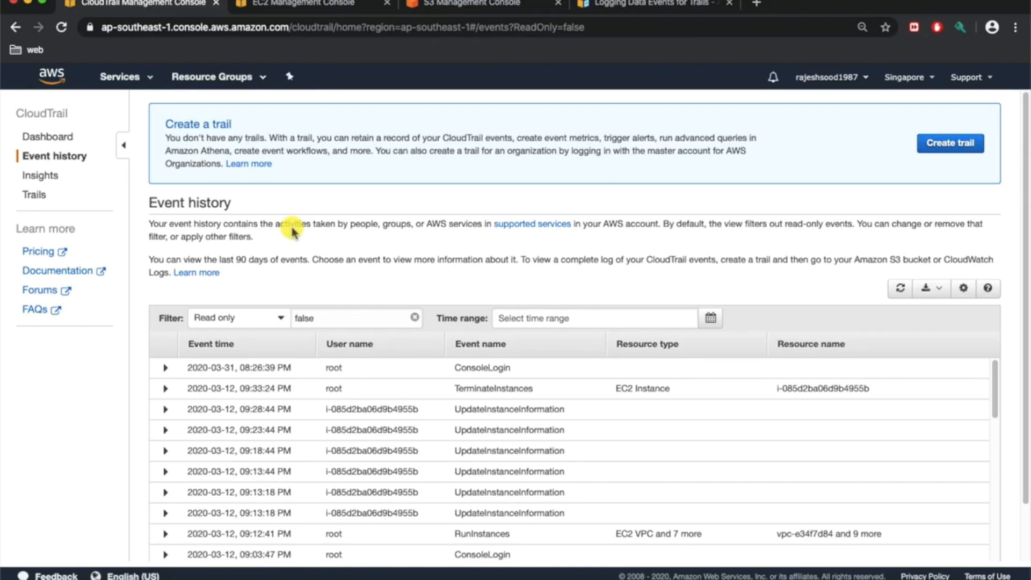
left_click(40, 175)
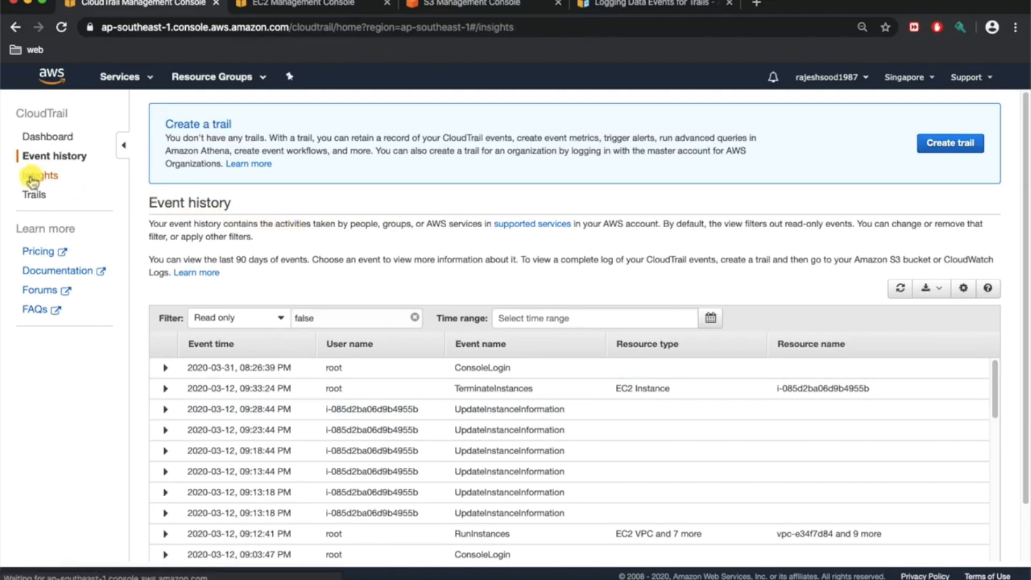
- Load the Insights page and read the not-enabled notice
left_click(41, 175)
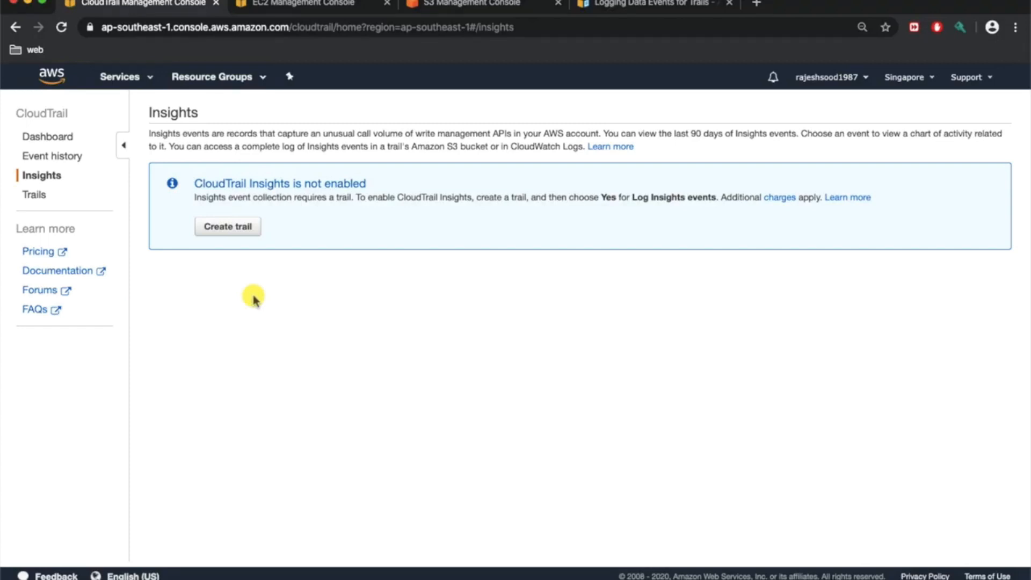
mouse_move(370, 303)
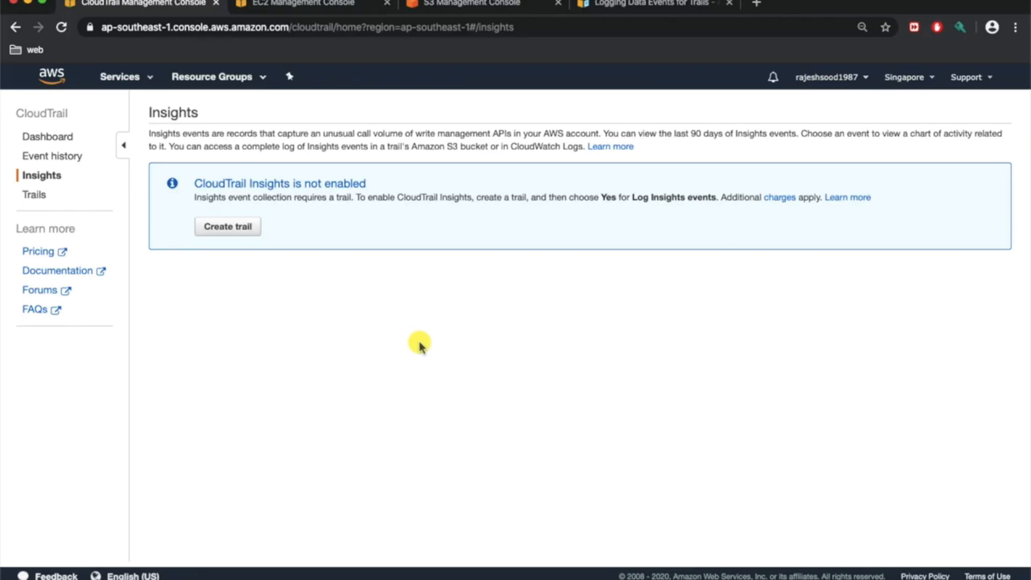
mouse_move(400, 348)
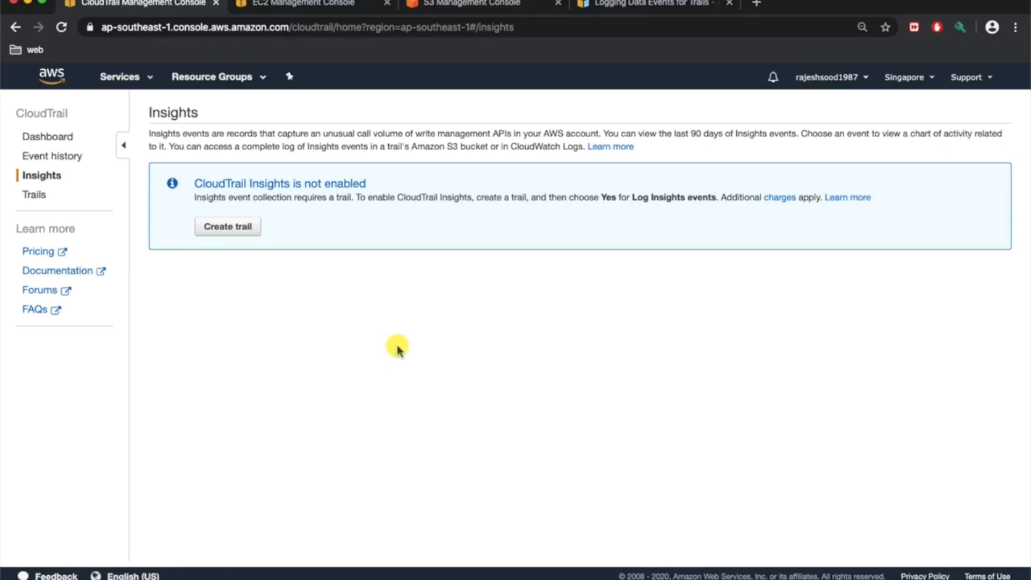
- Go to the Trails page, which shows no trails added yet
left_click(33, 194)
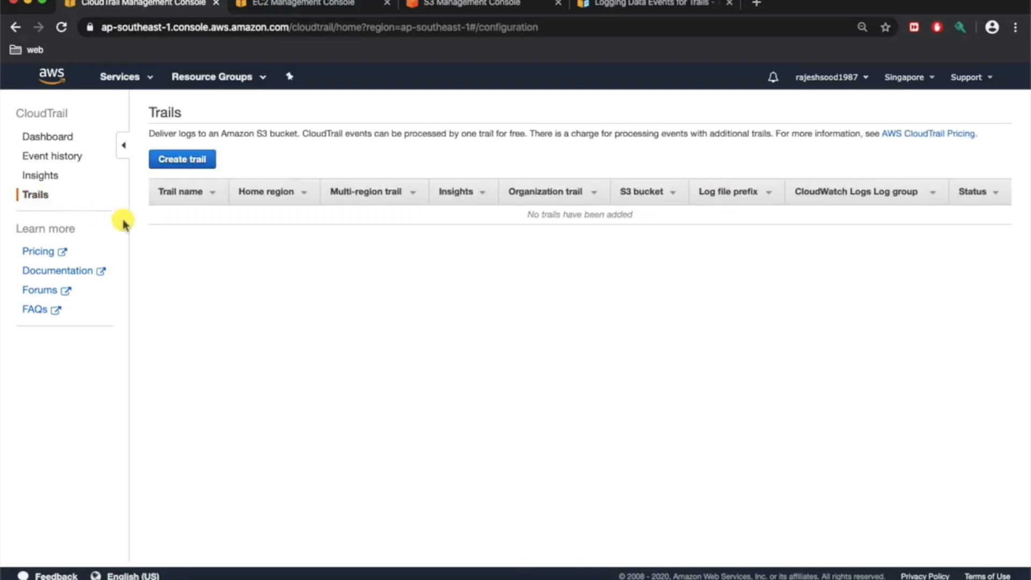
mouse_move(242, 257)
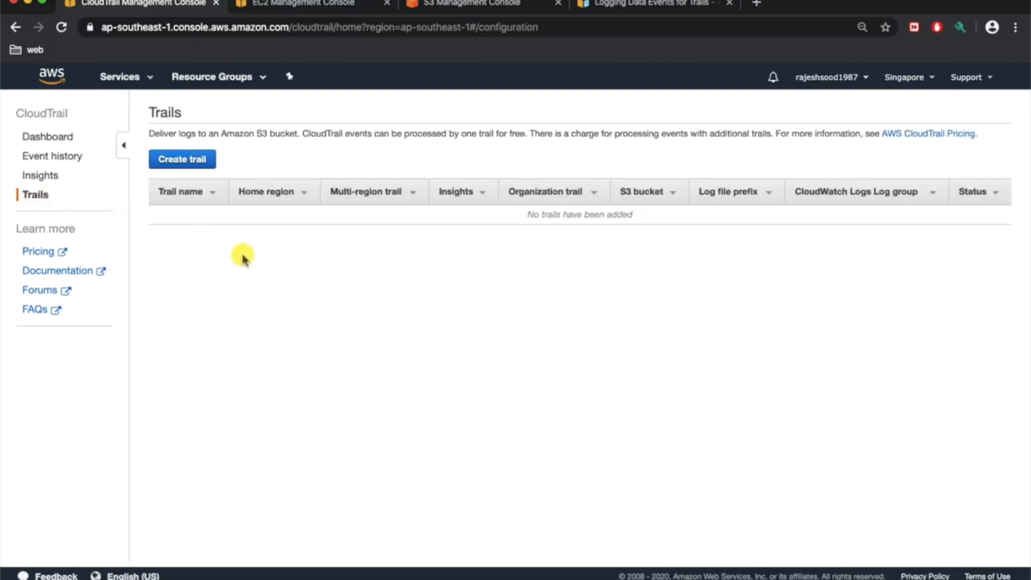
mouse_move(250, 355)
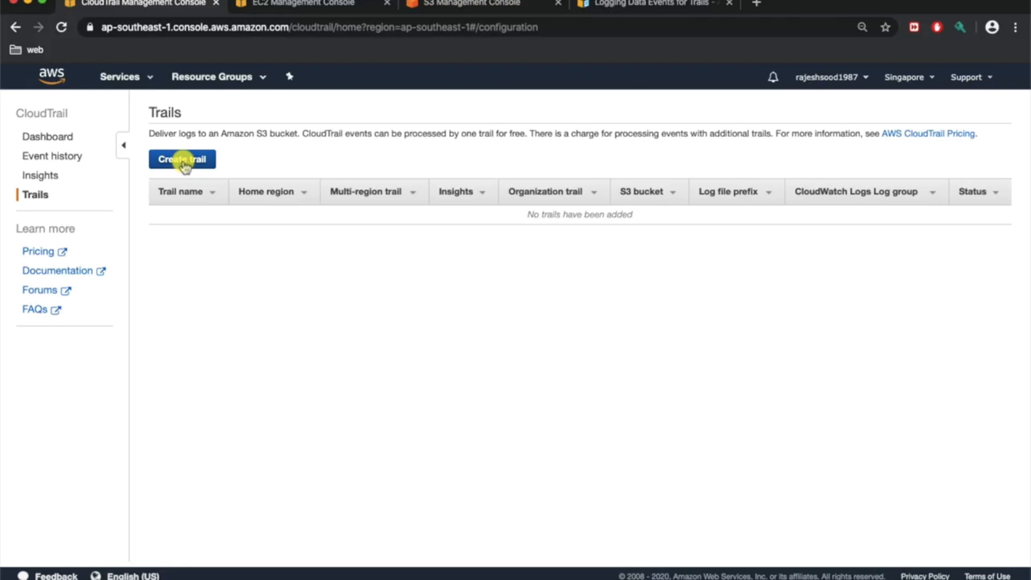
- Start a new trail named abc-dev-trail
left_click(182, 159)
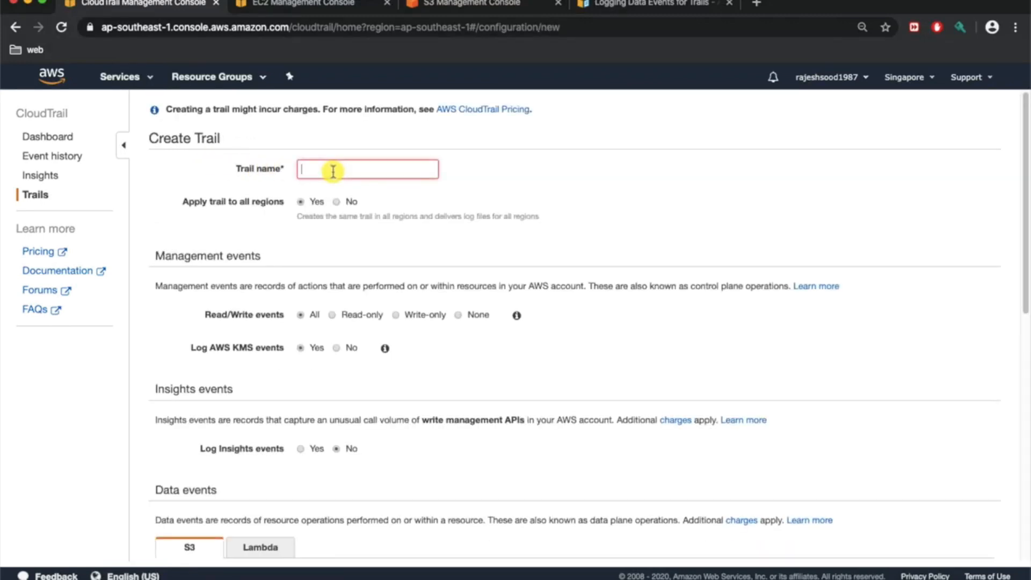
type("abc-dev")
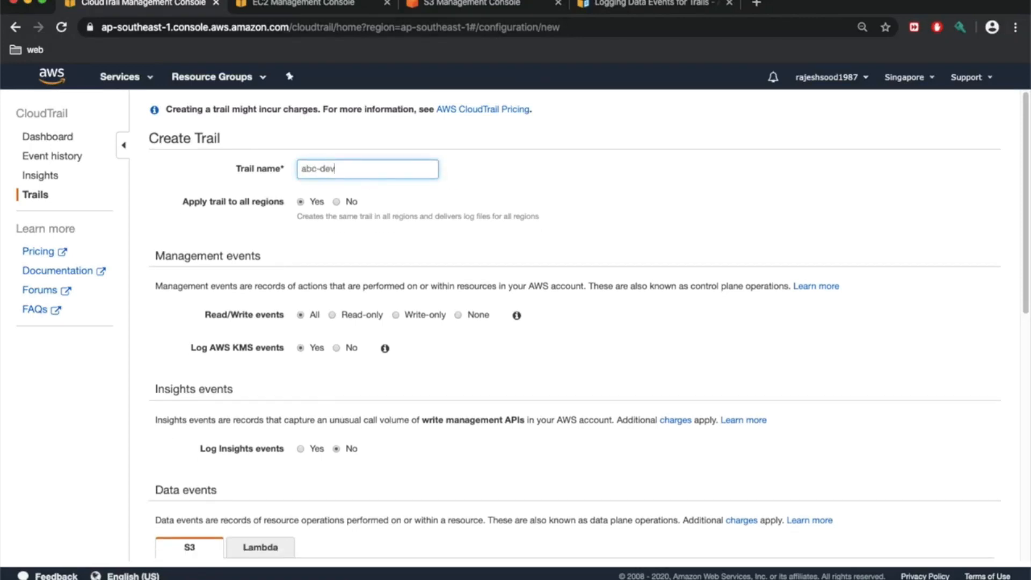
type("-trail")
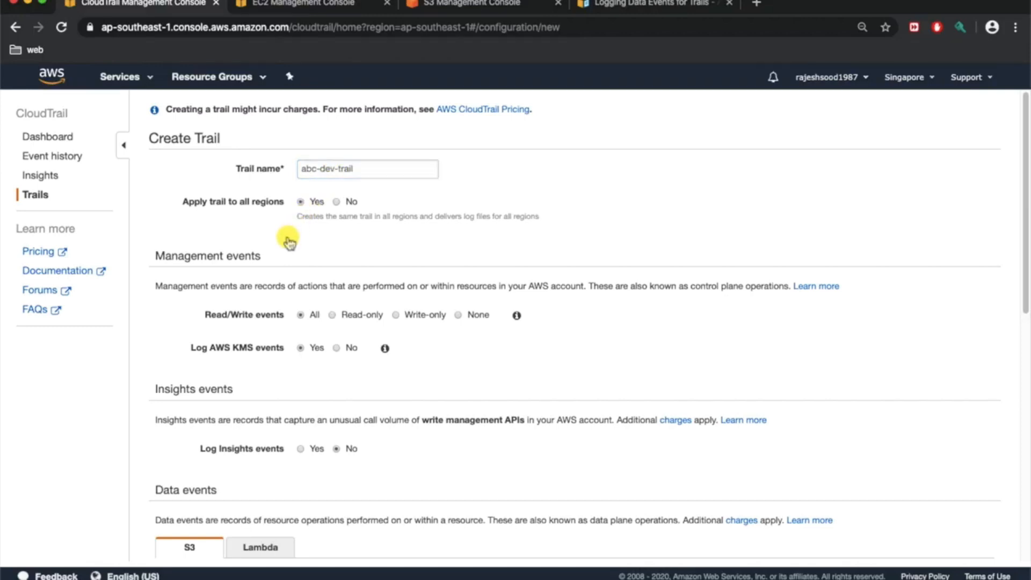
mouse_move(370, 239)
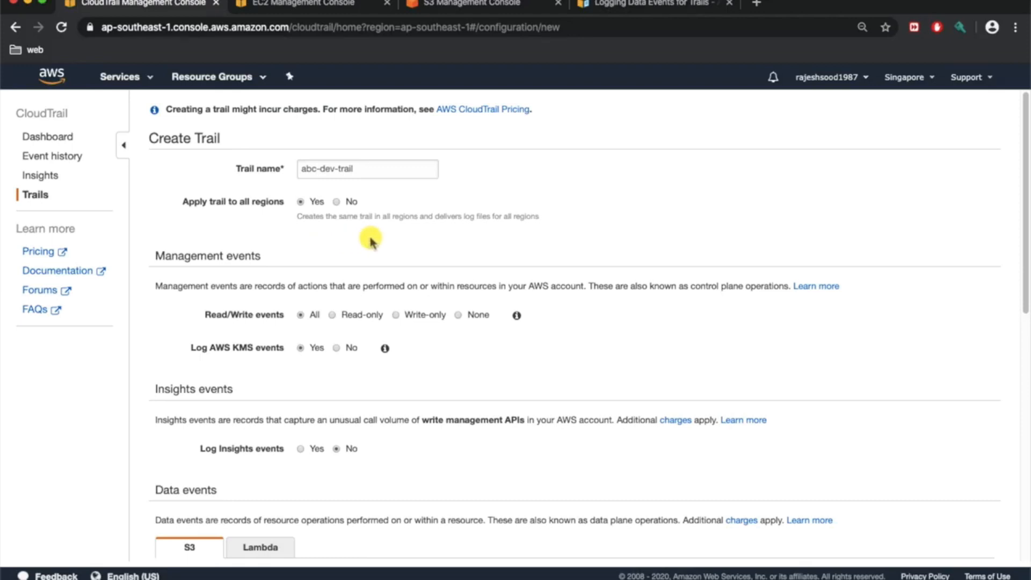
scroll("down", 3)
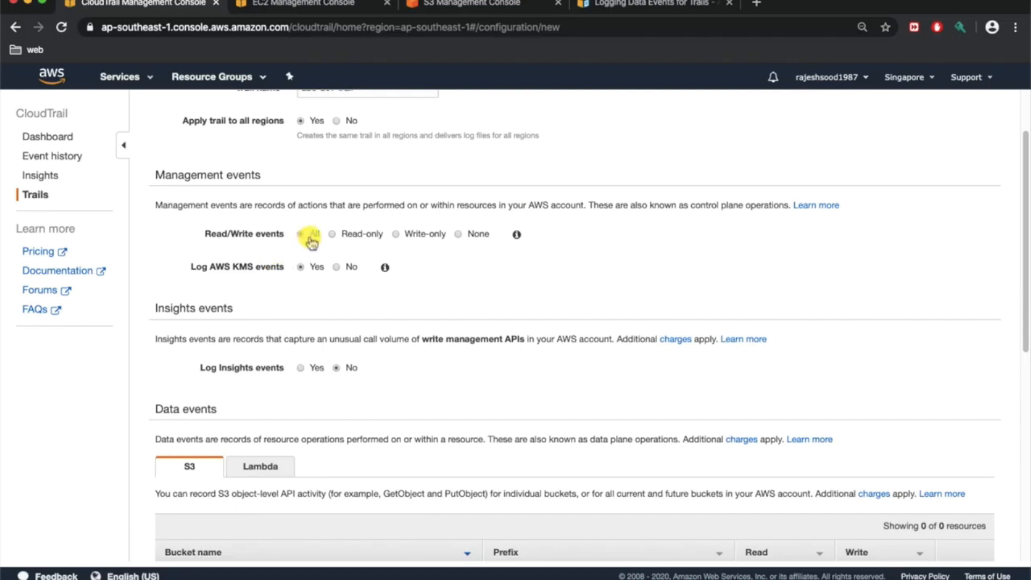
left_click(300, 234)
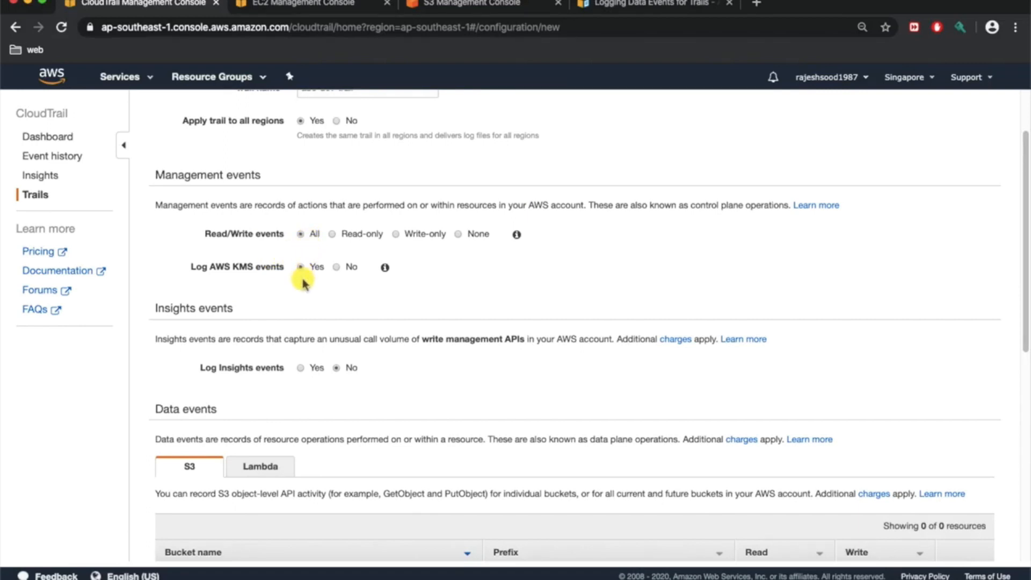
scroll("down", 3)
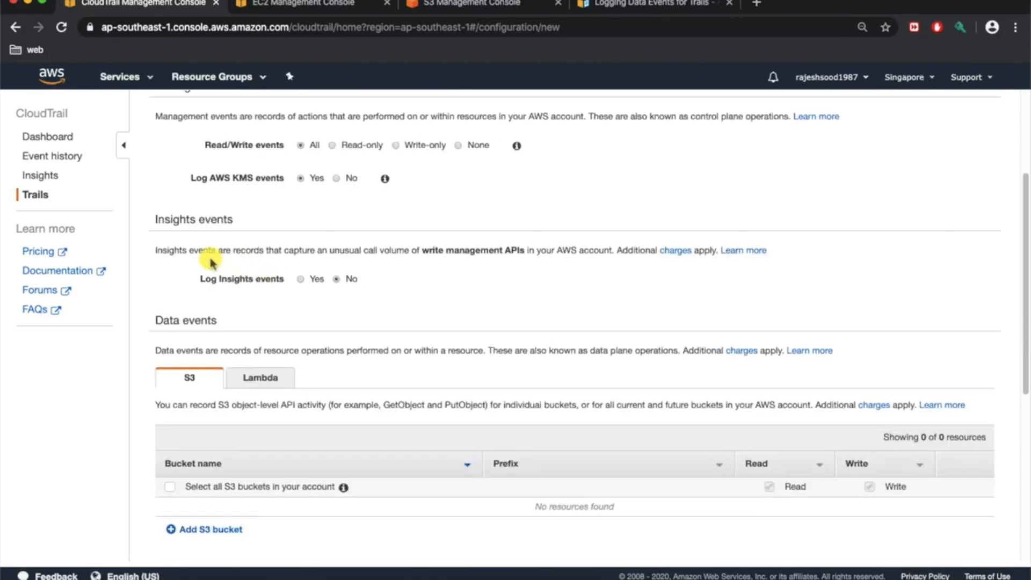
mouse_move(304, 309)
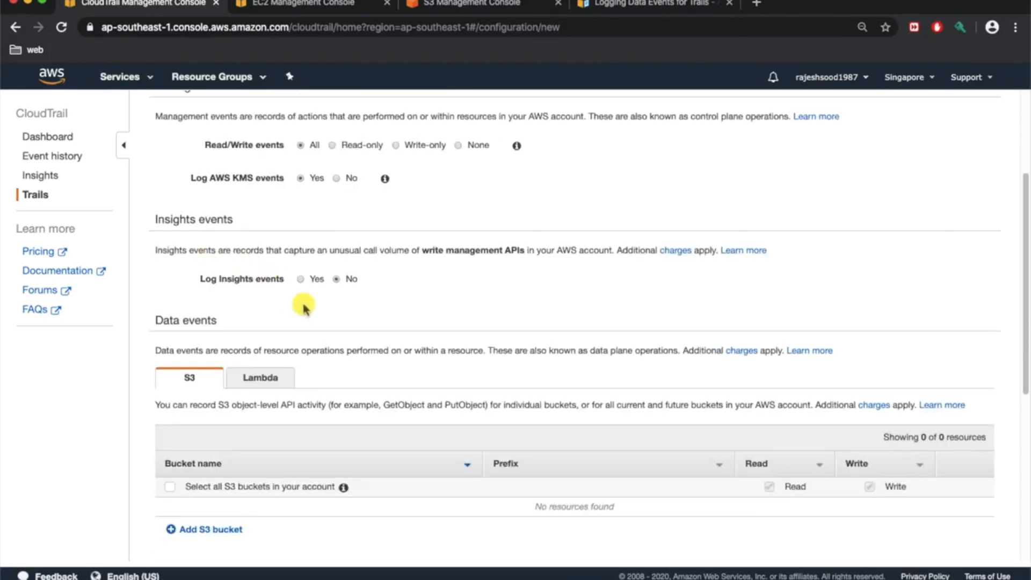
mouse_move(371, 297)
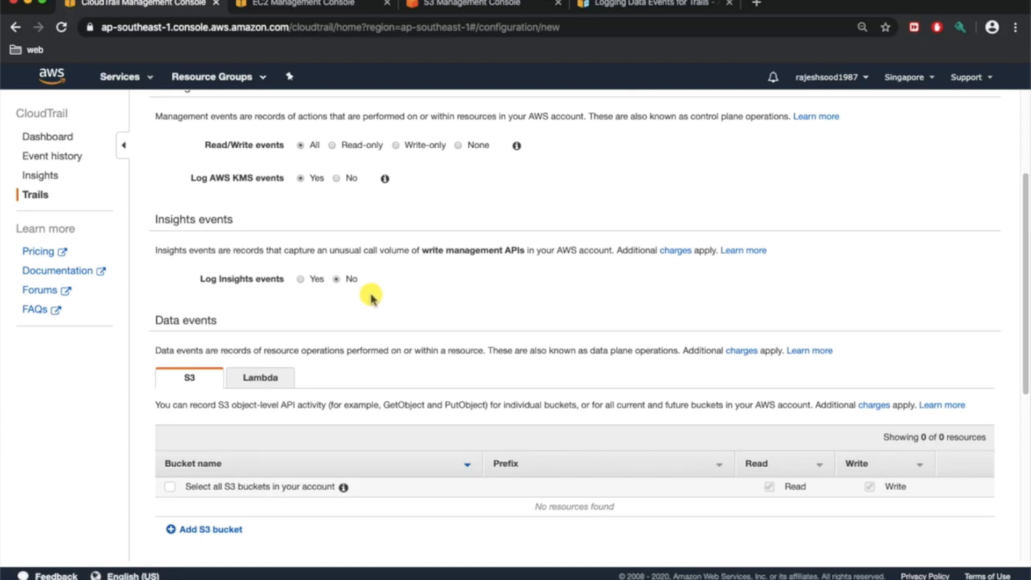
mouse_move(359, 300)
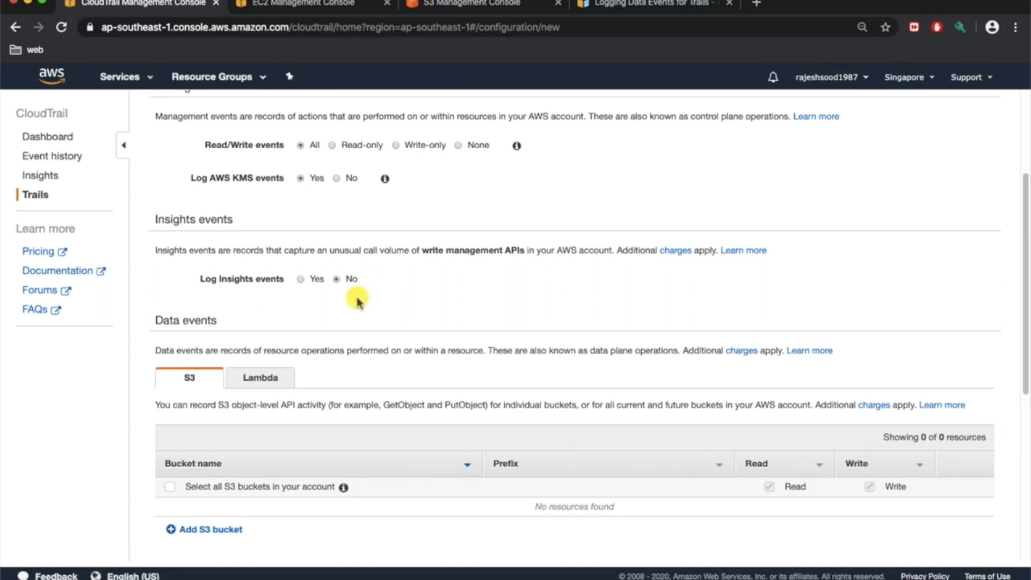
mouse_move(315, 299)
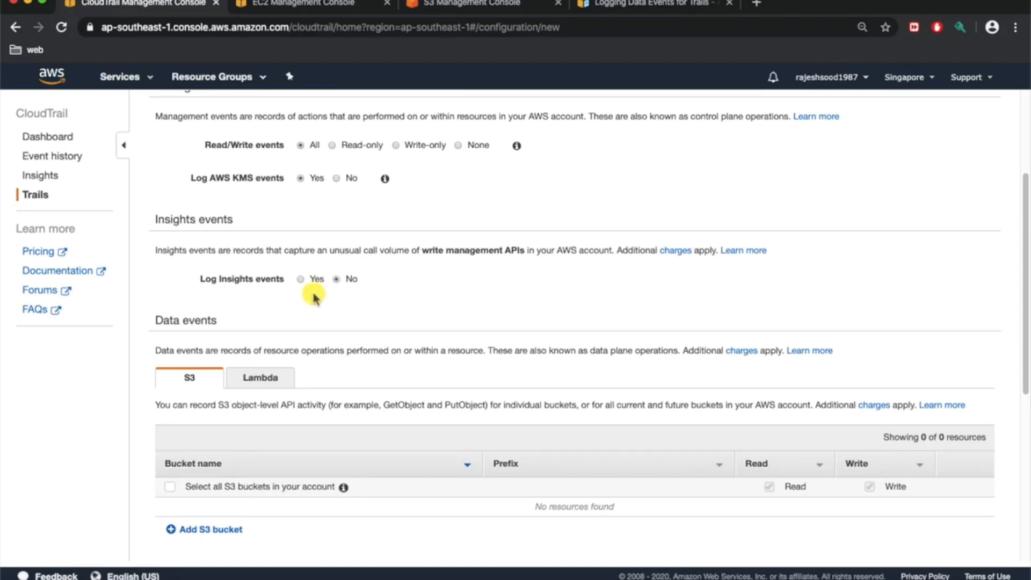
mouse_move(357, 309)
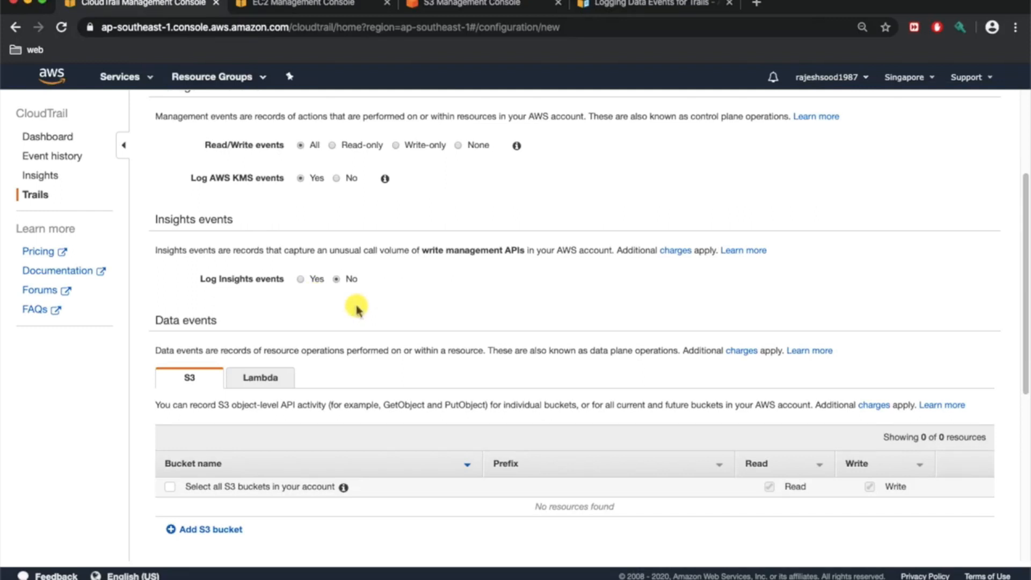
mouse_move(519, 254)
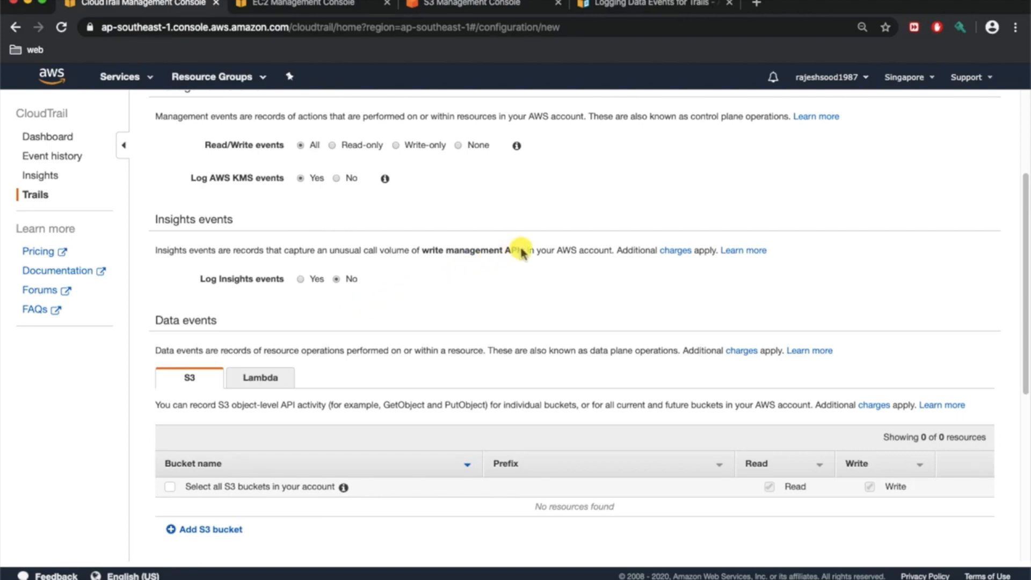
mouse_move(399, 257)
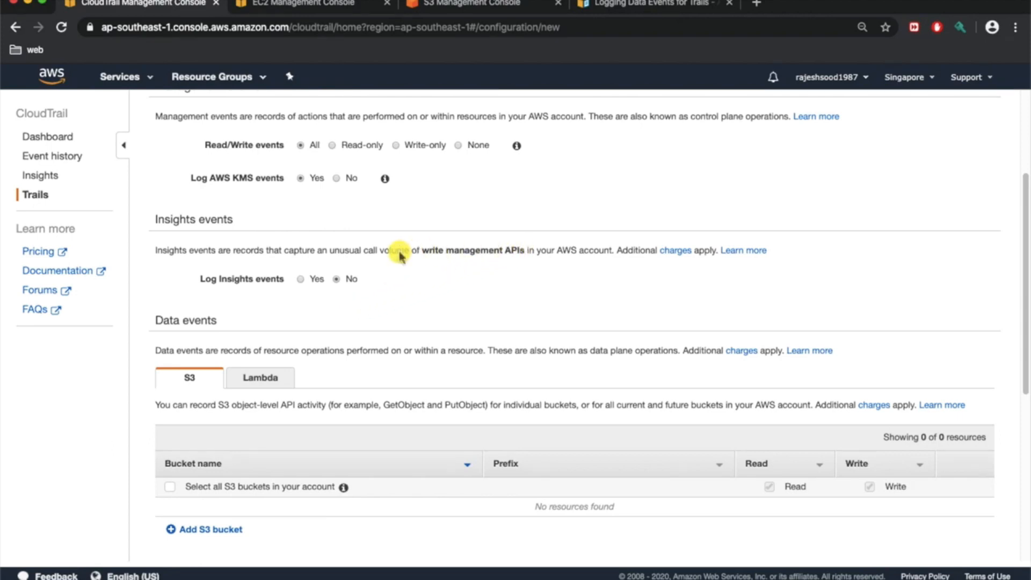
mouse_move(322, 263)
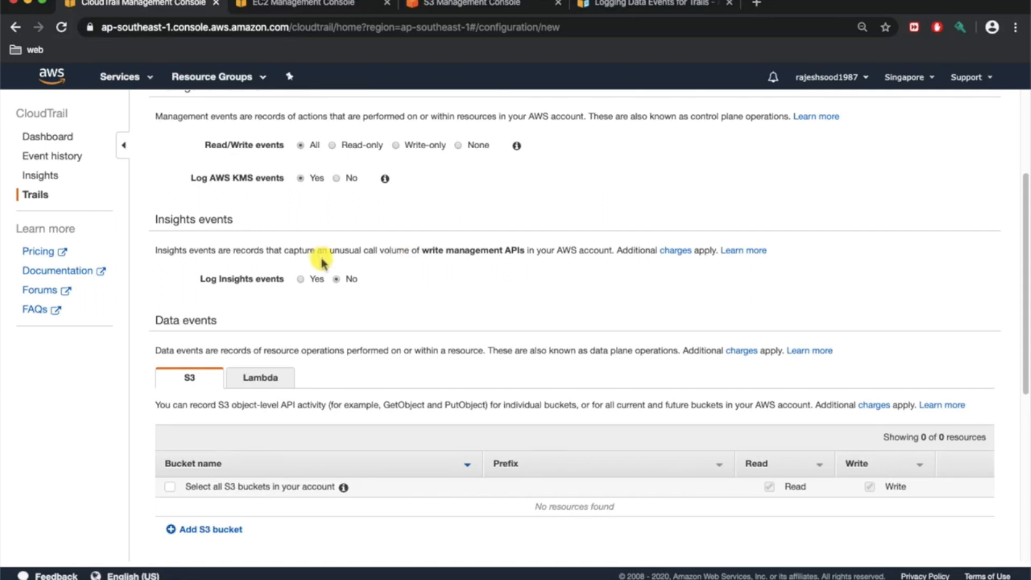
mouse_move(340, 306)
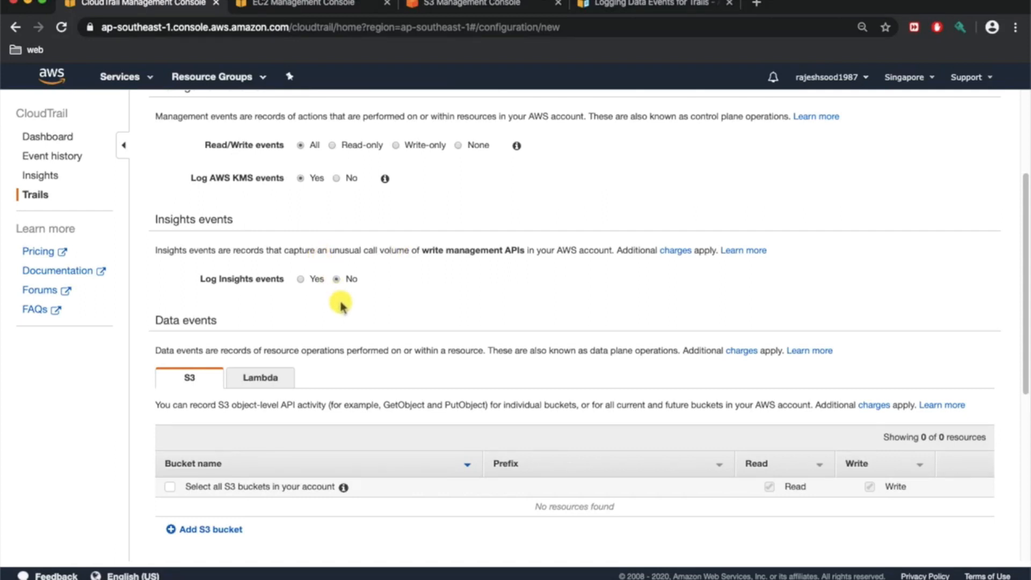
scroll("up", 3)
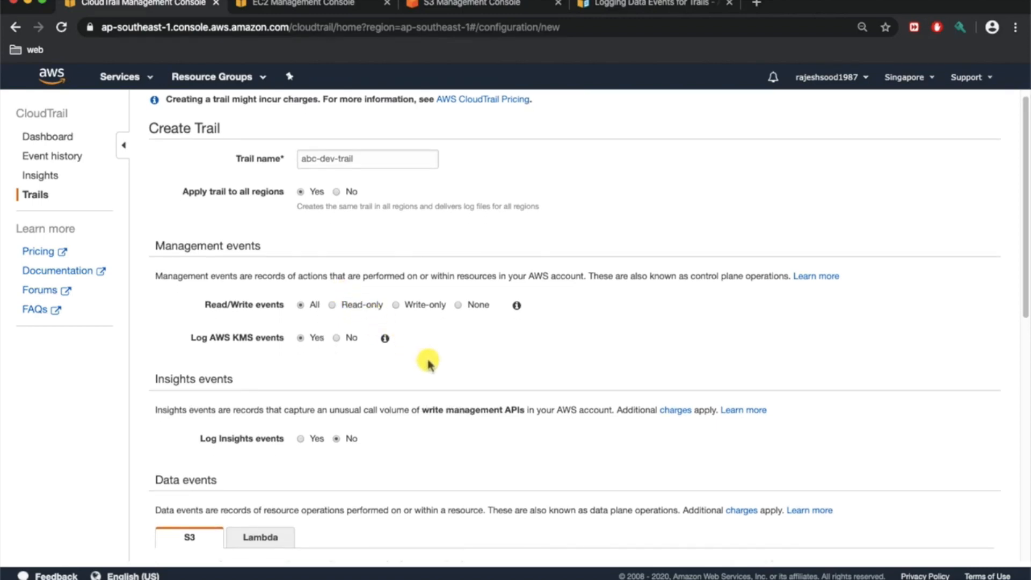
- Scroll to the Data events section and switch to the Logging Data Events documentation tab
scroll("down", 3)
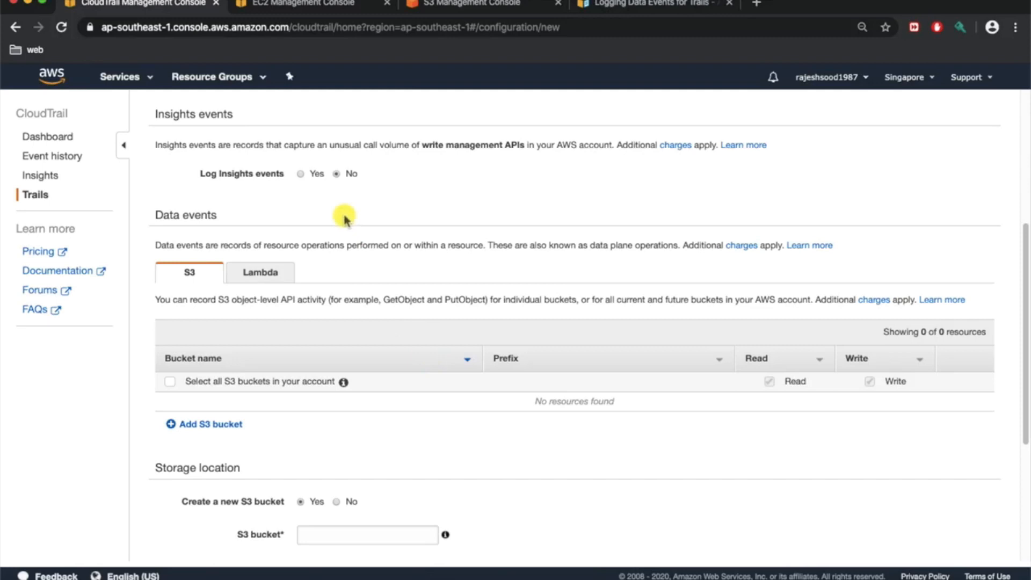
mouse_move(383, 207)
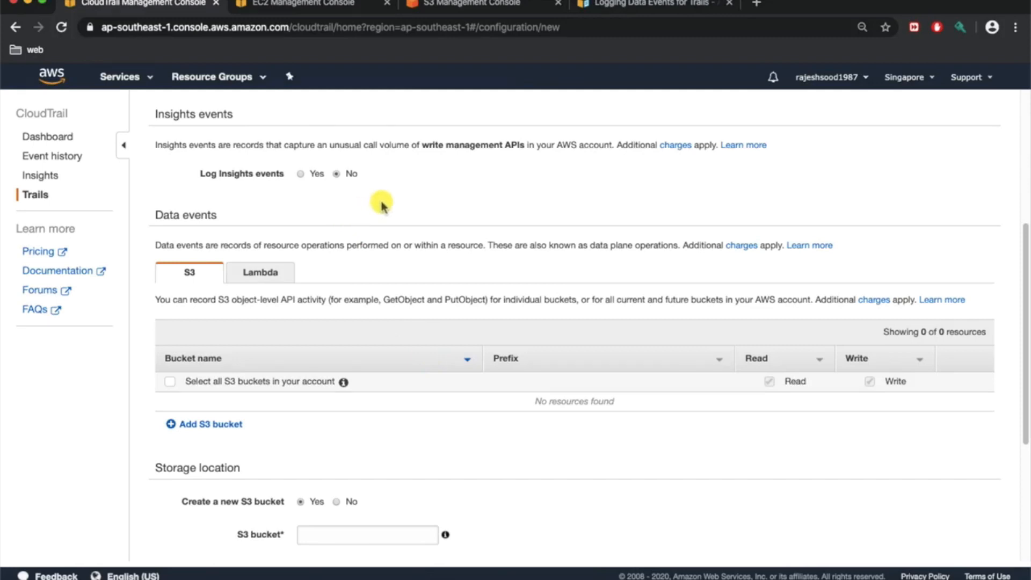
mouse_move(300, 214)
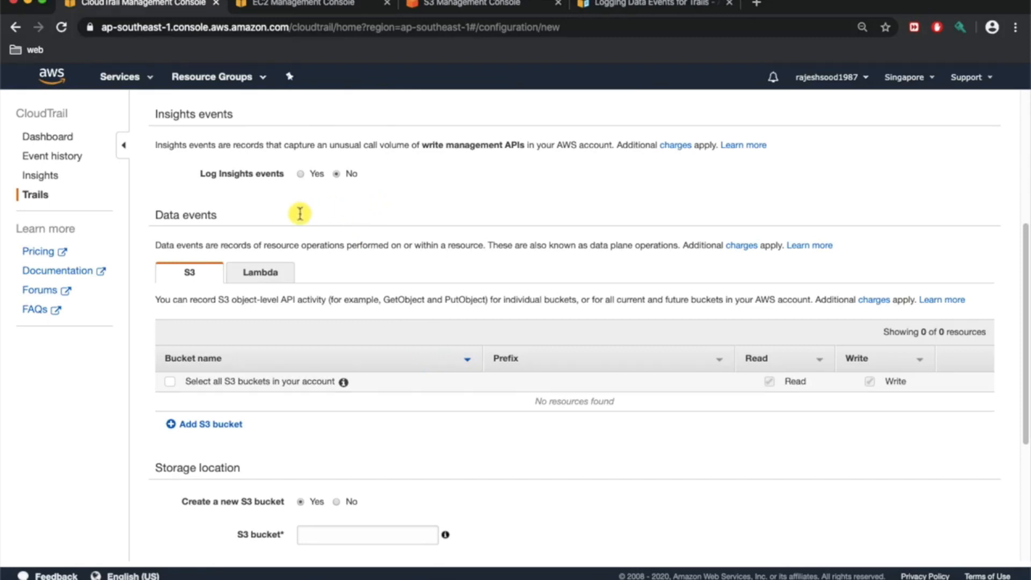
scroll("down", 3)
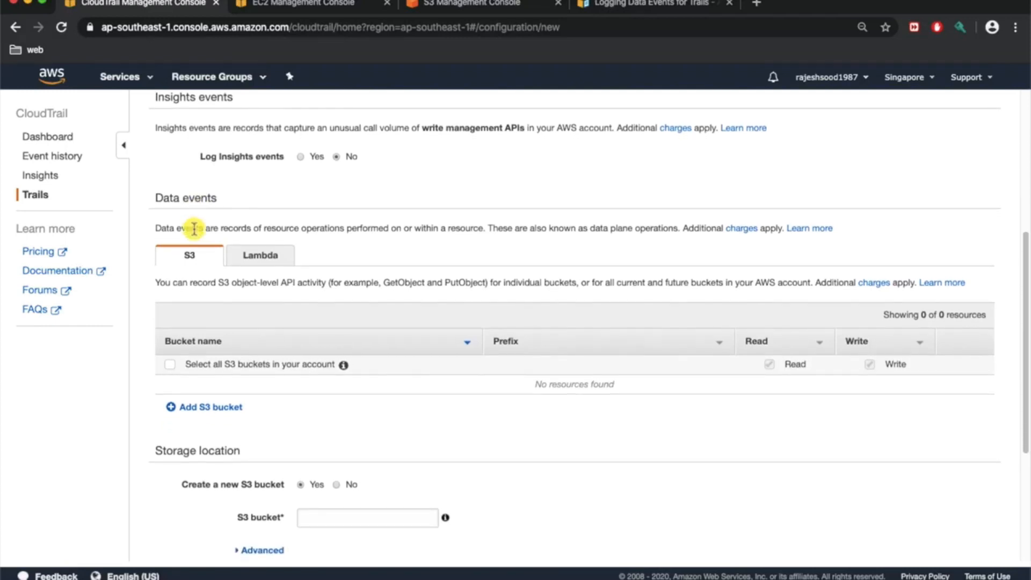
mouse_move(194, 233)
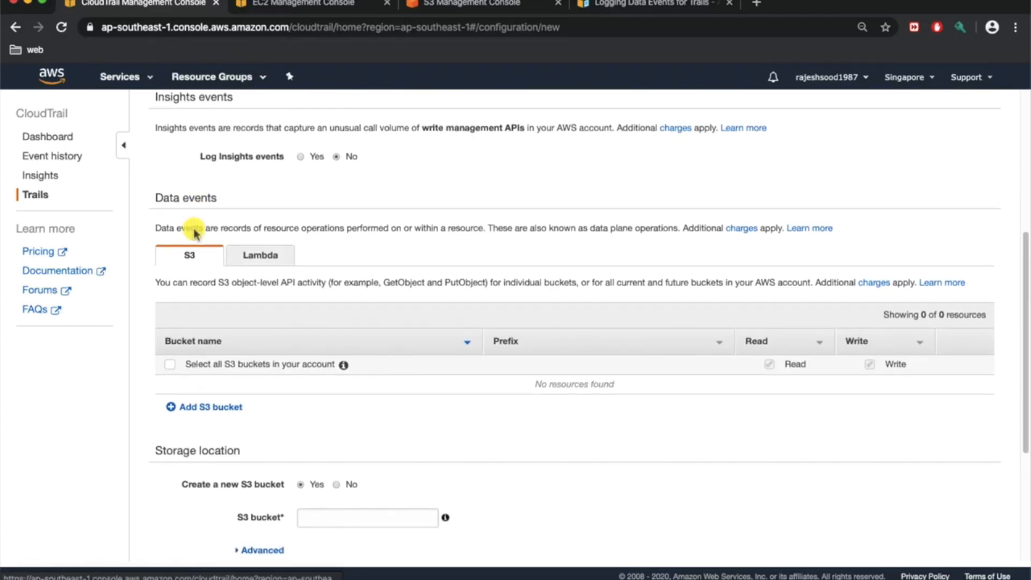
mouse_move(230, 215)
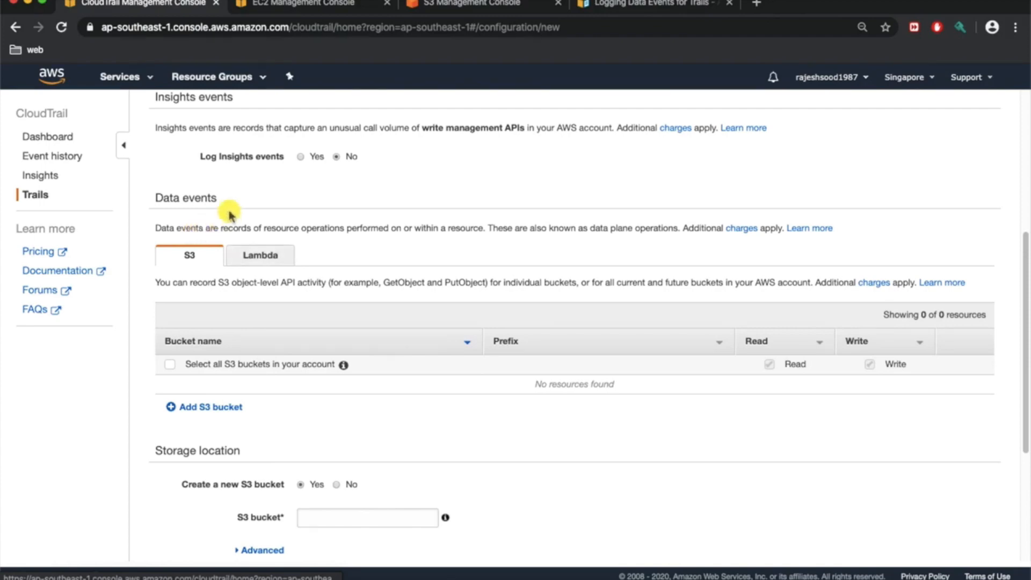
left_click(651, 5)
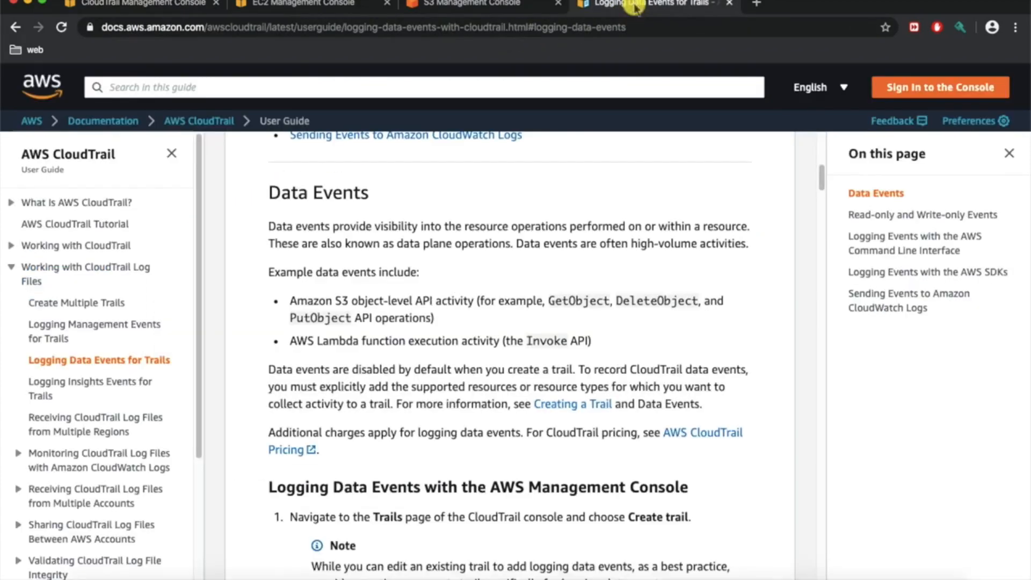
- Read the data events docs, highlighting the GetObject S3 object-level API example
scroll("down", 3)
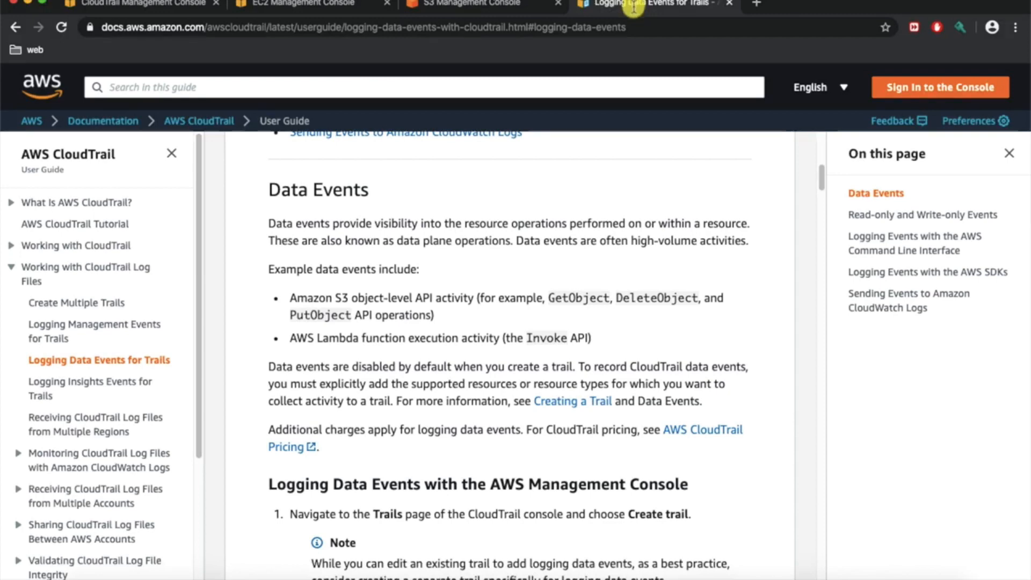
double_click(578, 297)
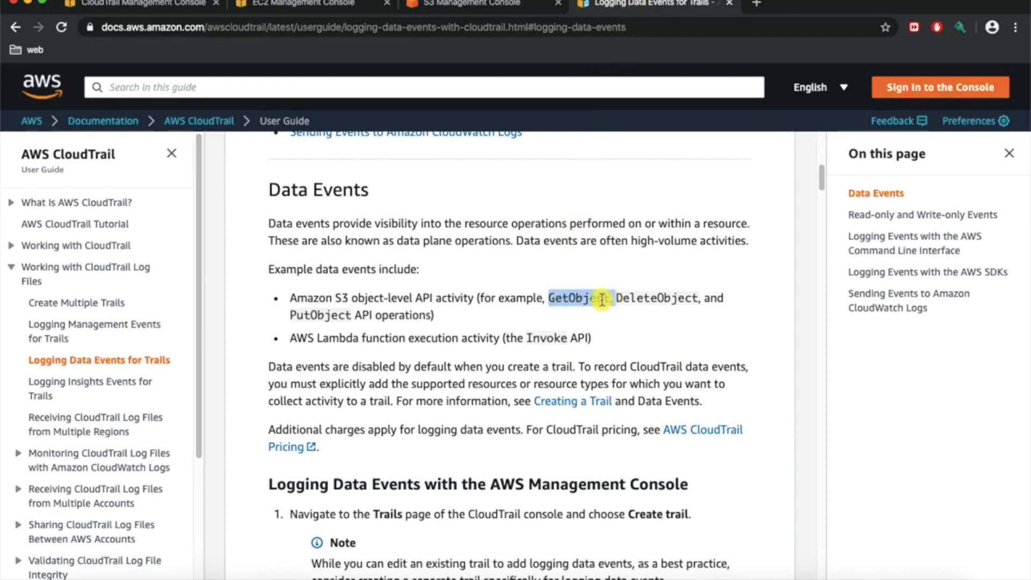
mouse_move(480, 319)
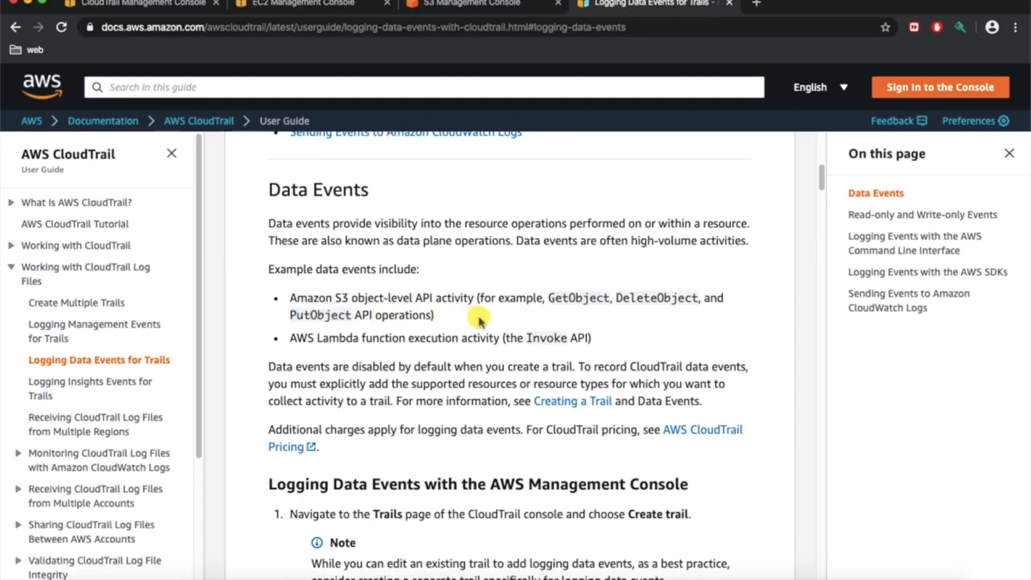
mouse_move(505, 310)
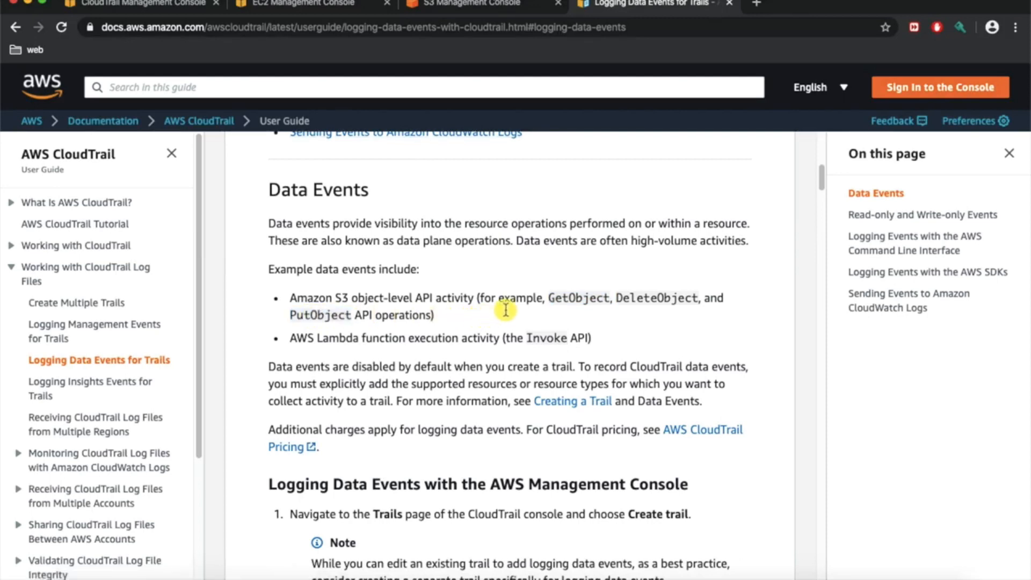
mouse_move(550, 297)
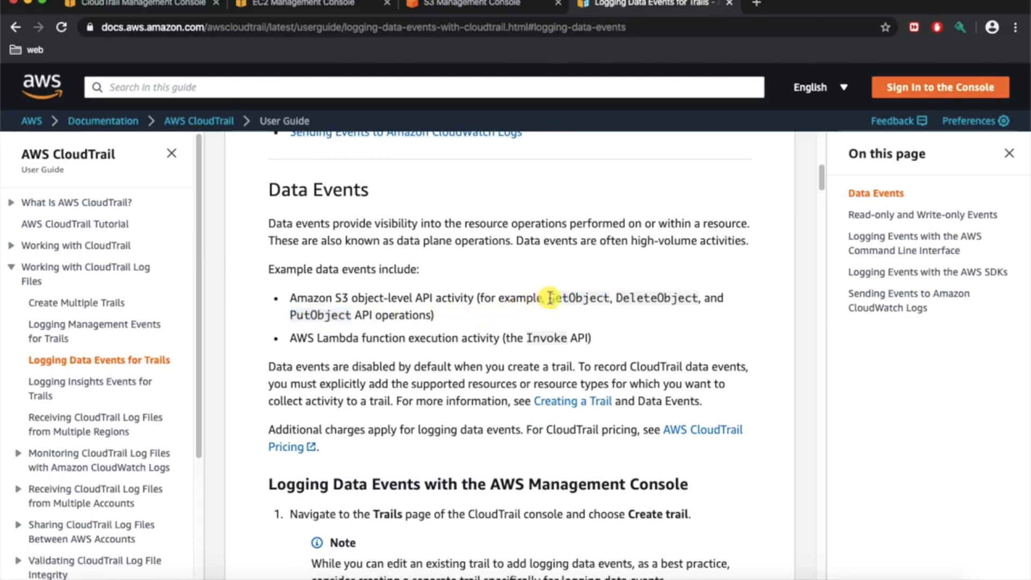
double_click(570, 297)
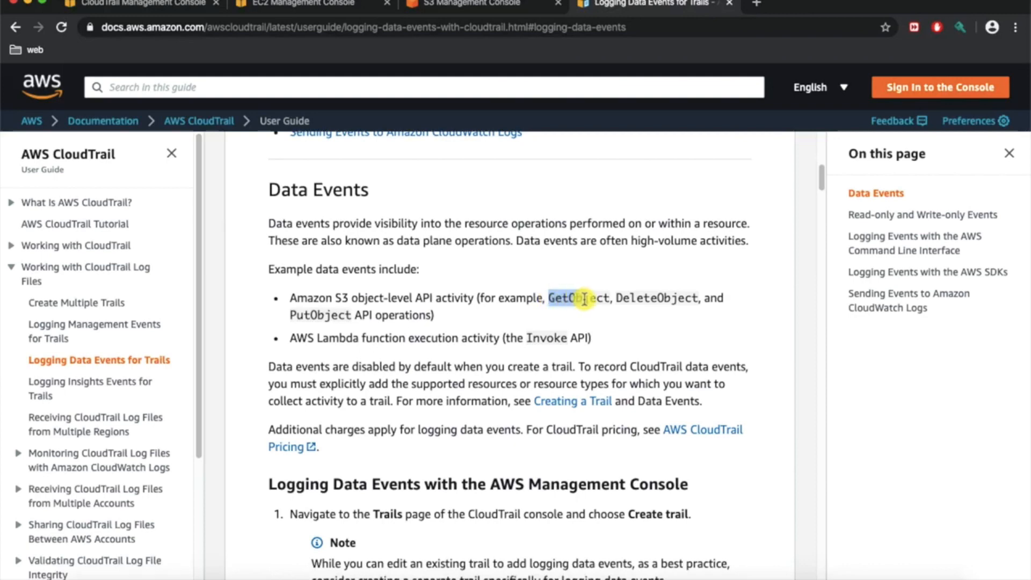
mouse_move(601, 303)
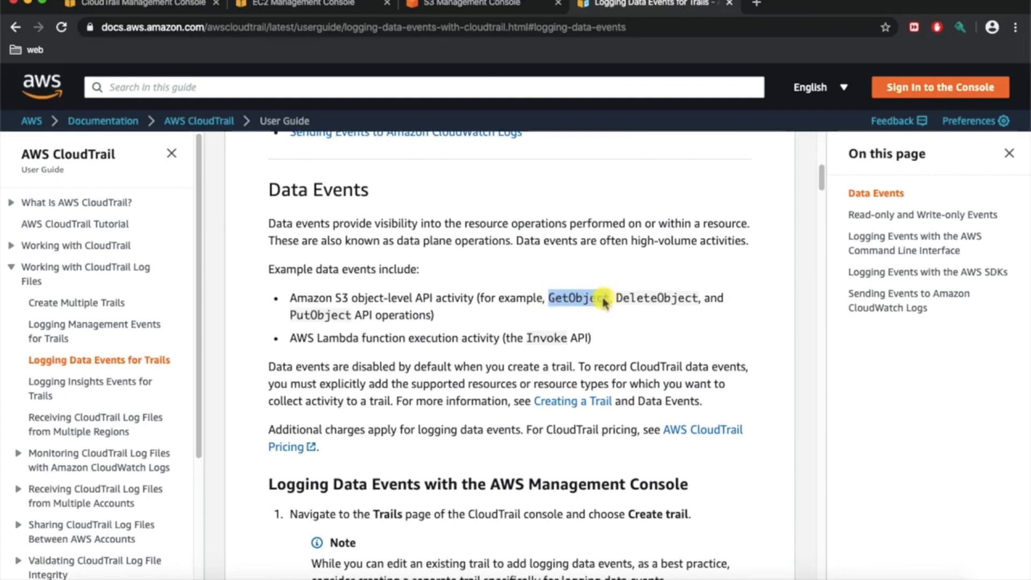
mouse_move(577, 297)
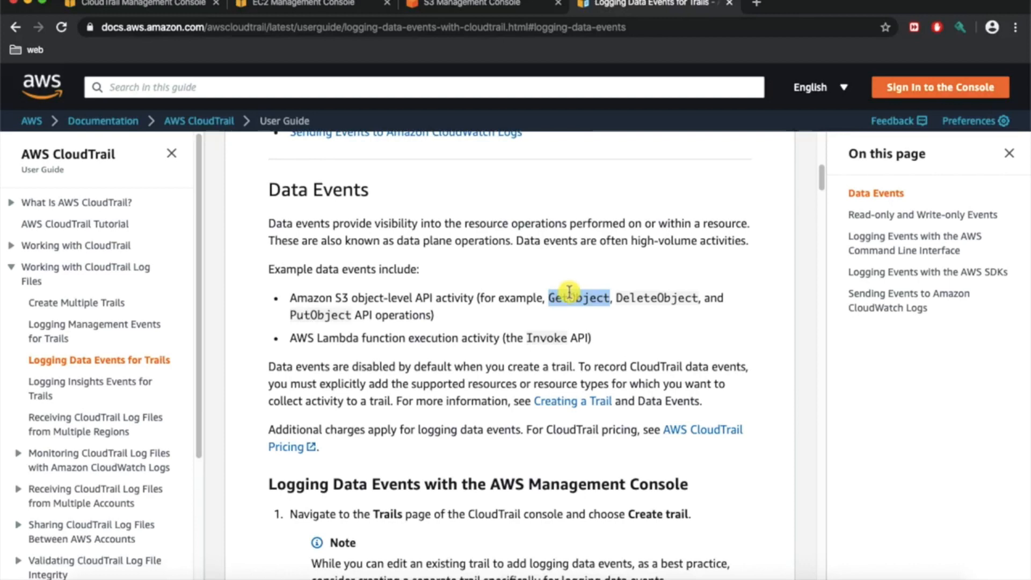
mouse_move(562, 309)
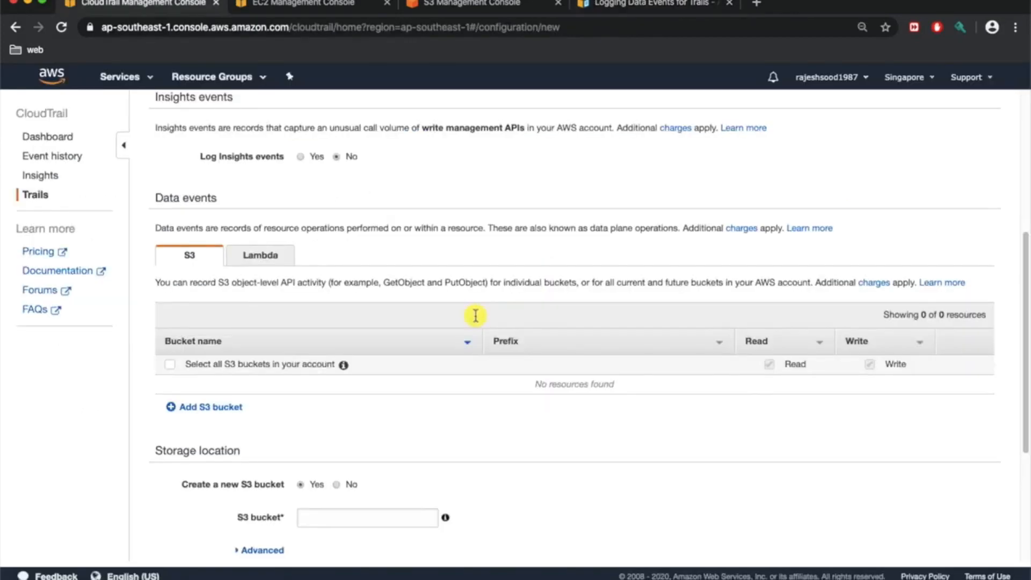
mouse_move(511, 344)
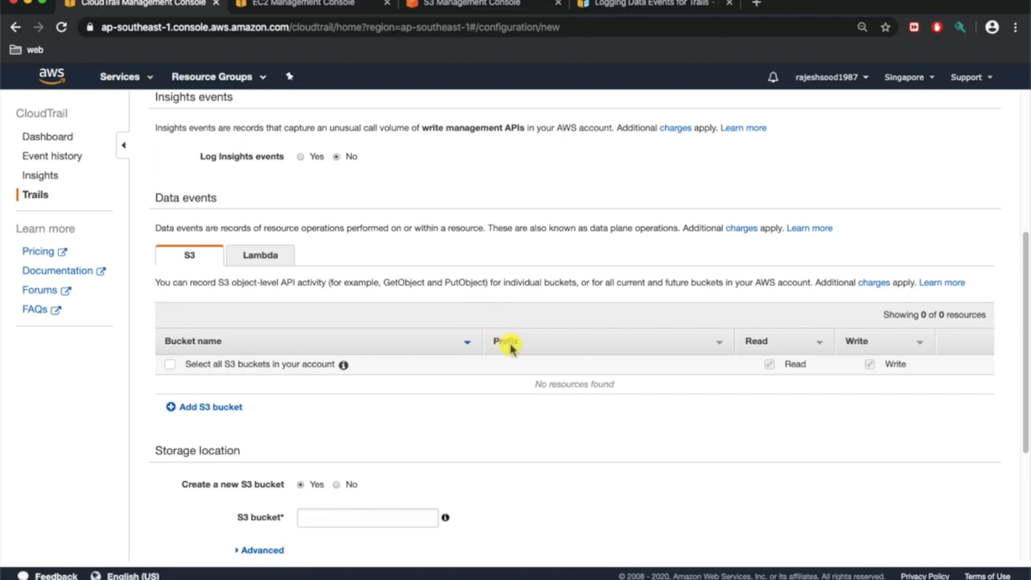
mouse_move(514, 353)
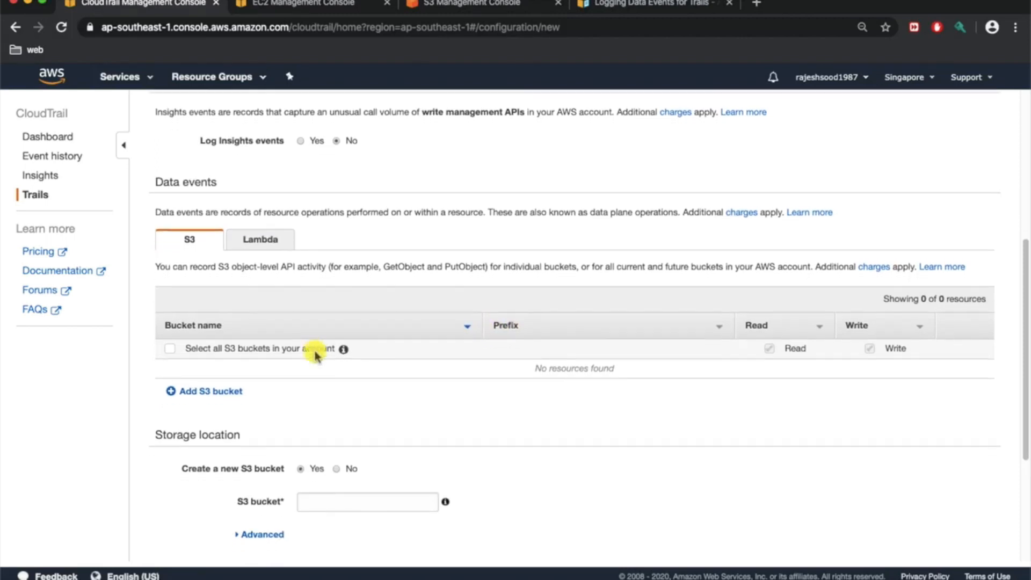
mouse_move(521, 383)
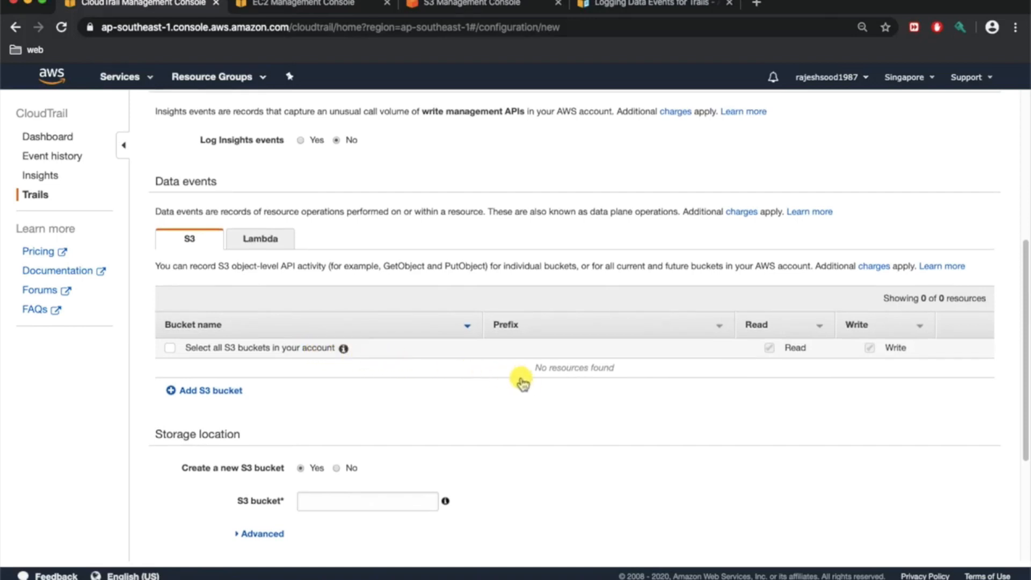
mouse_move(533, 384)
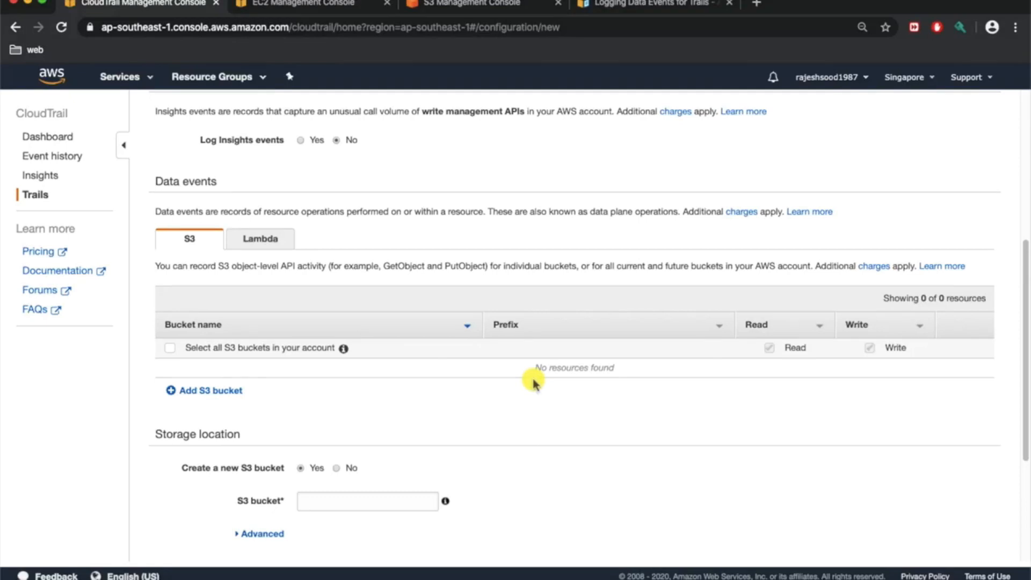
mouse_move(459, 347)
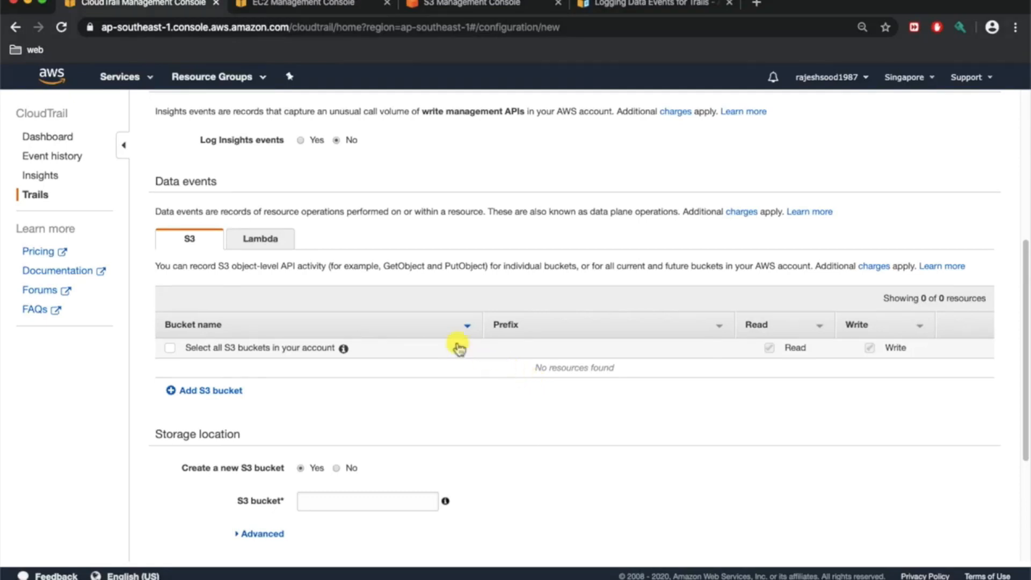
left_click(259, 238)
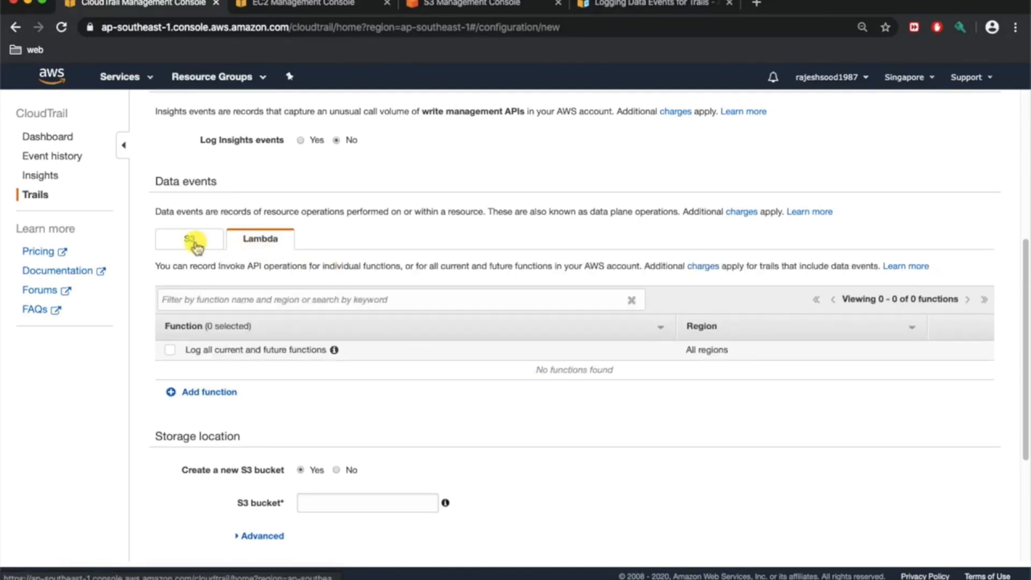
left_click(189, 238)
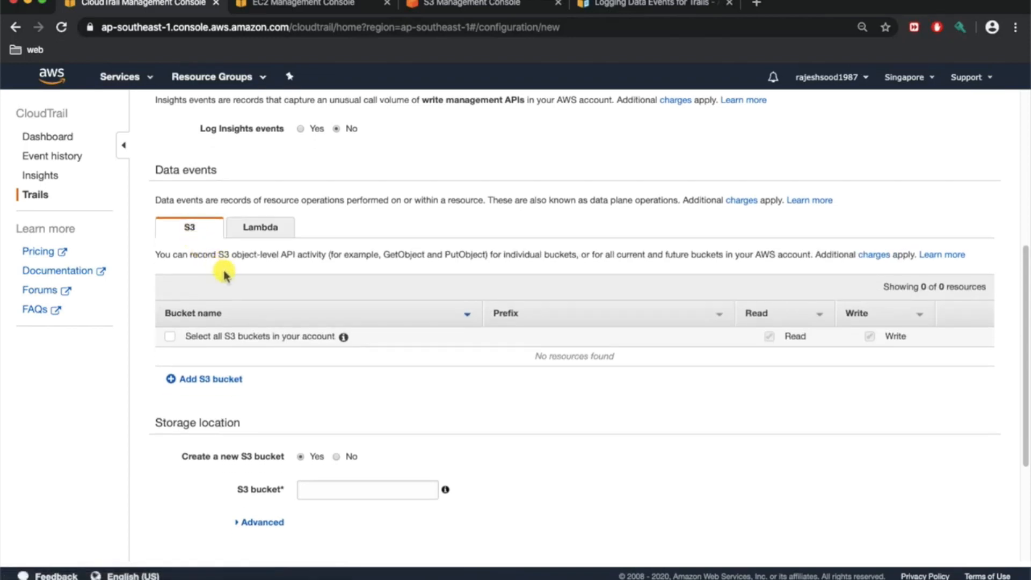
scroll("down", 3)
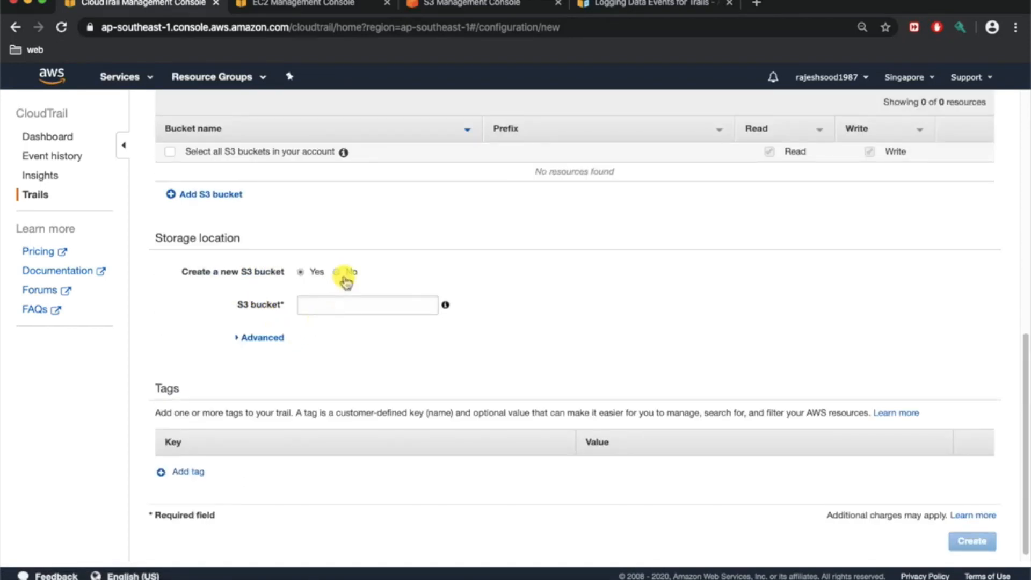
mouse_move(198, 286)
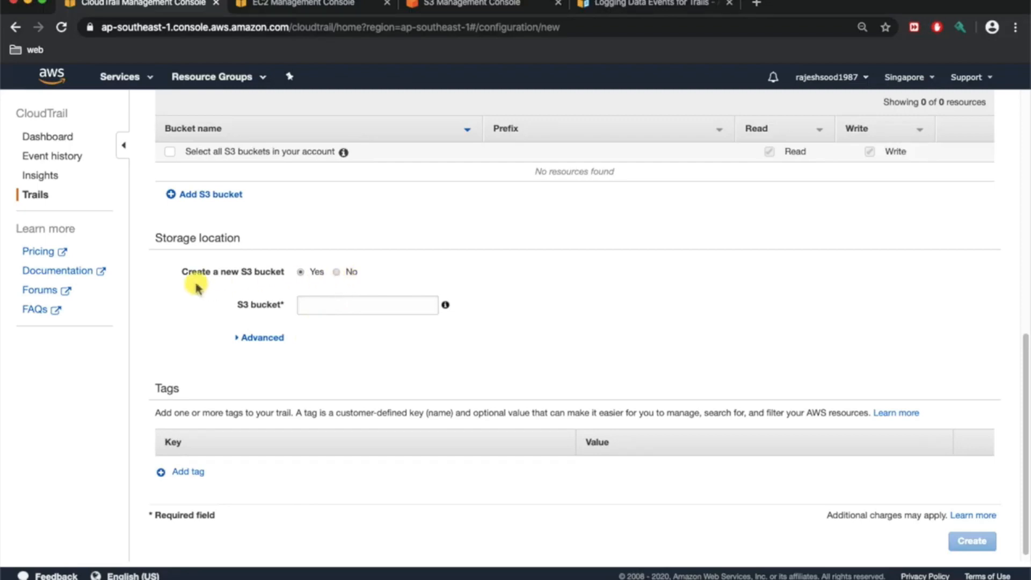
- Set the trail's storage location to existing S3 bucket abc-dev-cloudtrail-bucket
left_click(336, 271)
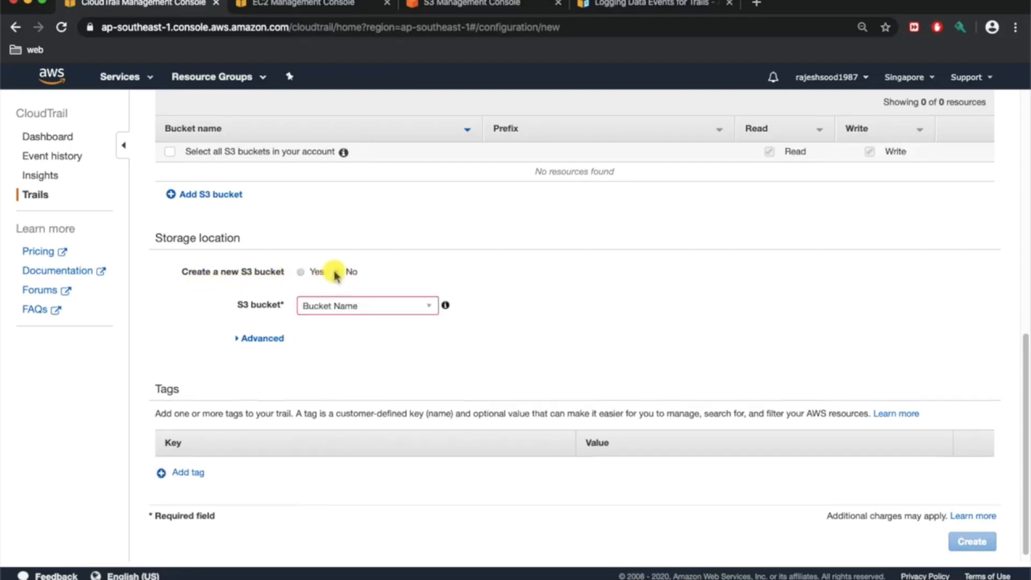
left_click(366, 305)
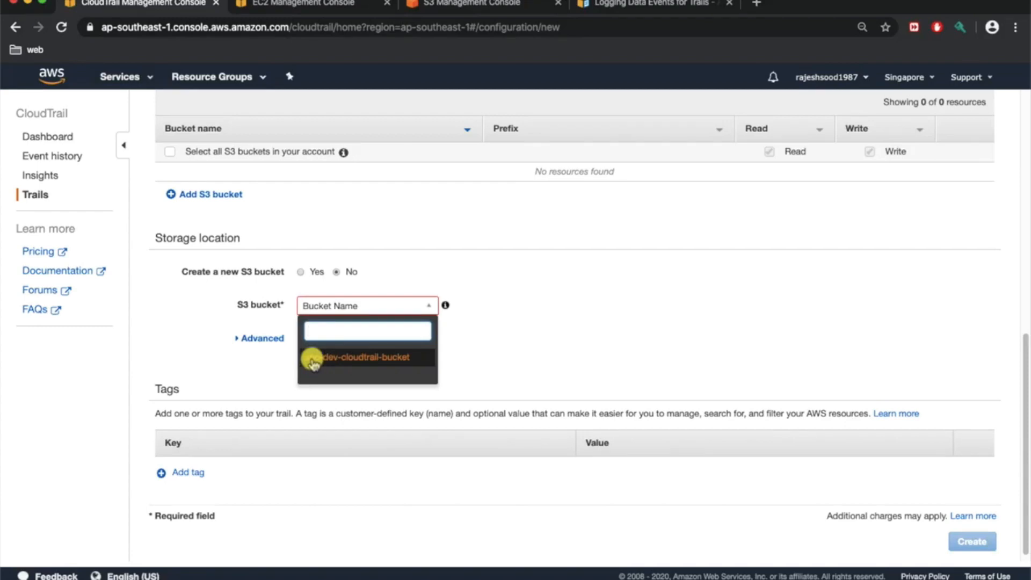
left_click(367, 356)
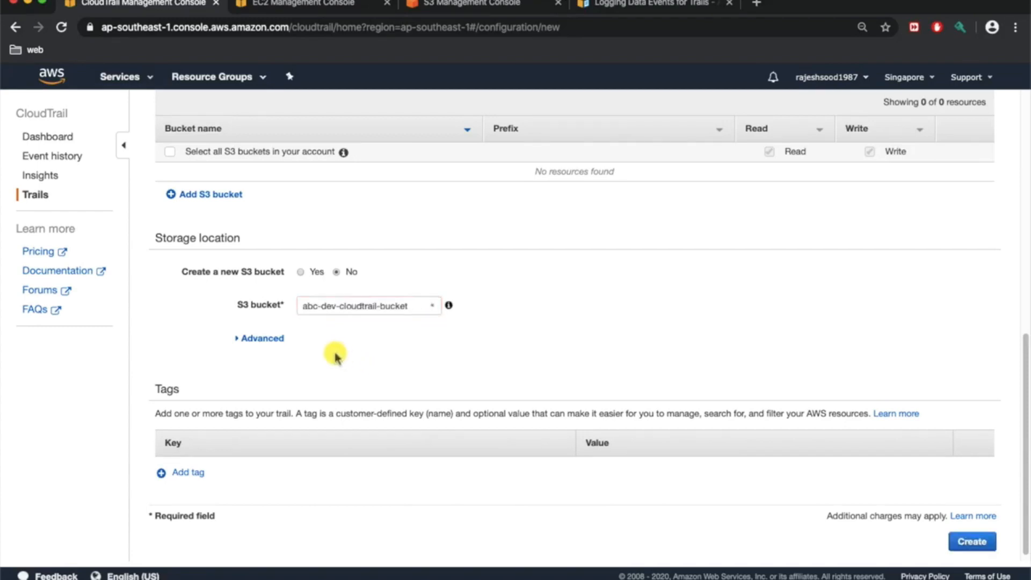
scroll("up", 3)
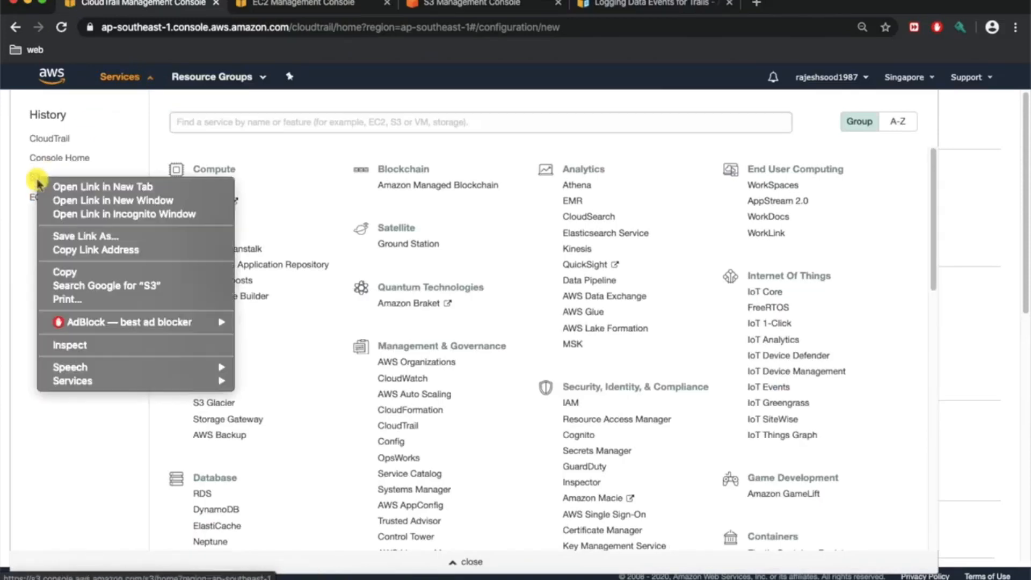
- View the empty abc-dev-cloudtrail-bucket in the S3 console, then return to the trail form
left_click(103, 186)
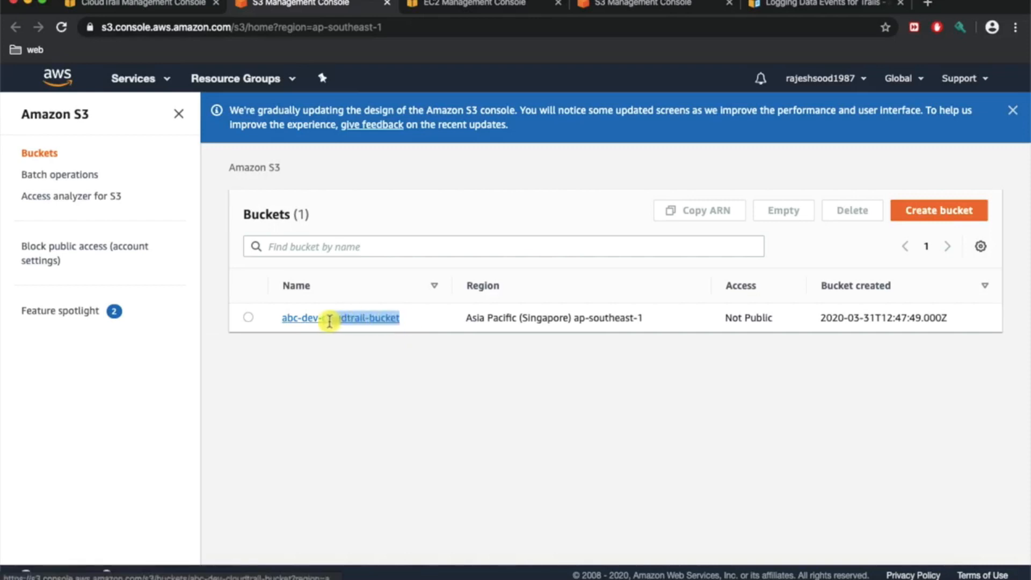
left_click(340, 318)
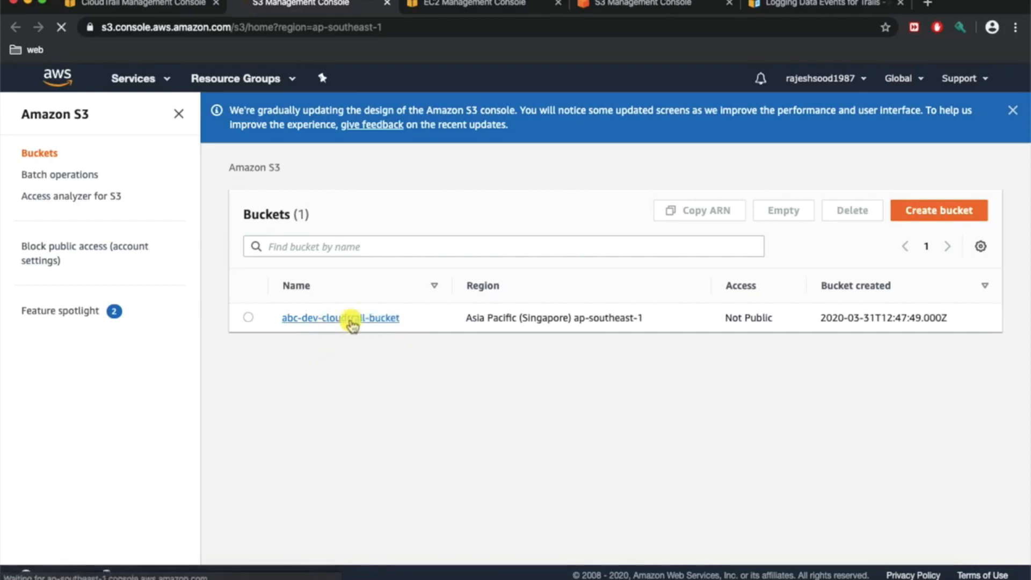
left_click(340, 317)
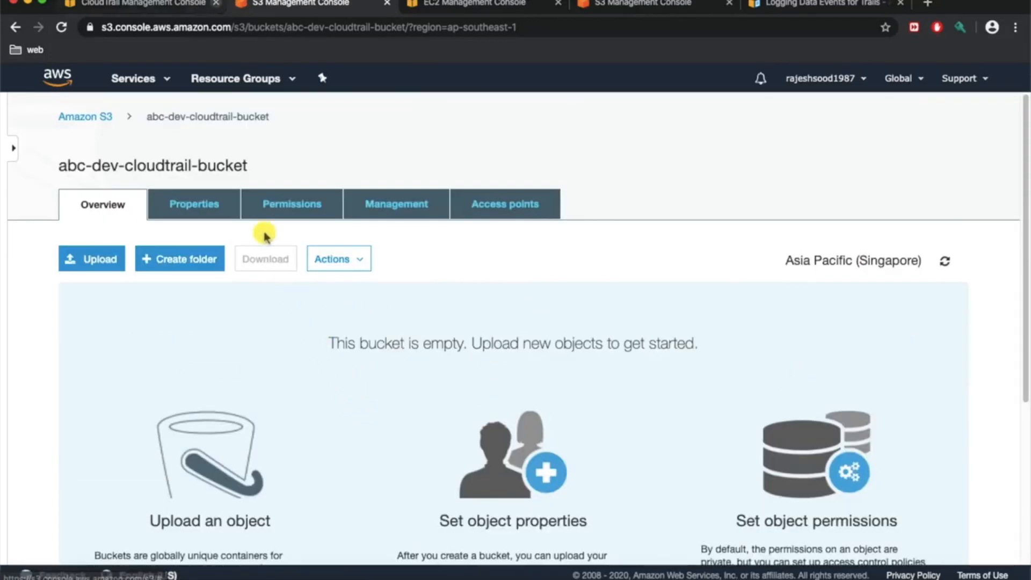
left_click(133, 78)
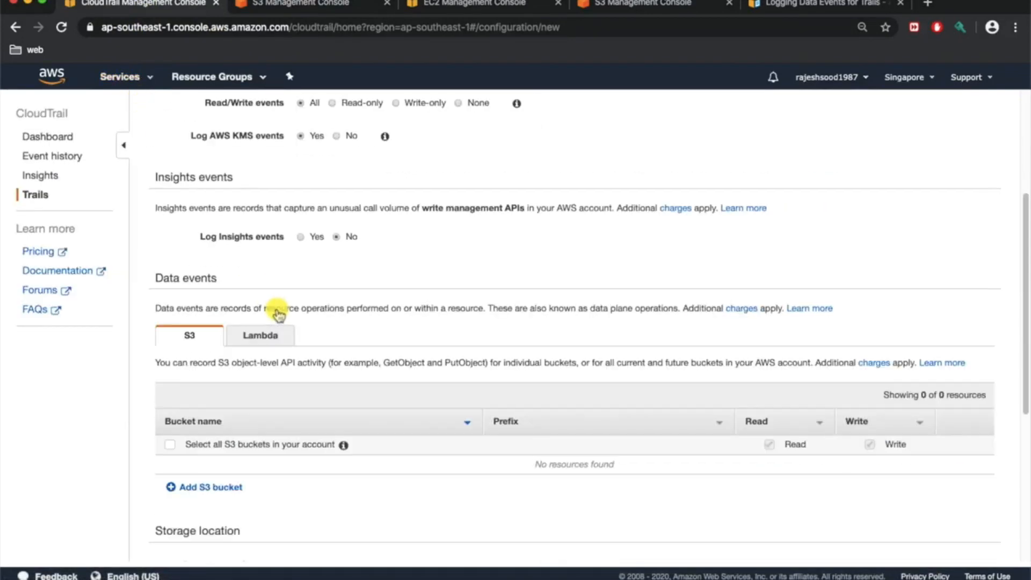
- Under Advanced storage settings, set the log file prefix to abc-trail- with log validation kept on
scroll("down", 3)
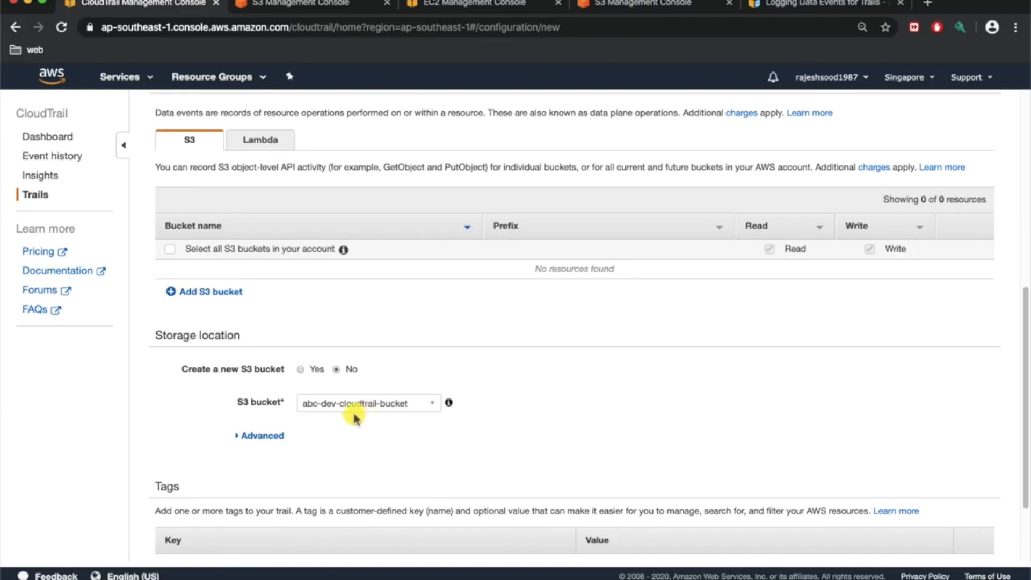
left_click(262, 435)
type("abc-trail-")
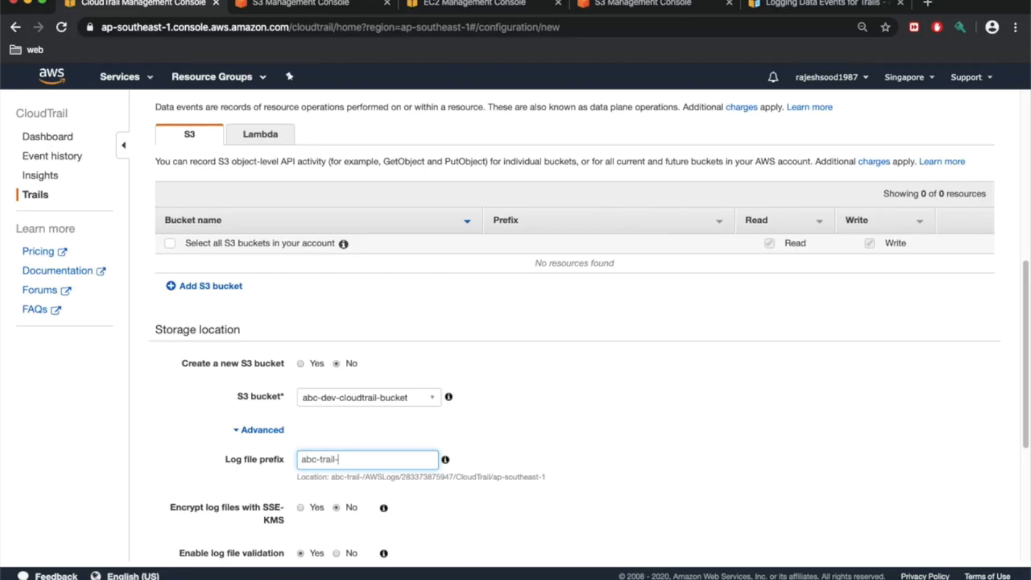
key("Backspace")
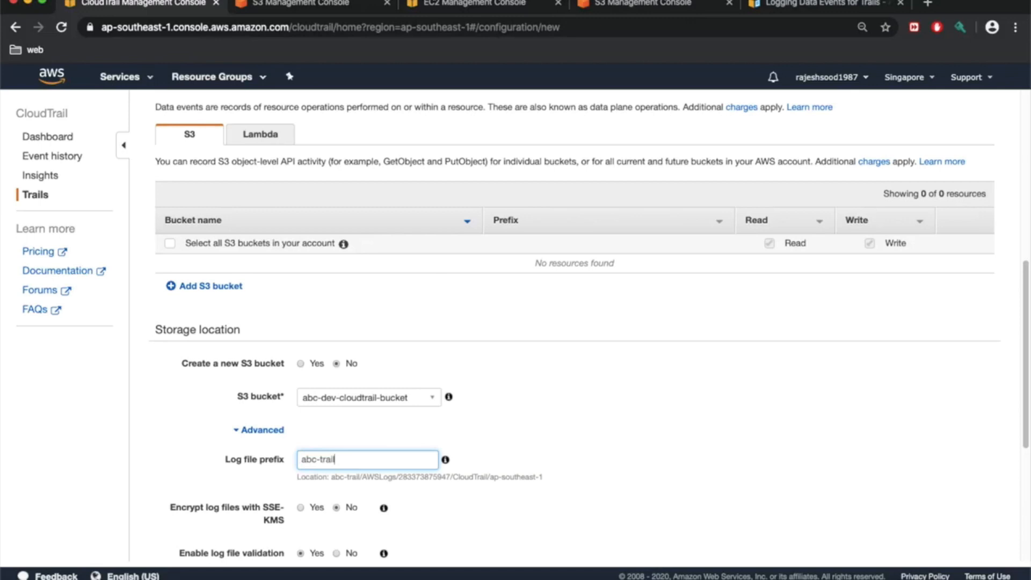
scroll("down", 3)
type("-")
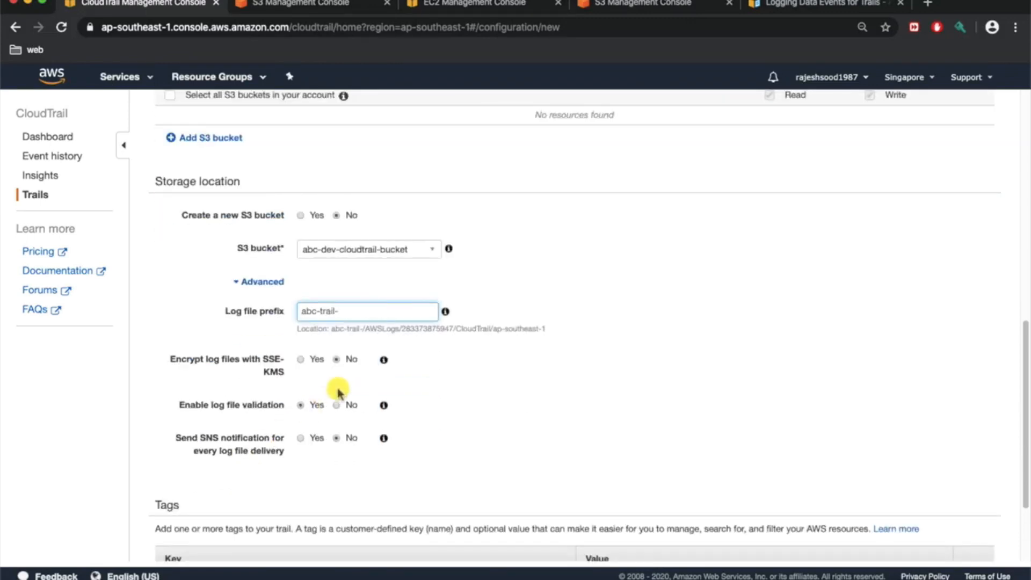
scroll("down", 3)
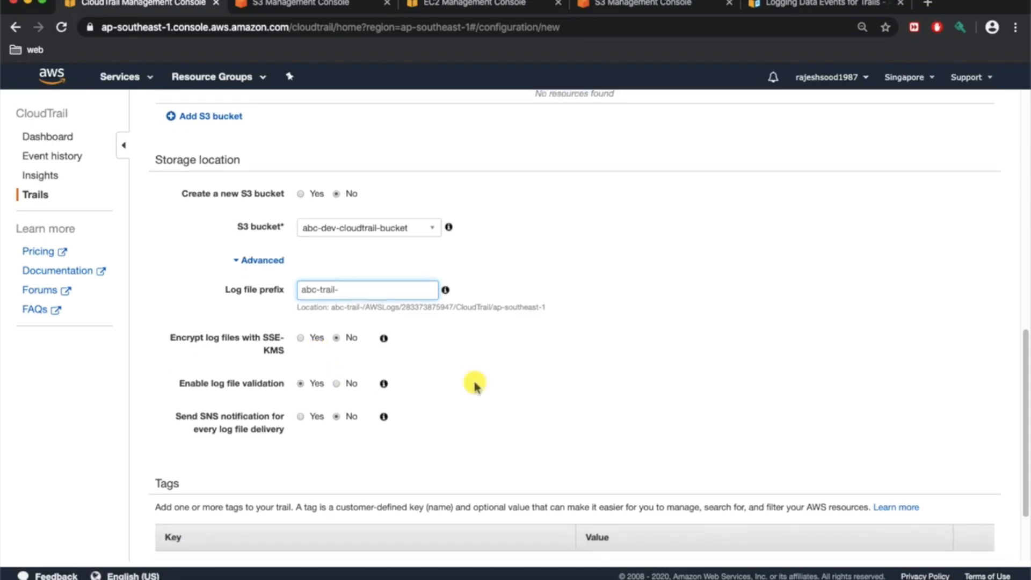
scroll("down", 3)
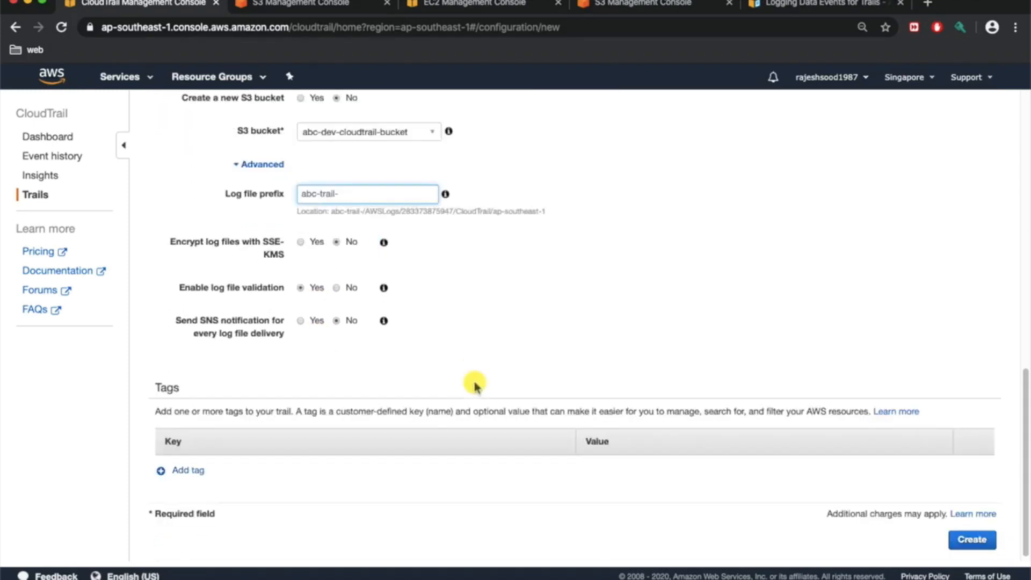
mouse_move(291, 347)
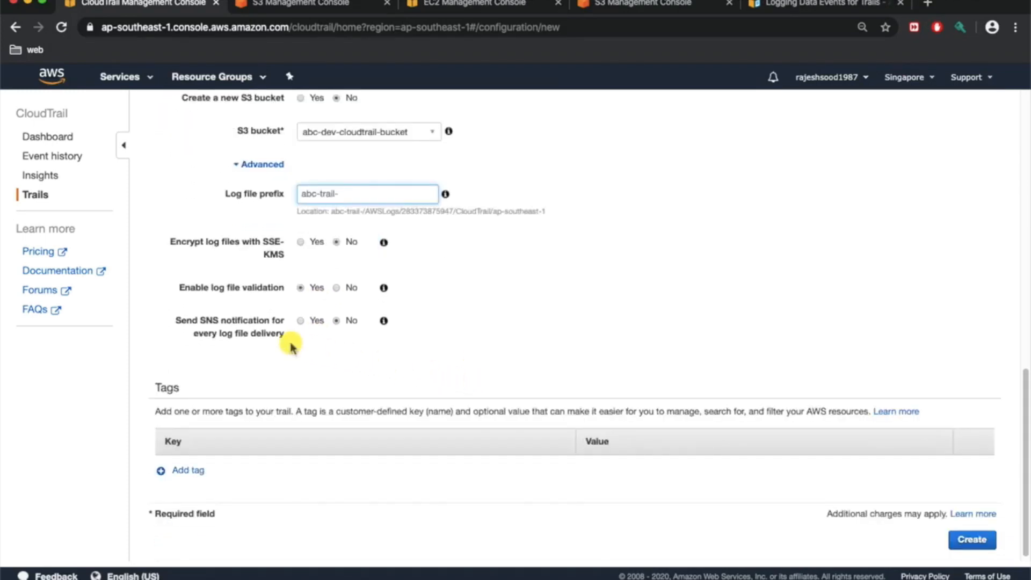
mouse_move(371, 352)
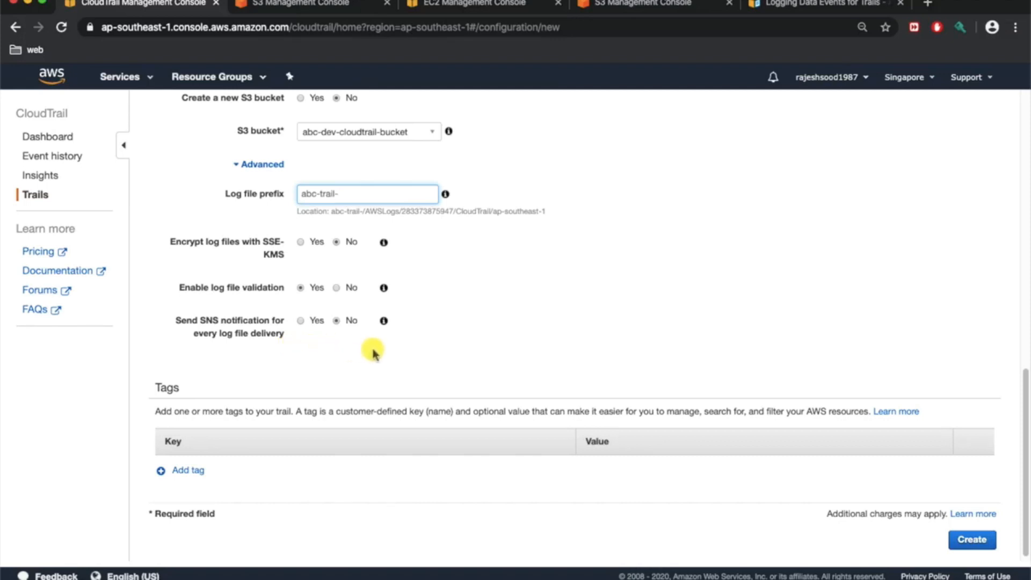
mouse_move(356, 337)
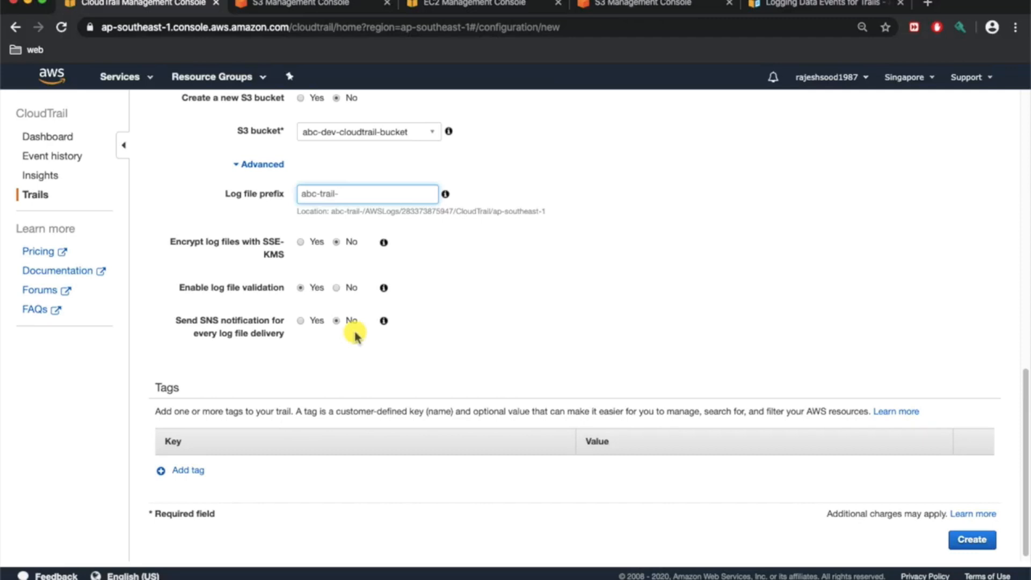
- Leave SNS notifications off after checking for existing topics, and add an empty tag row
left_click(300, 320)
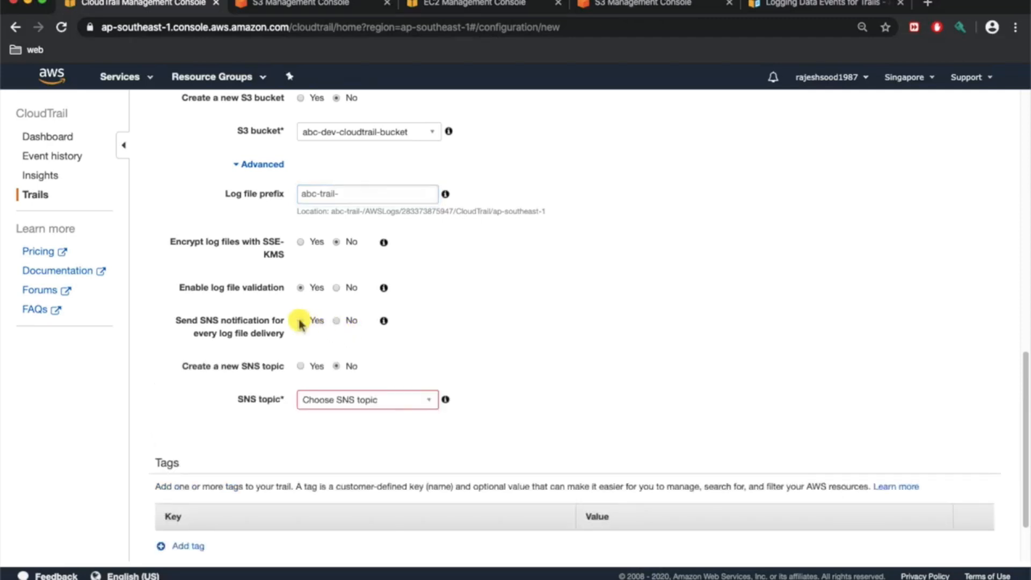
left_click(367, 399)
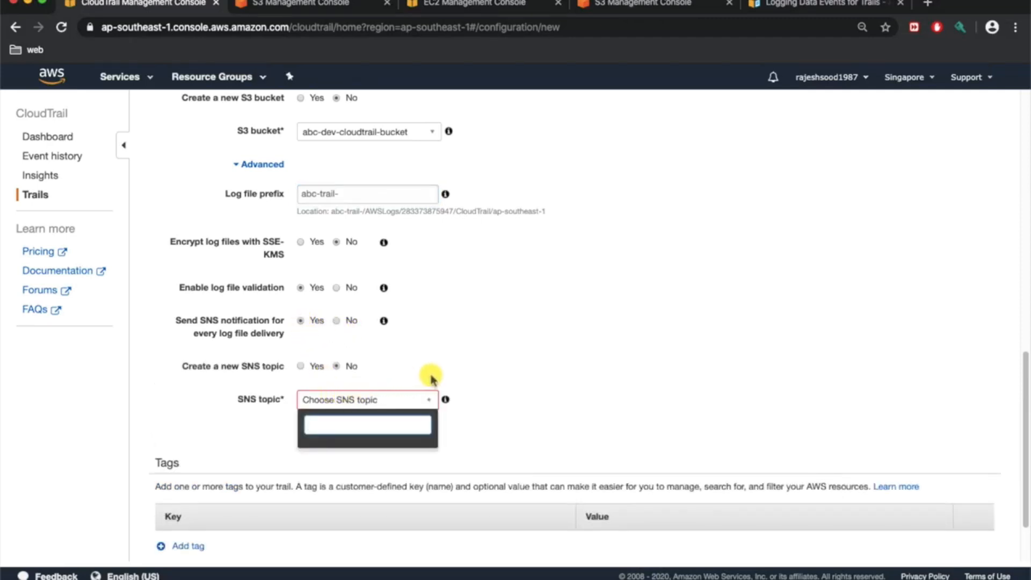
left_click(431, 380)
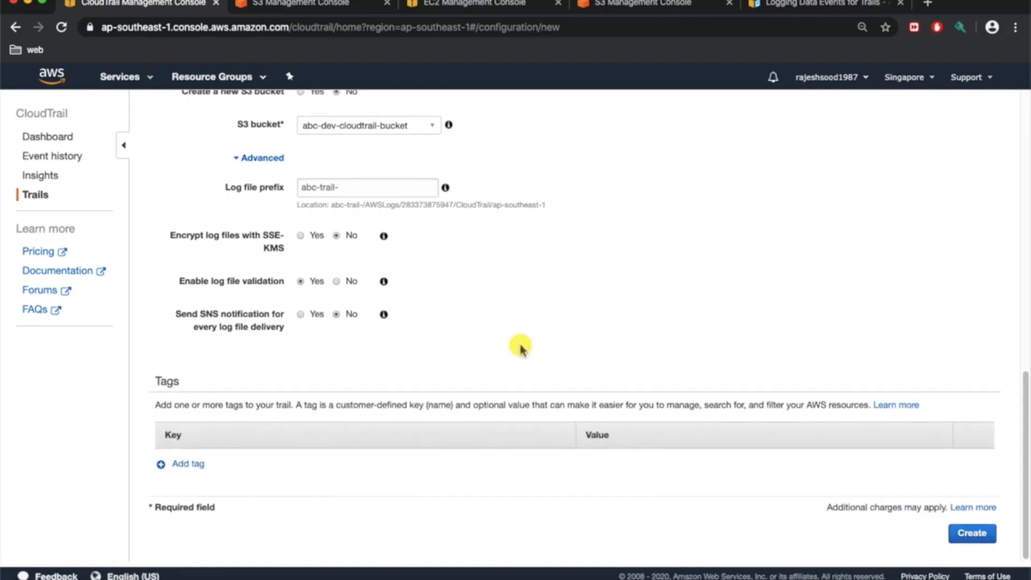
left_click(186, 462)
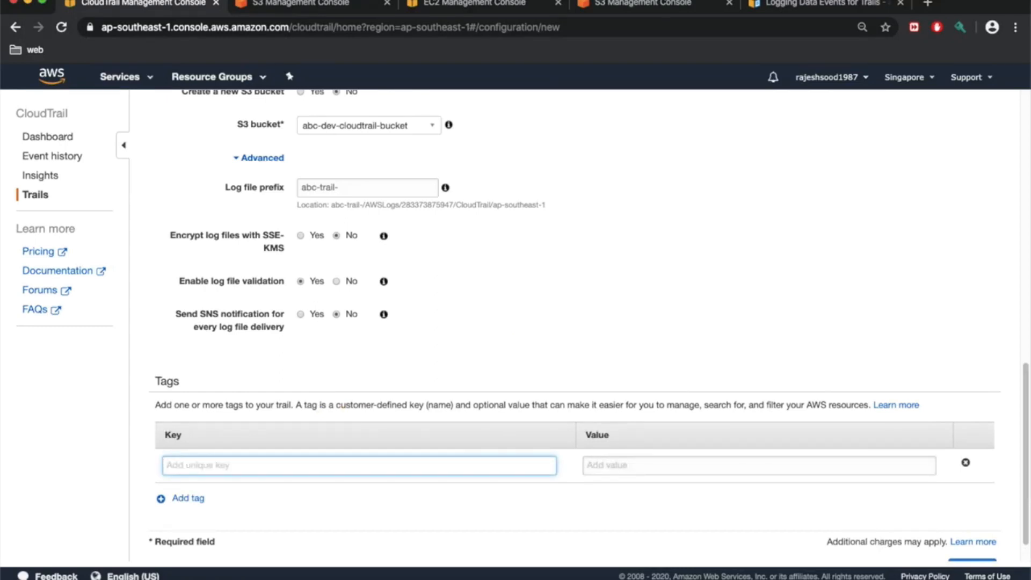
- Give the trail a tag with key Account and value abc-dev
type("Account")
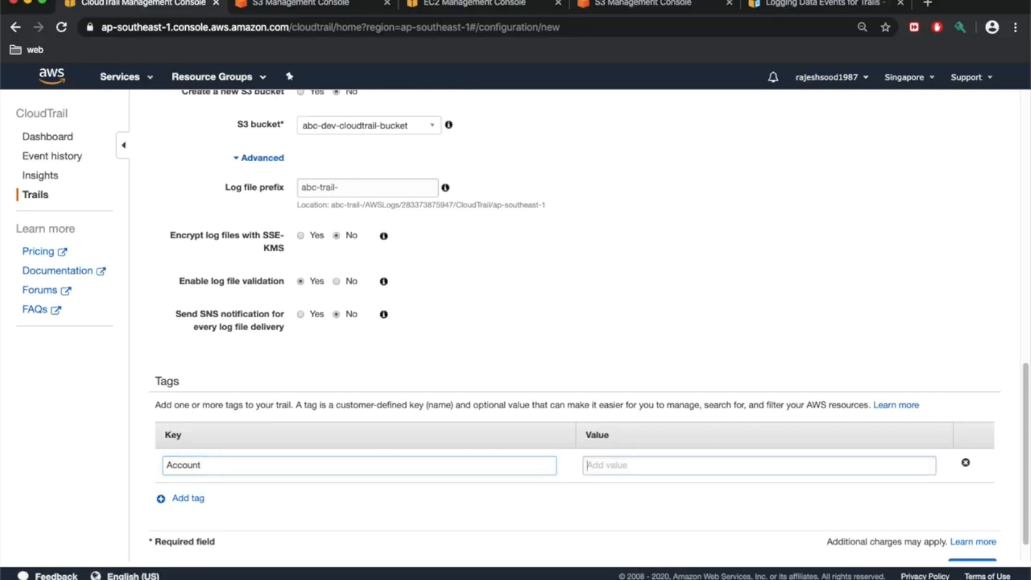
type("abc")
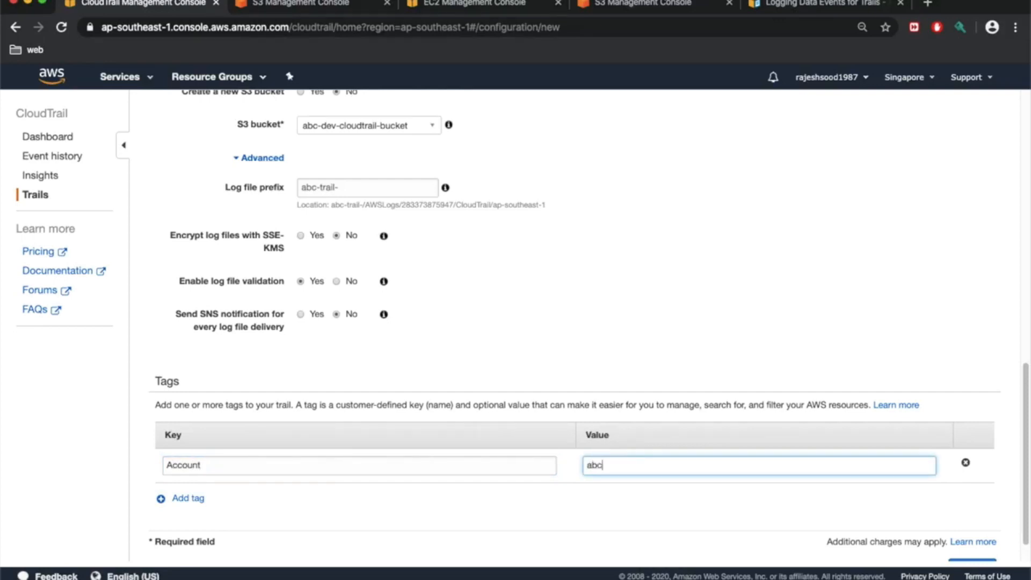
type("-dev")
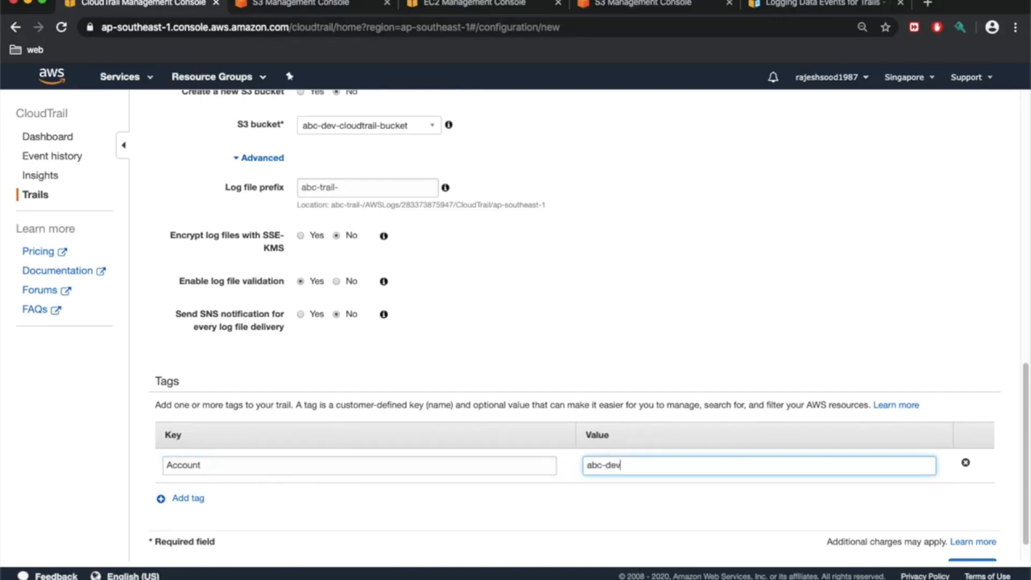
scroll("up", 3)
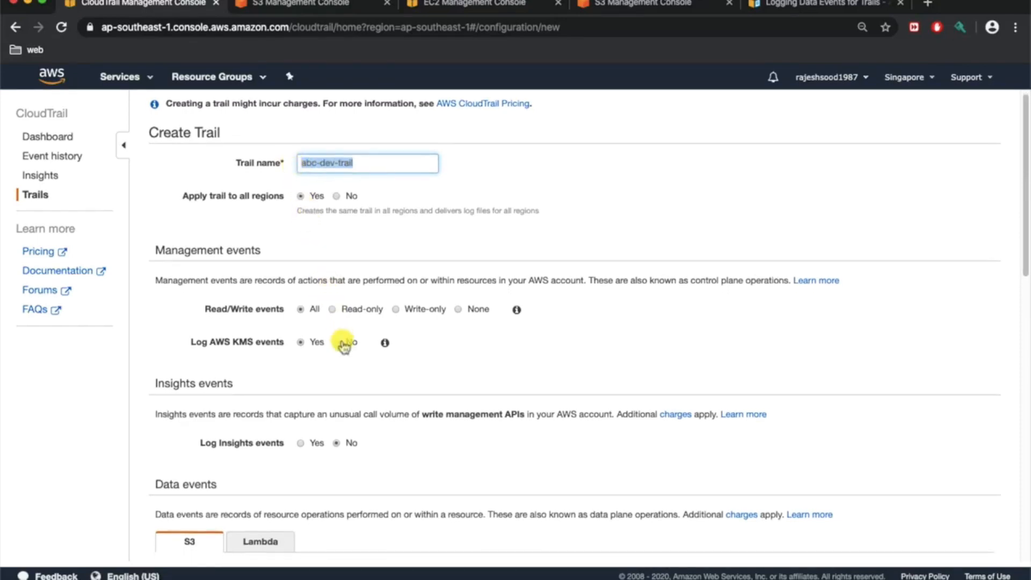
- Review the Create Trail form settings and submit creation of abc-dev-trail
scroll("down", 3)
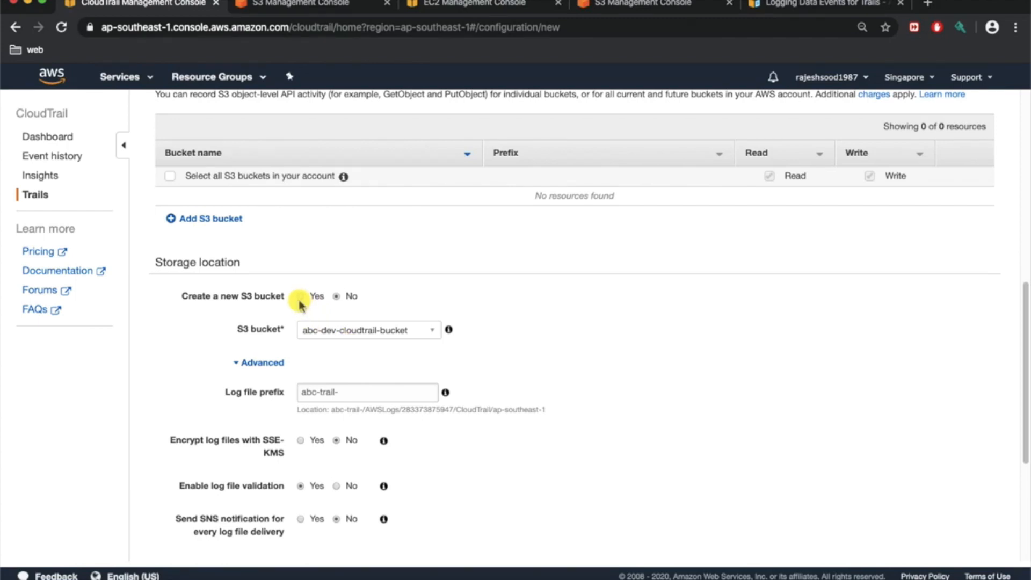
left_click(337, 296)
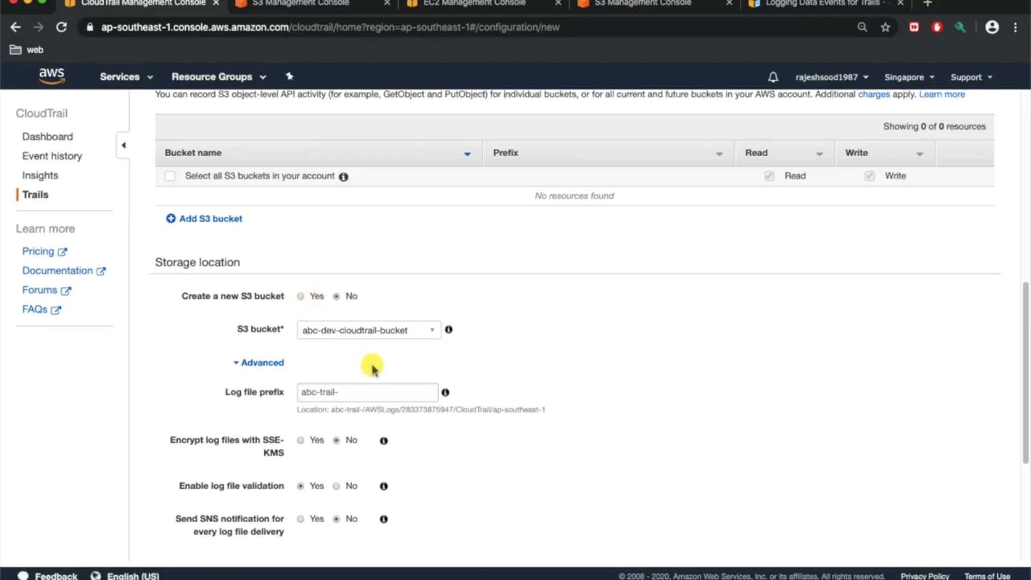
scroll("up", 3)
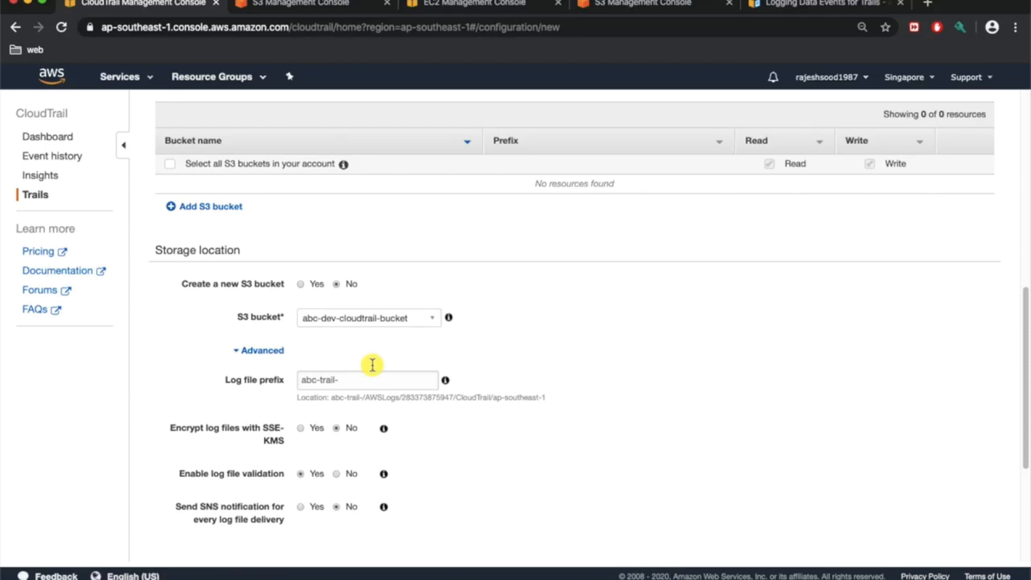
mouse_move(484, 428)
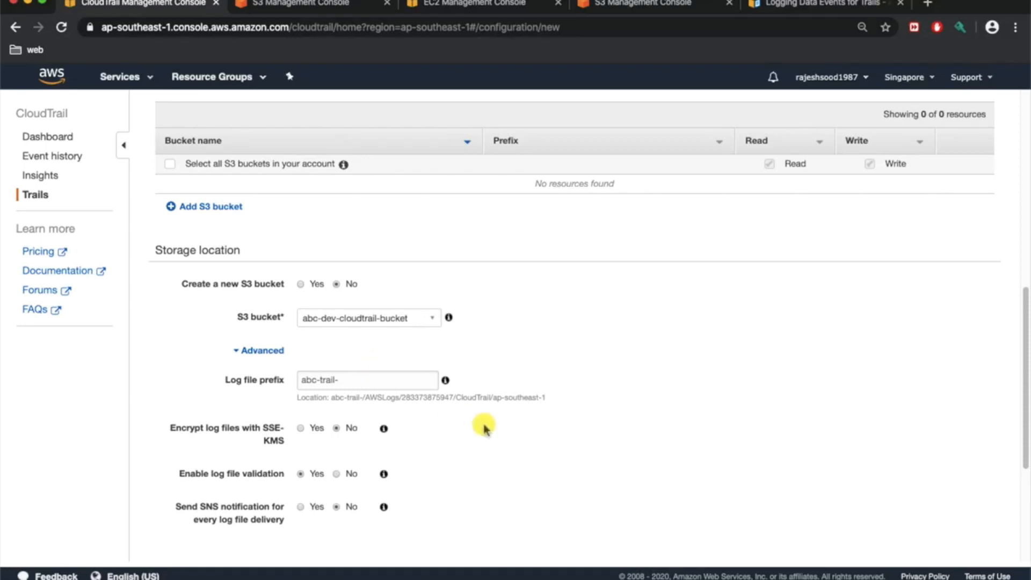
scroll("down", 3)
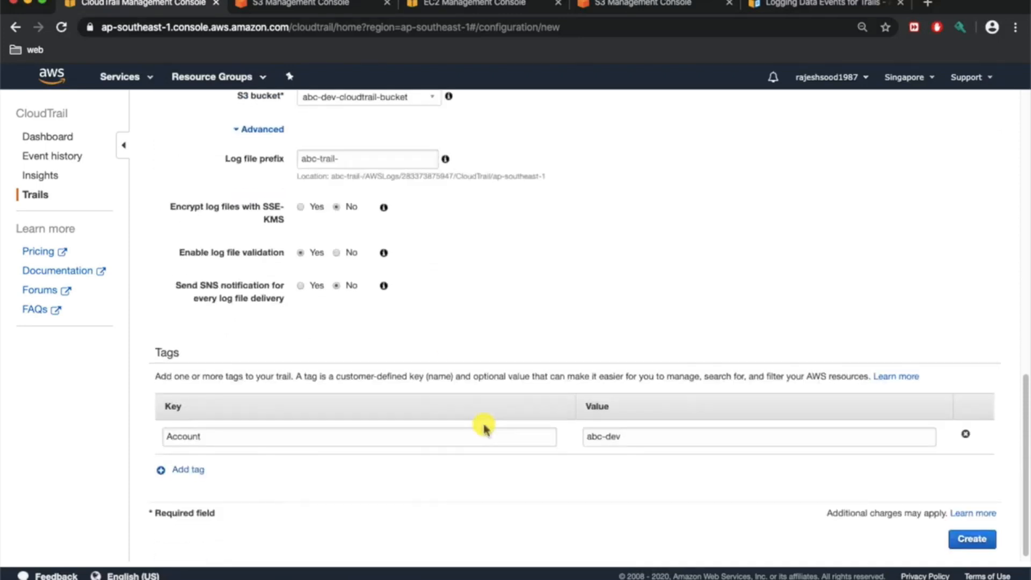
mouse_move(308, 399)
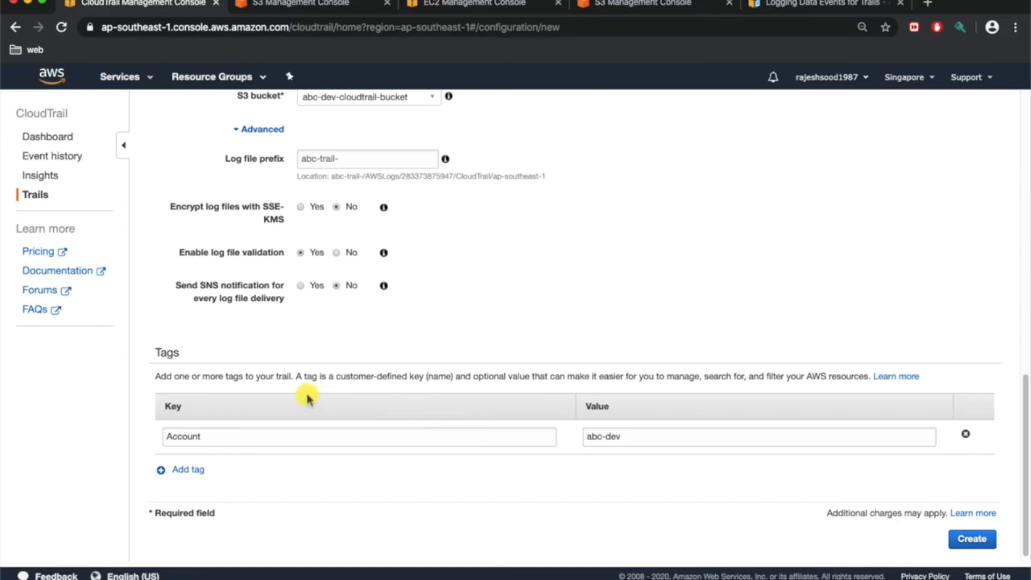
scroll("up", 3)
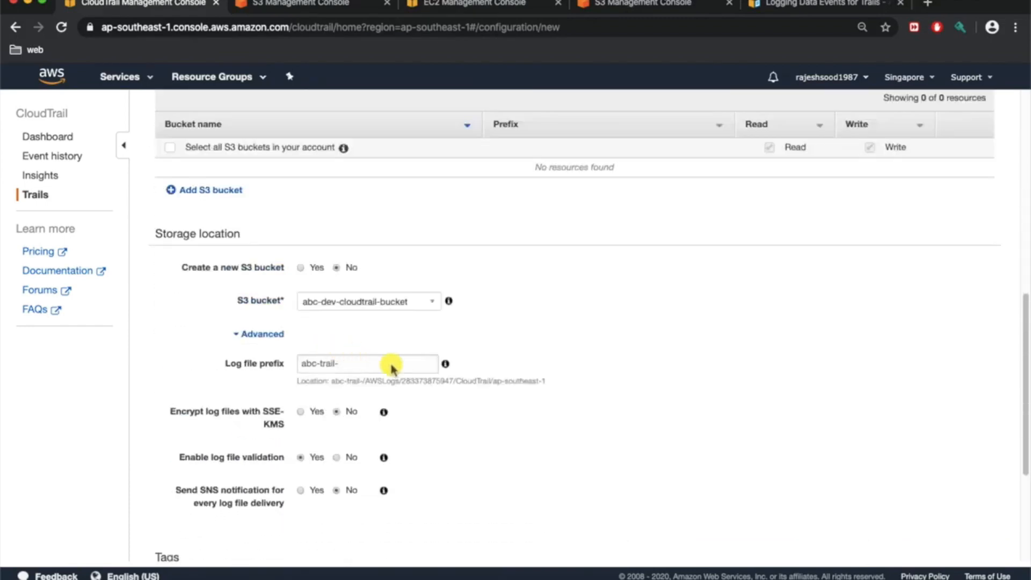
scroll("down", 3)
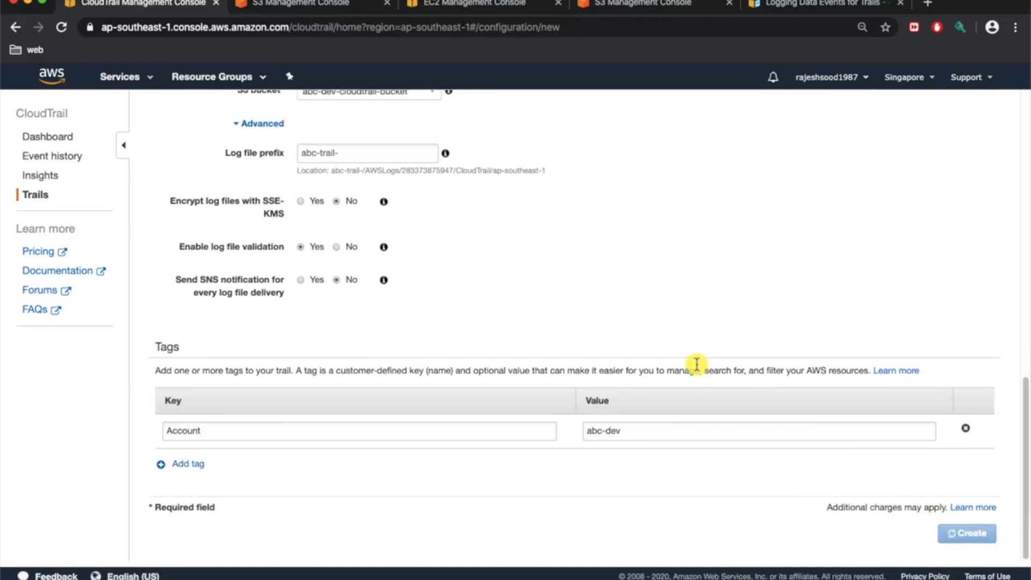
left_click(966, 534)
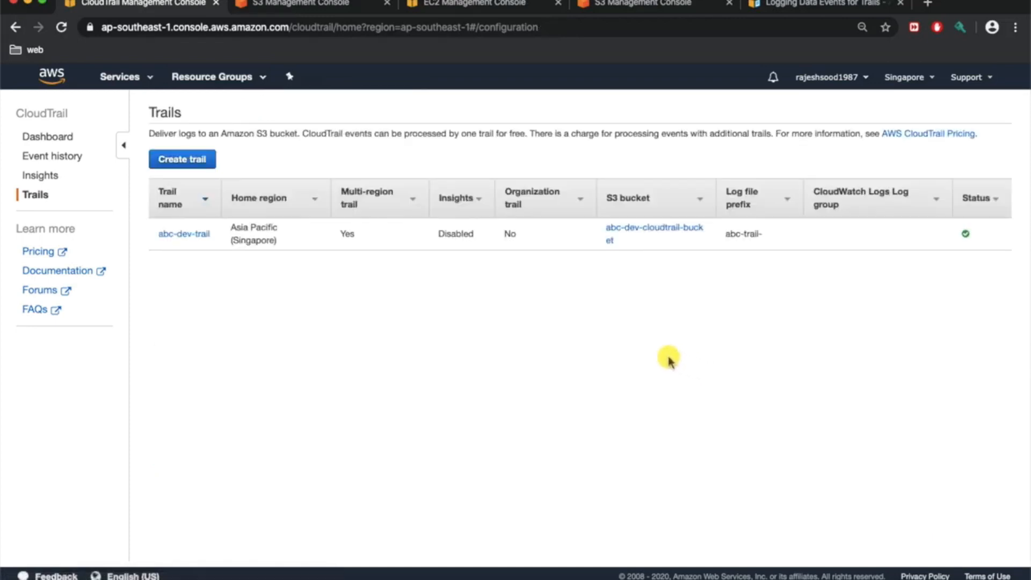
mouse_move(183, 233)
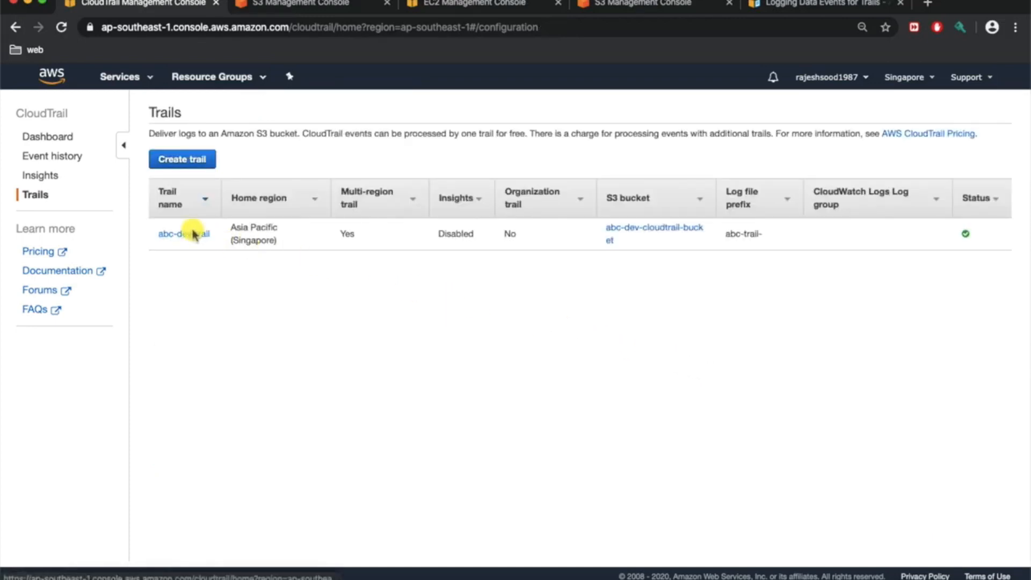
mouse_move(321, 235)
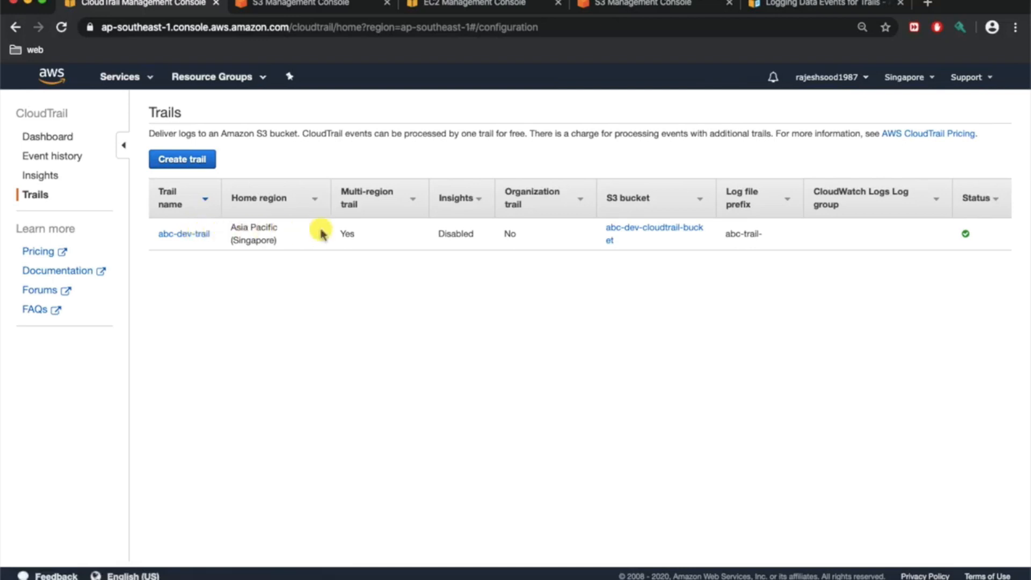
mouse_move(593, 233)
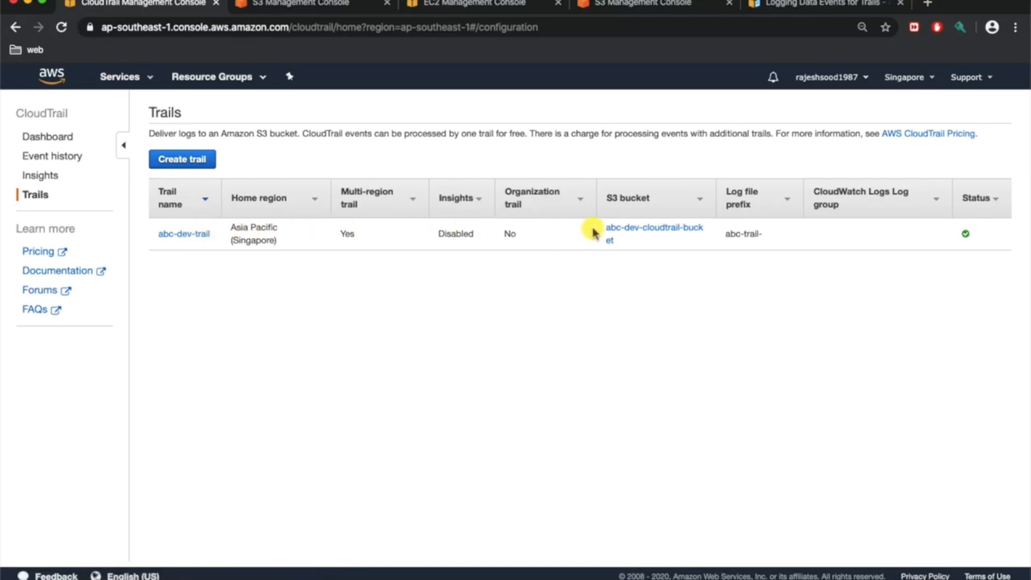
mouse_move(525, 208)
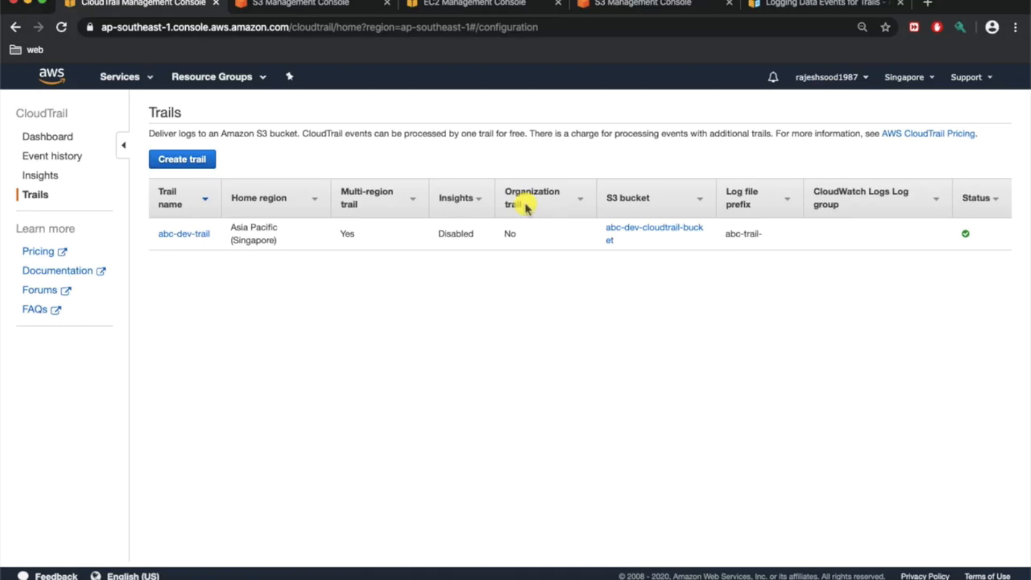
mouse_move(763, 221)
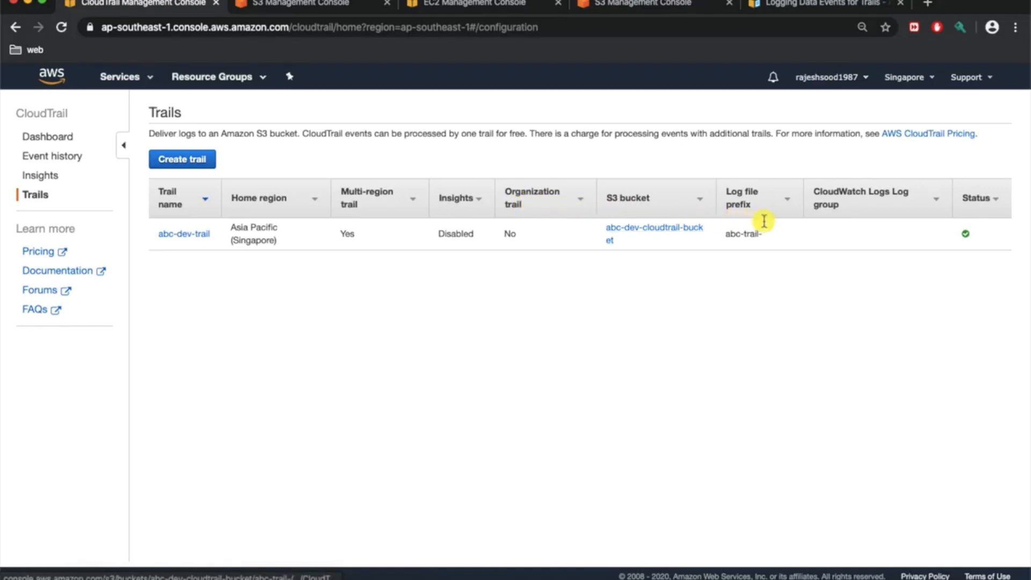
mouse_move(987, 221)
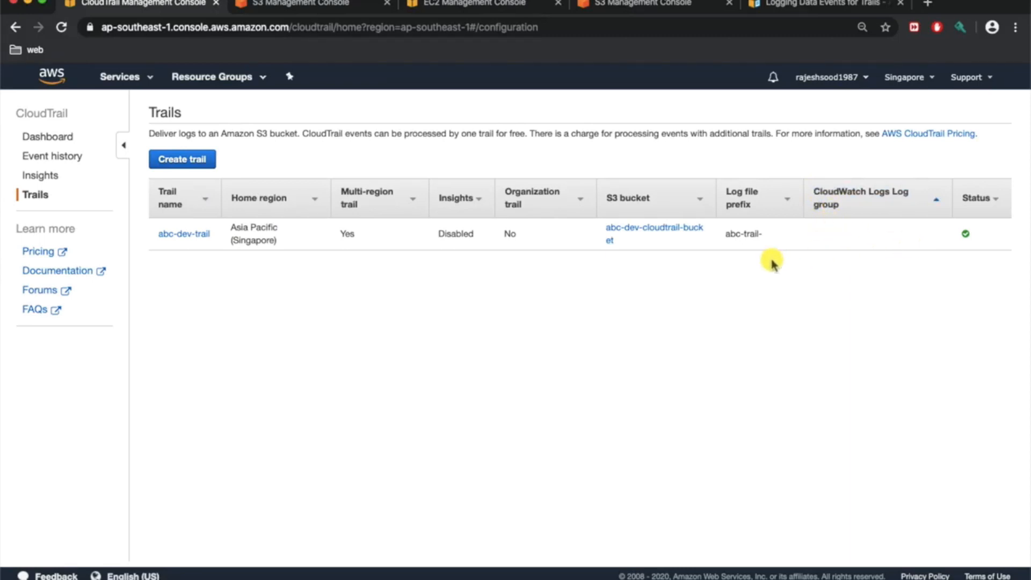
mouse_move(699, 266)
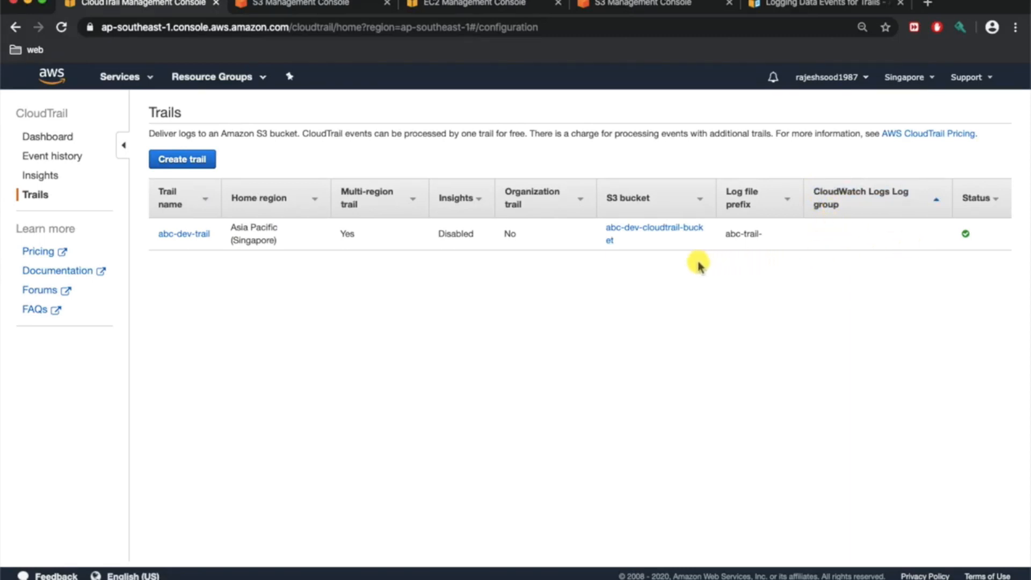
mouse_move(647, 245)
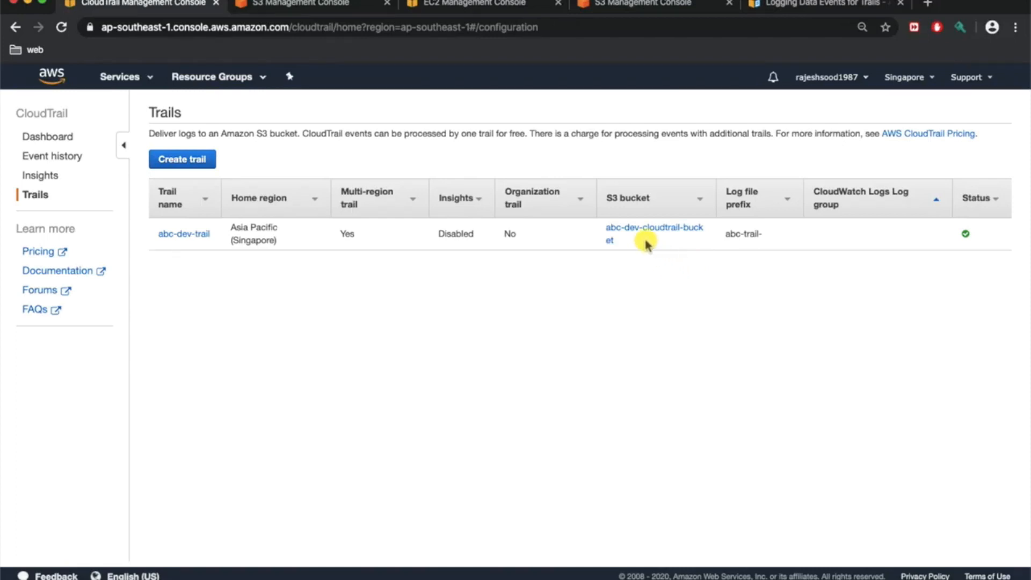
mouse_move(644, 241)
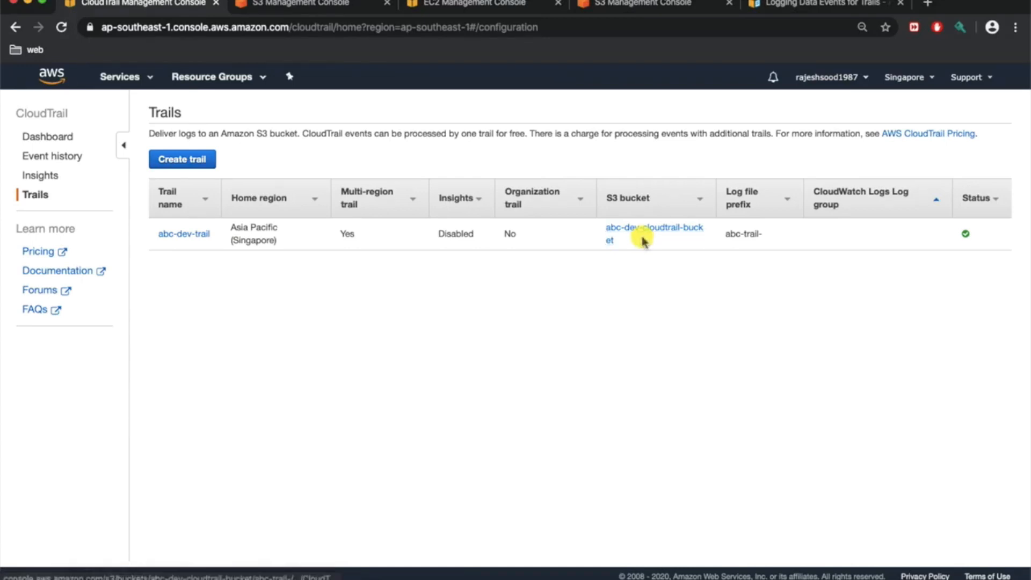
mouse_move(628, 232)
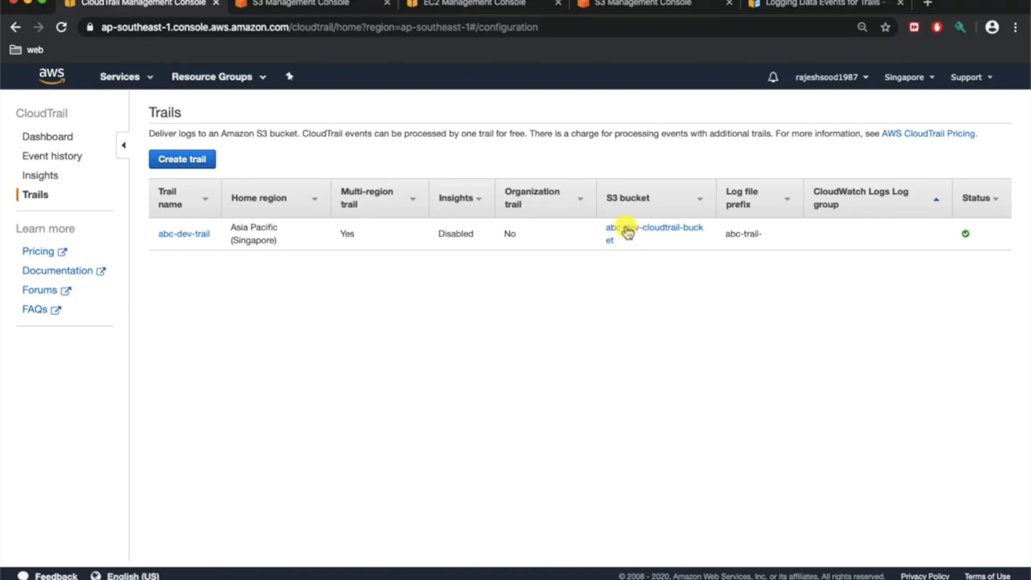
mouse_move(653, 227)
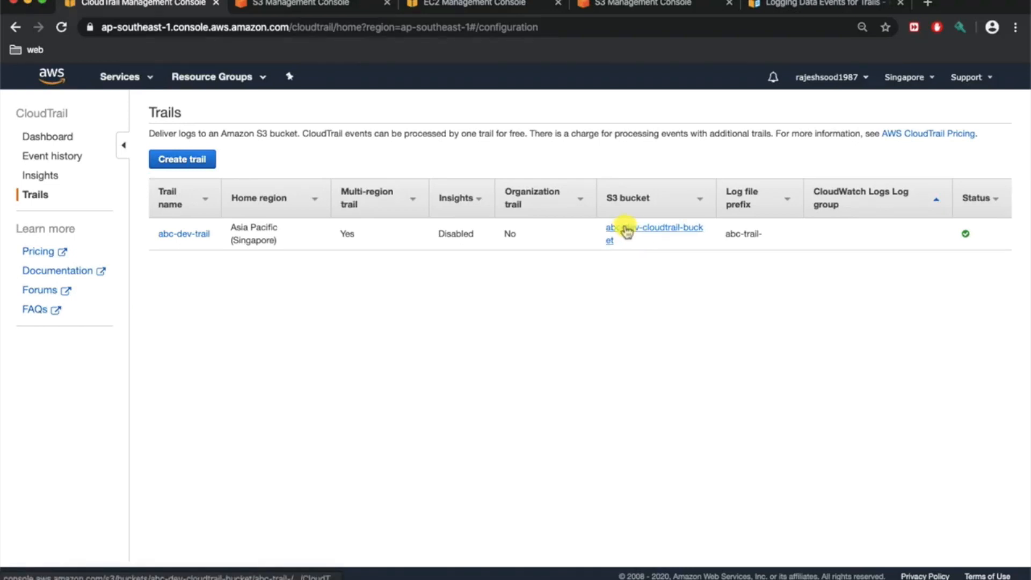
mouse_move(625, 233)
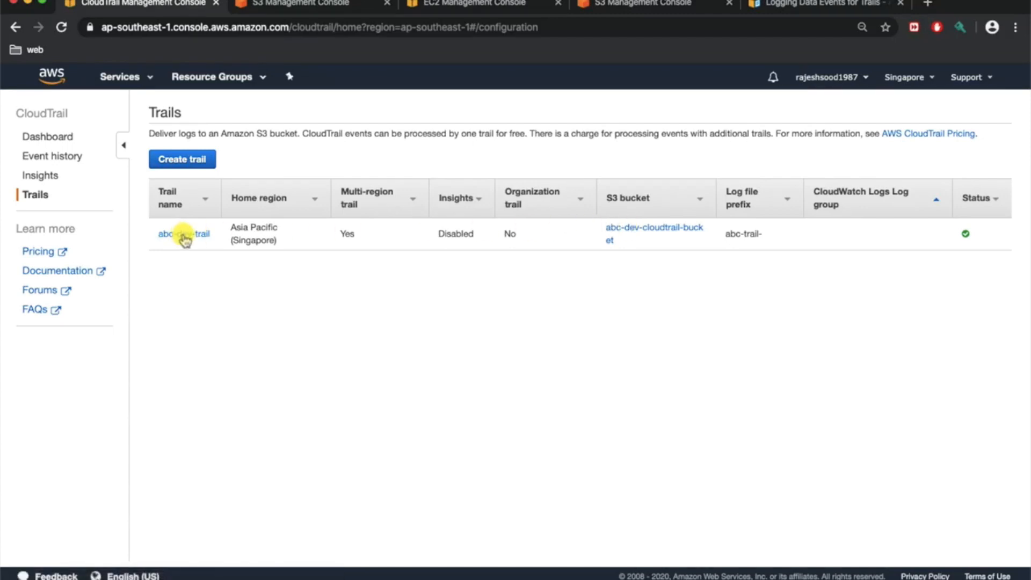
- From abc-dev-trail's configuration, start configuring CloudWatch Logs delivery
left_click(184, 233)
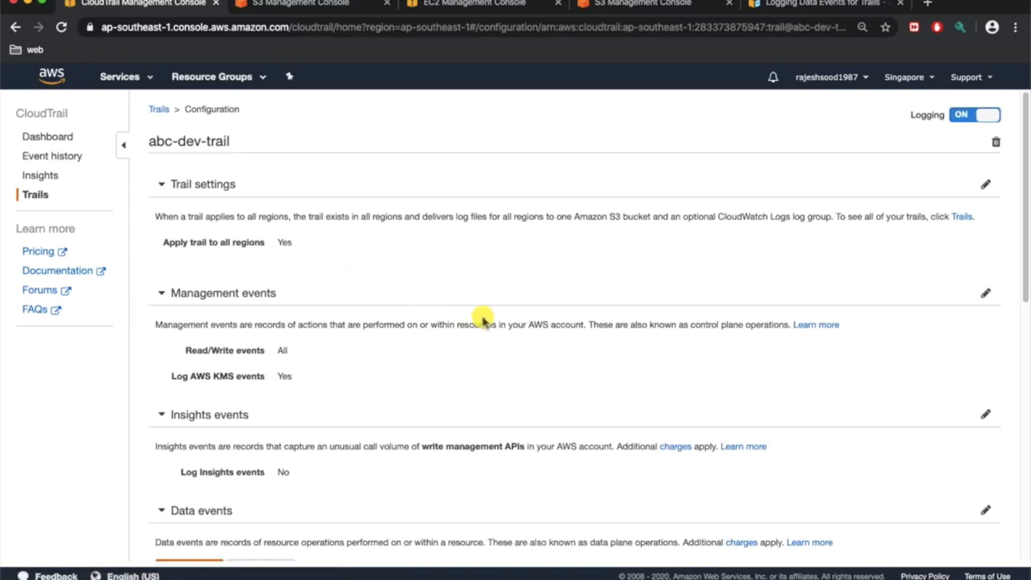
scroll("down", 3)
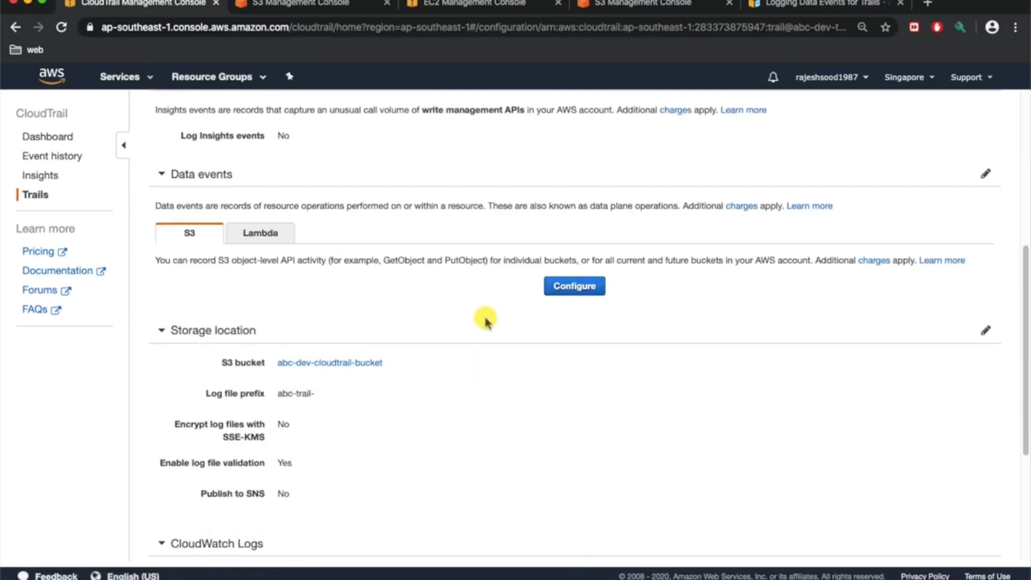
scroll("down", 3)
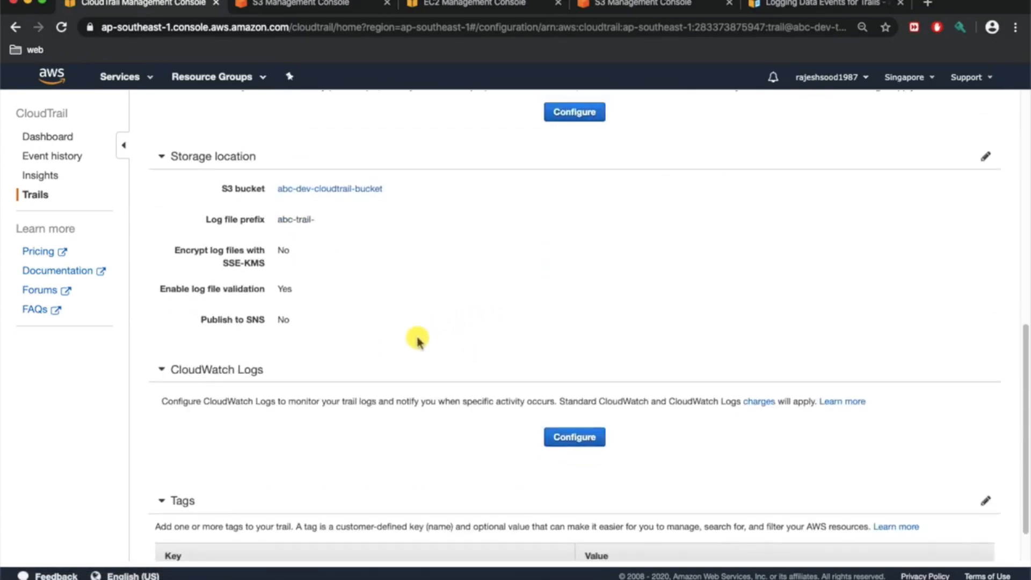
mouse_move(393, 418)
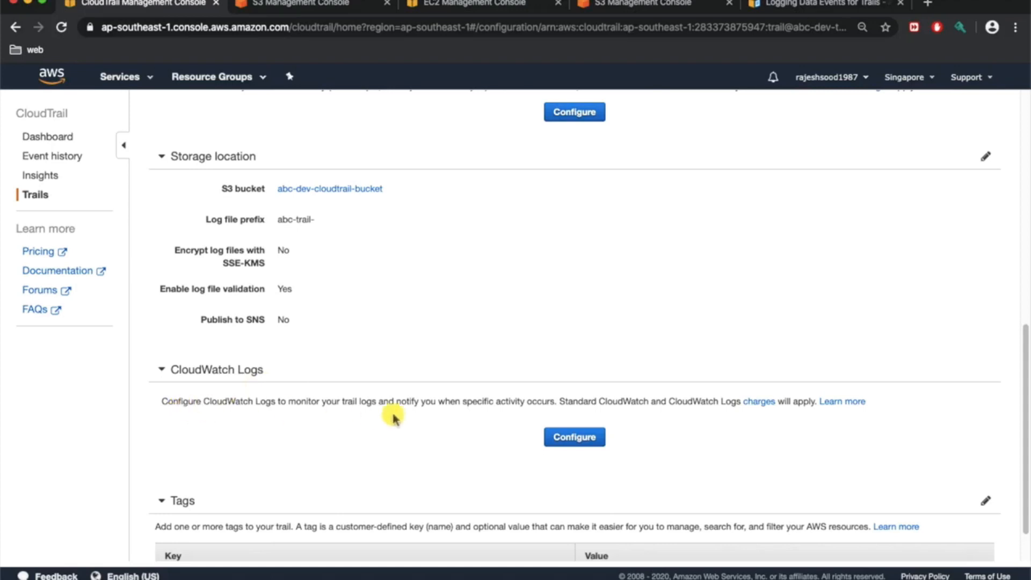
mouse_move(573, 437)
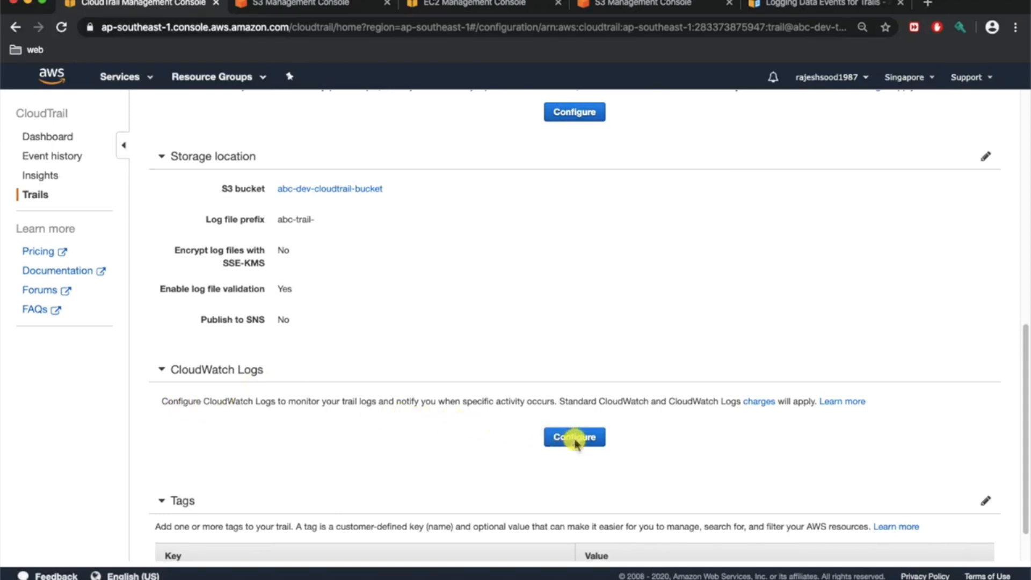
left_click(574, 437)
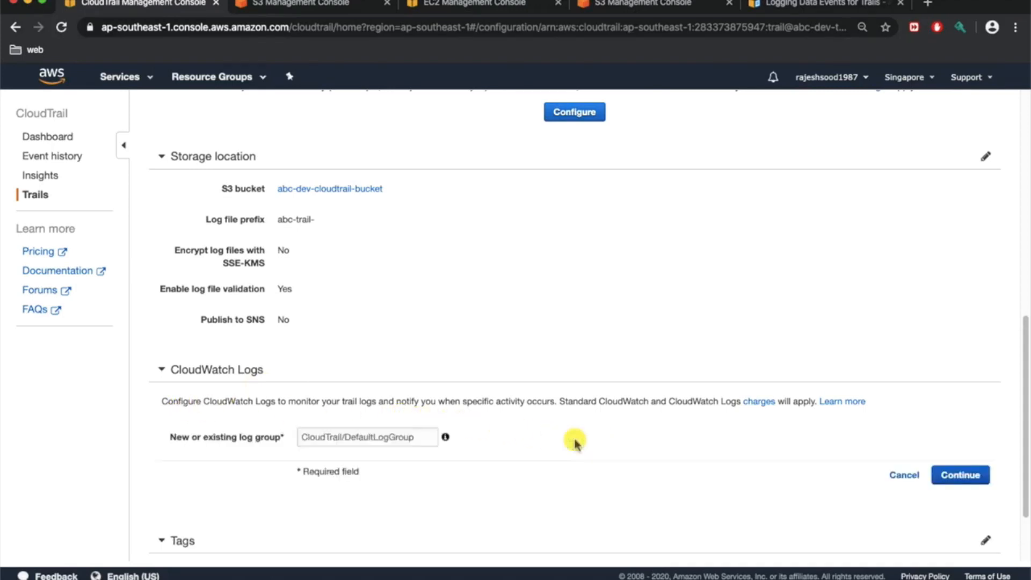
- Keep log group CloudTrail/DefaultLogGroup and continue to the IAM role permission page
scroll("down", 3)
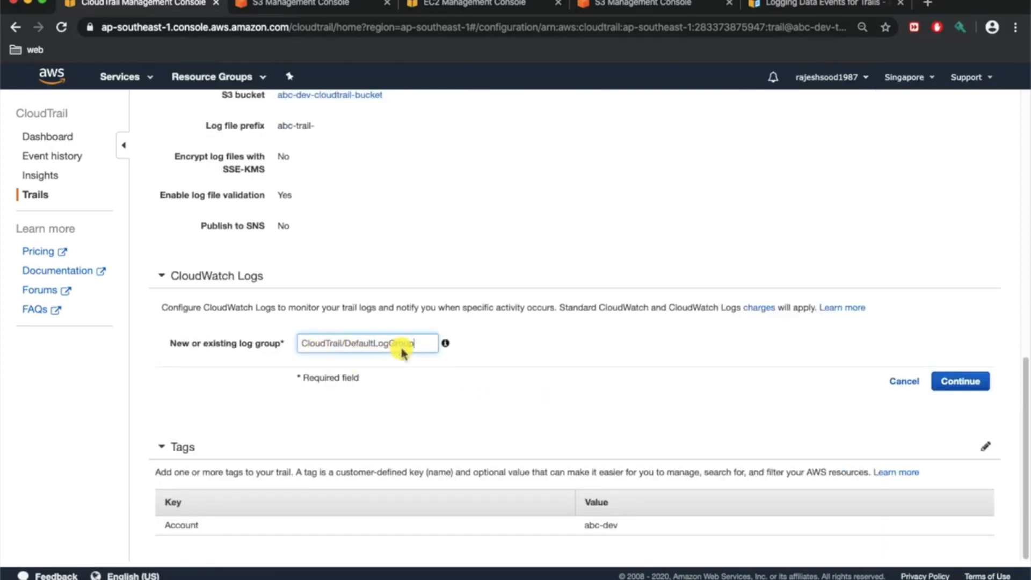
left_click(960, 380)
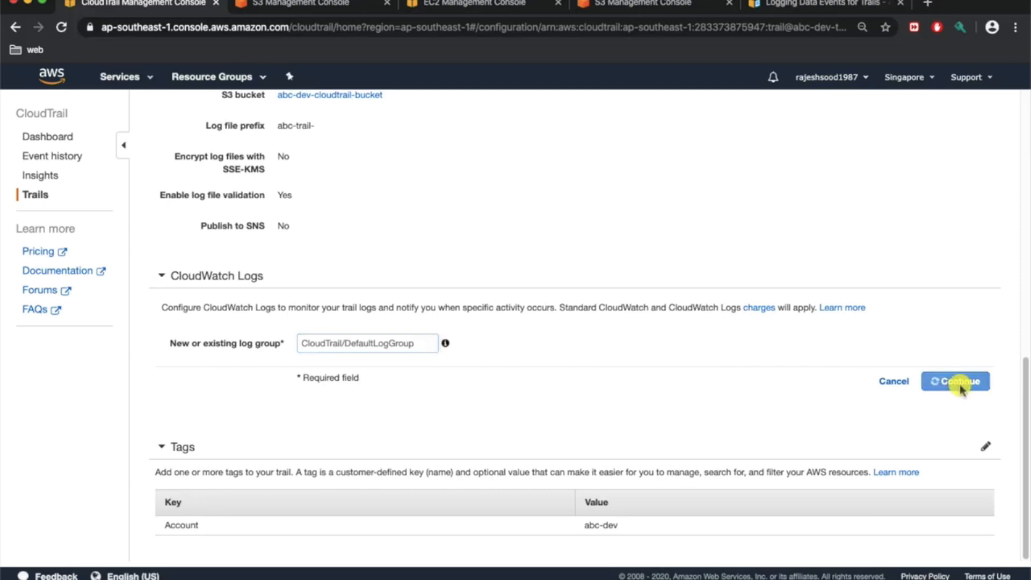
left_click(954, 381)
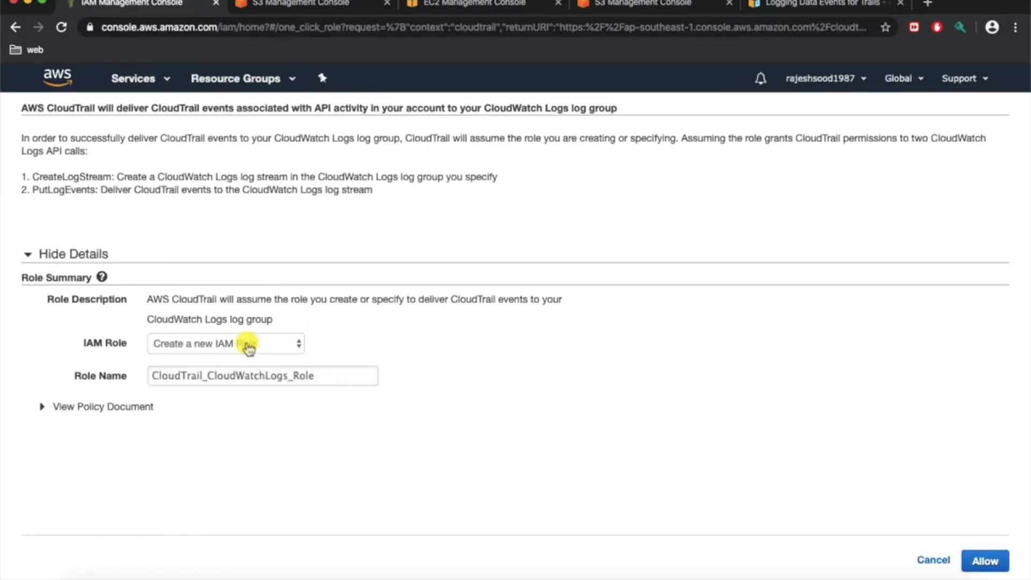
mouse_move(252, 350)
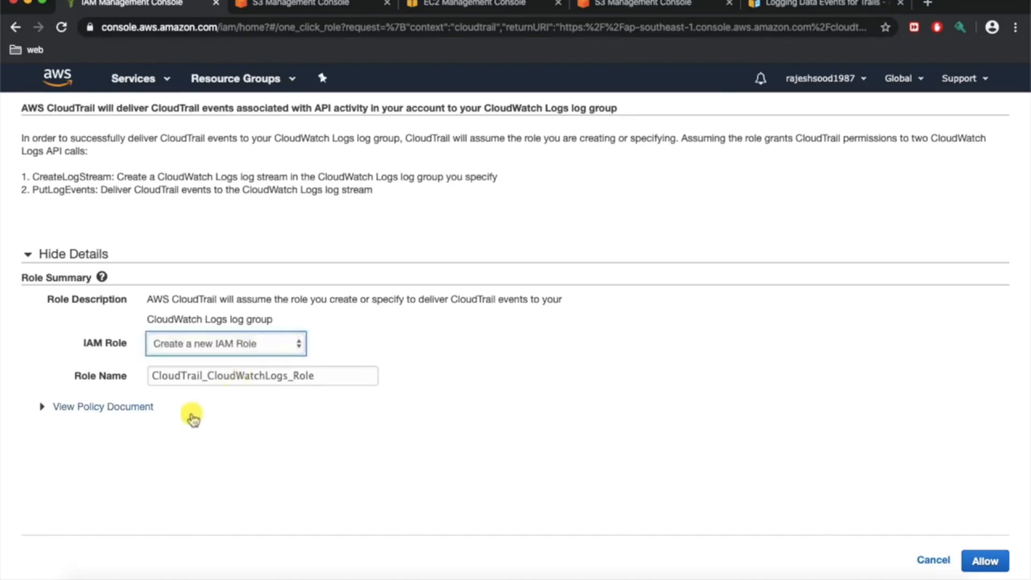
- Review the policy document and allow the new role CloudTrail_CloudWatchLogs_Role
left_click(103, 406)
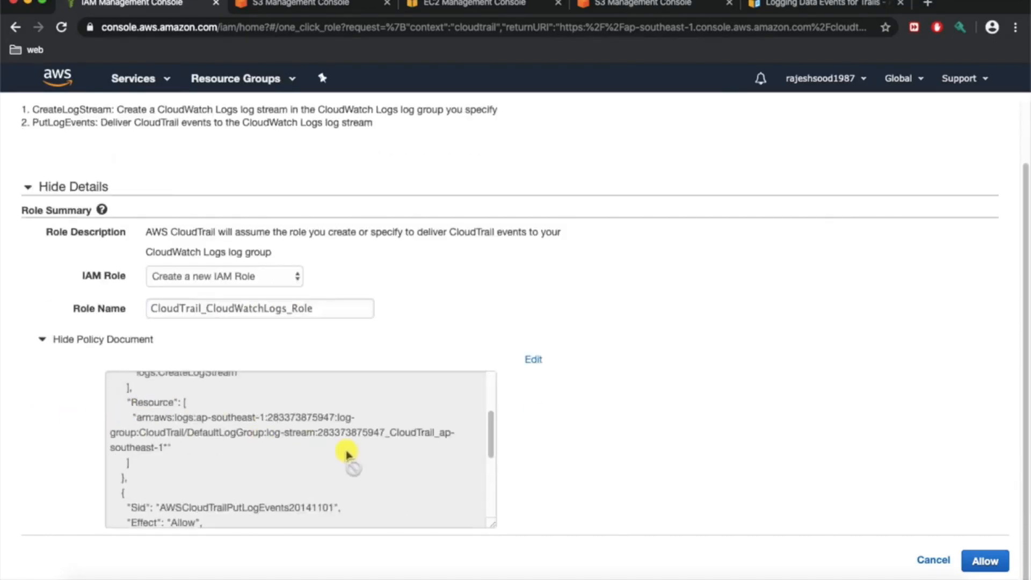
scroll("down", 3)
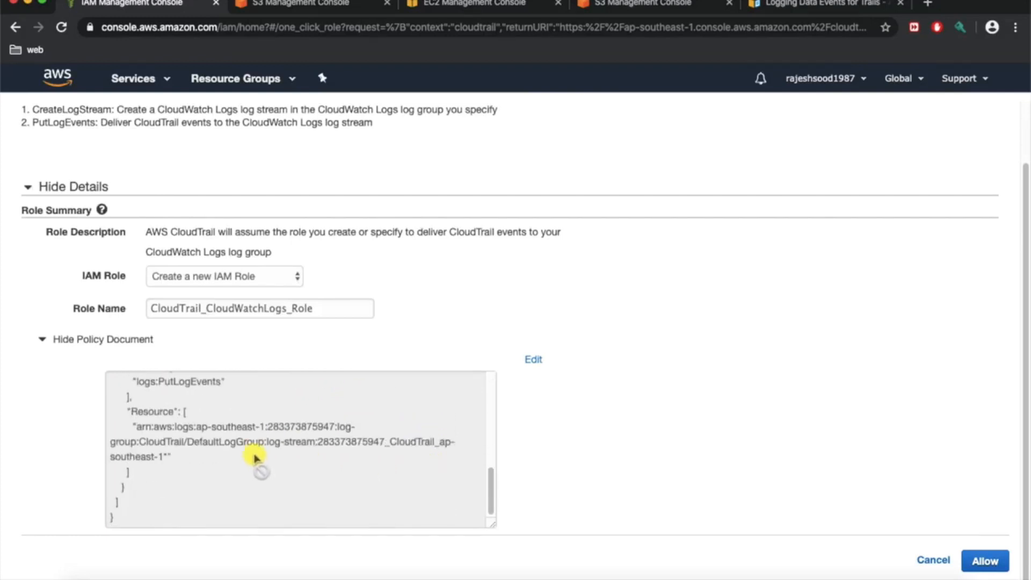
scroll("up", 3)
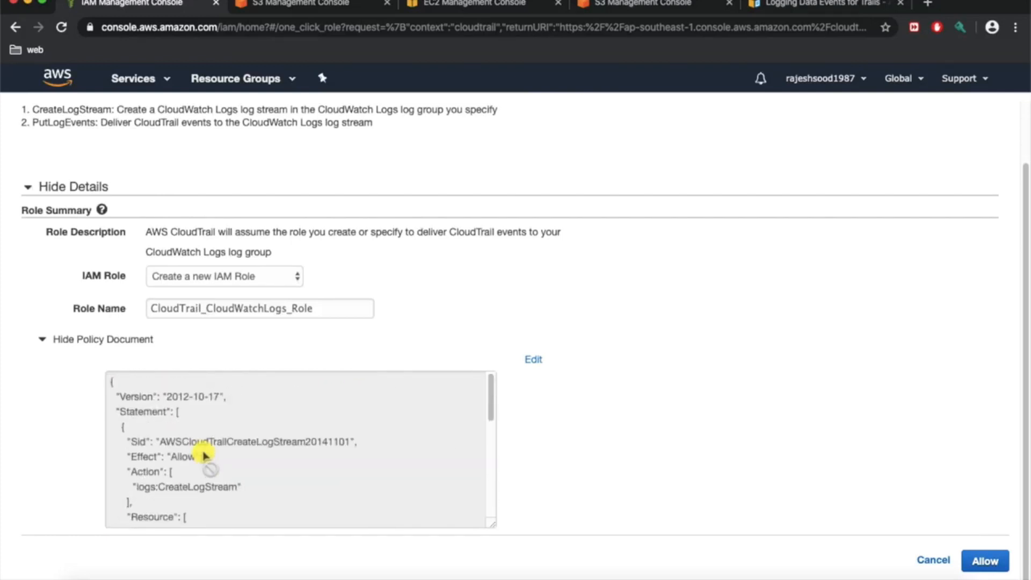
mouse_move(487, 296)
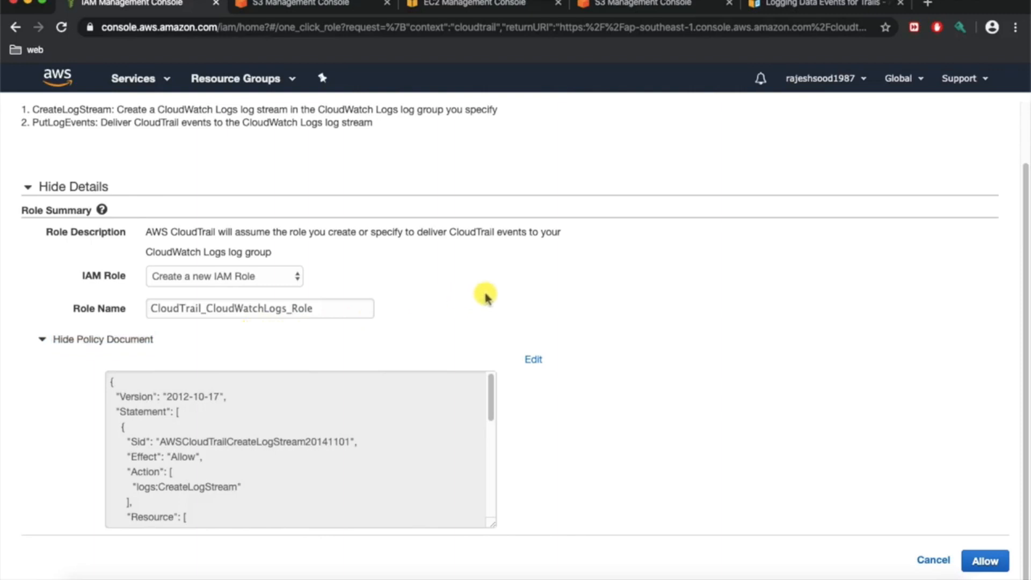
mouse_move(799, 381)
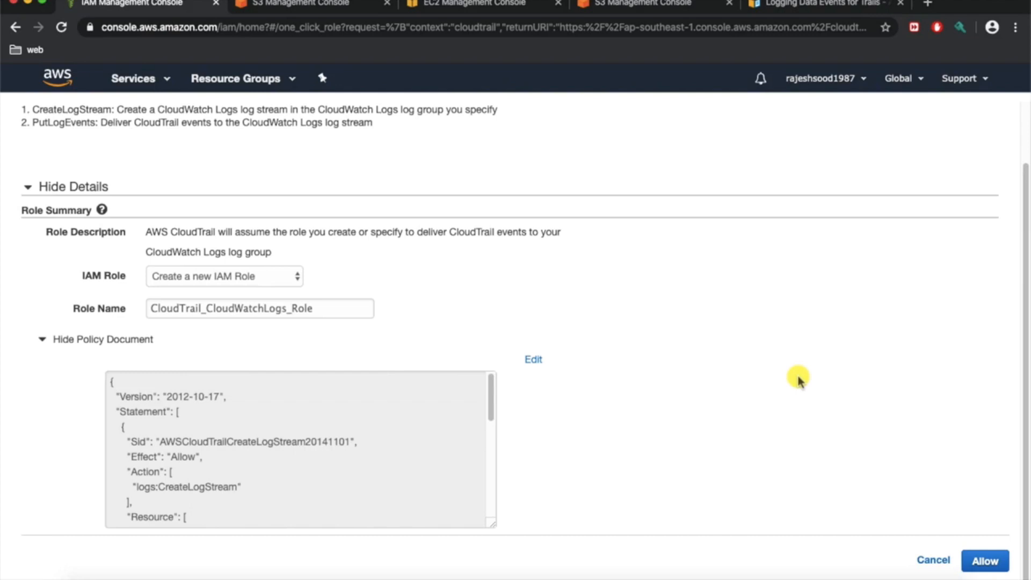
left_click(984, 561)
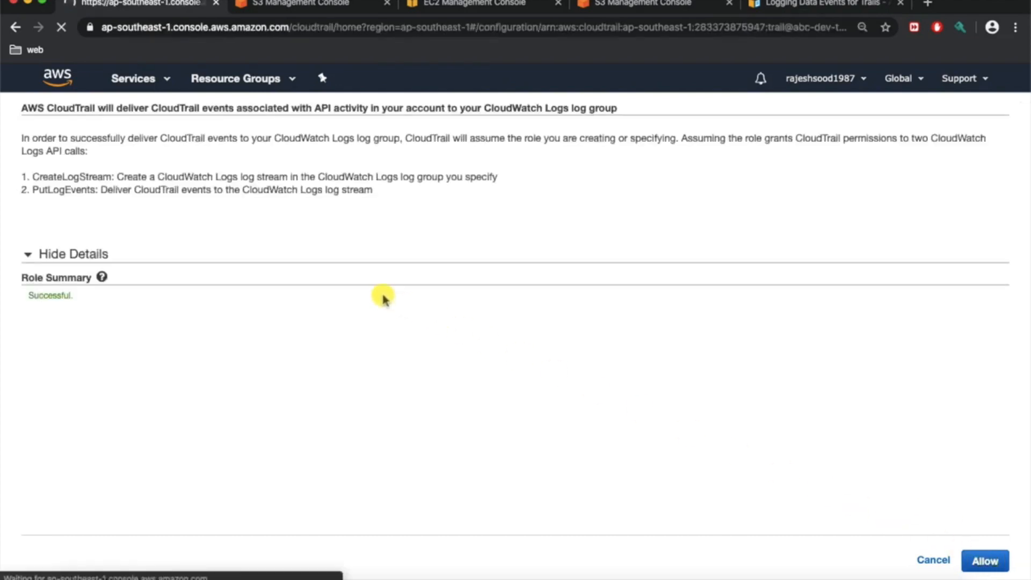
- Return to abc-dev-trail's configuration showing delivery to CloudTrail/DefaultLogGroup via CloudTrail_CloudWatchLogs_Role
left_click(984, 561)
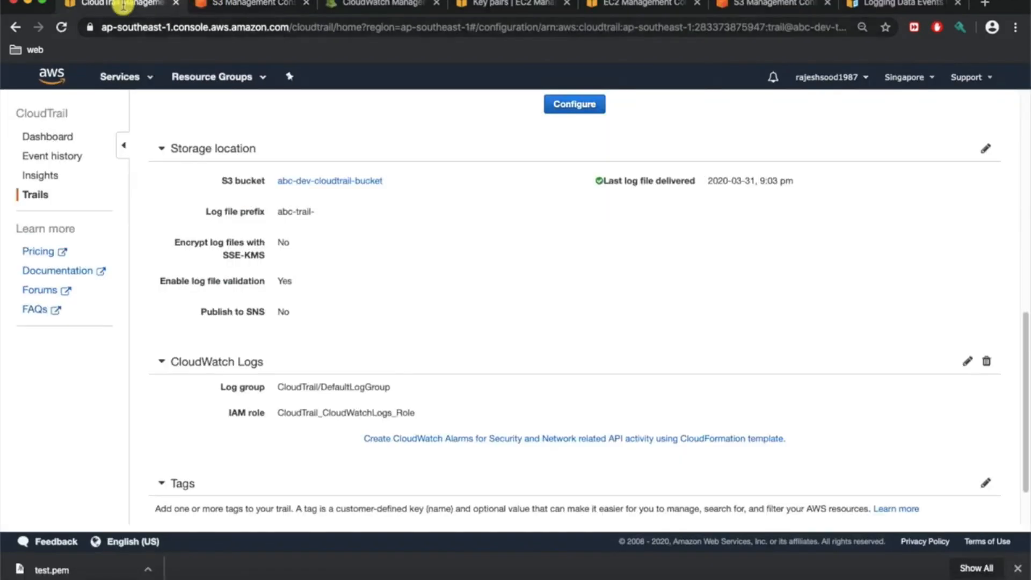
scroll("down", 3)
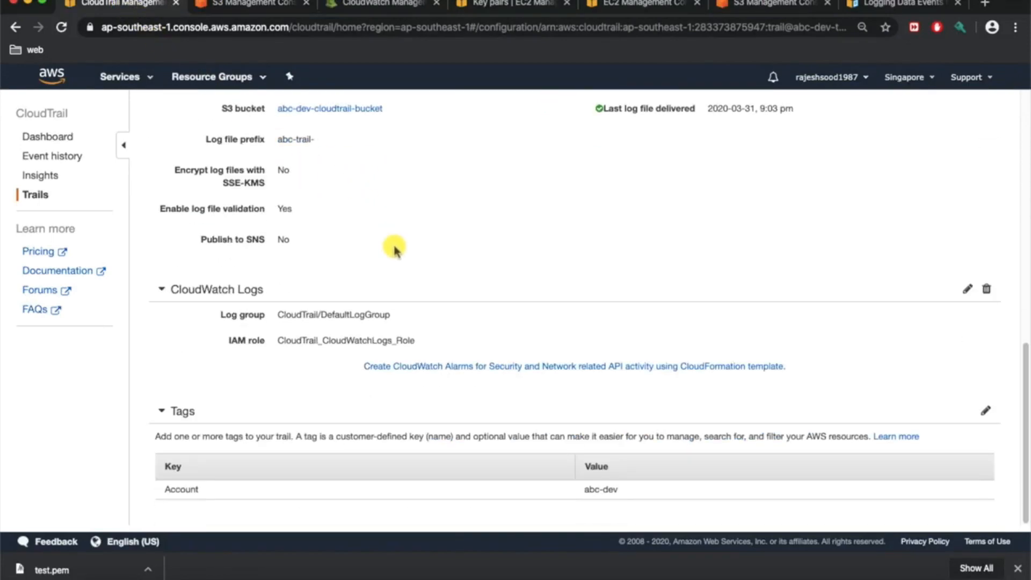
scroll("up", 3)
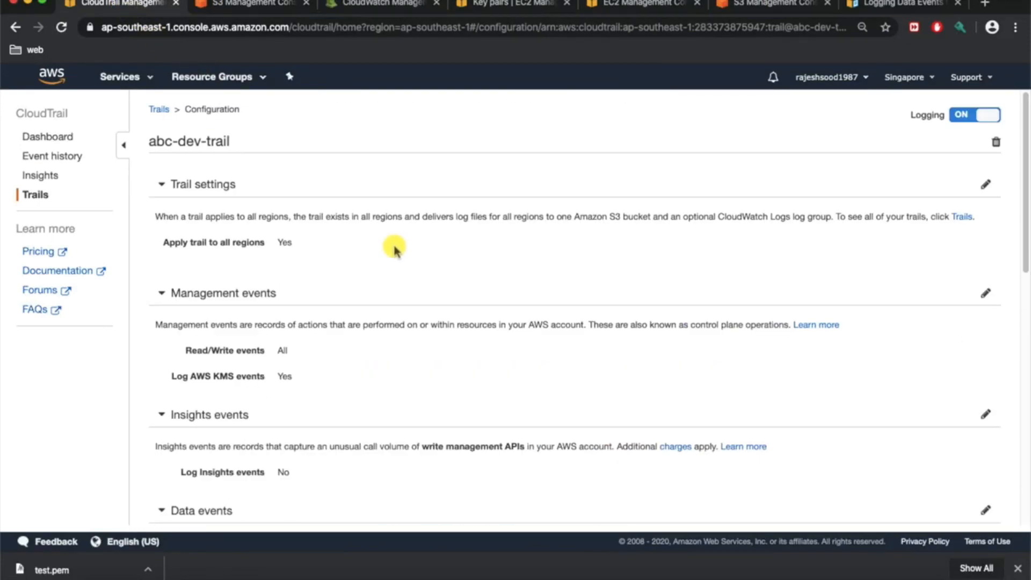
mouse_move(58, 117)
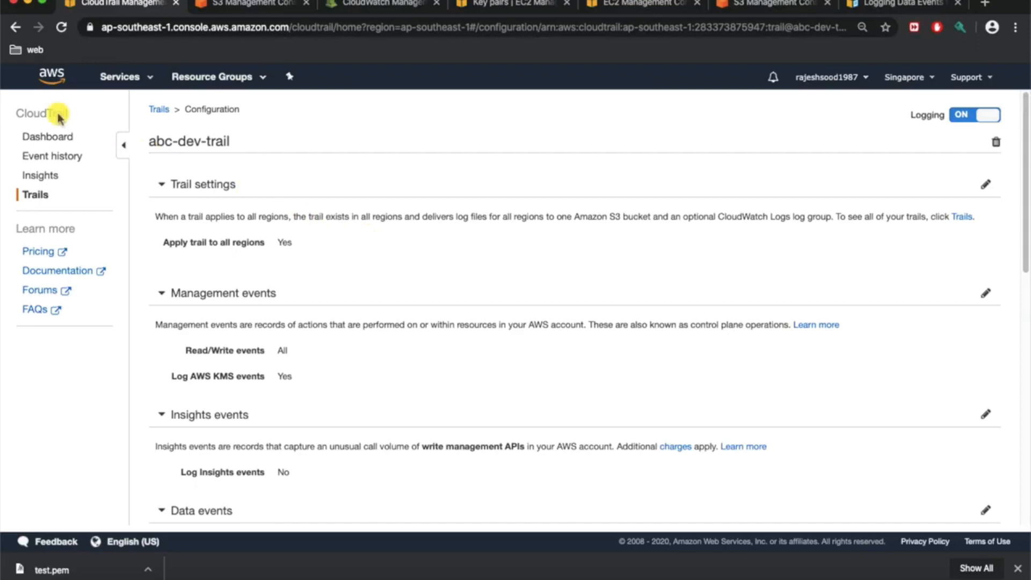
- Navigate to CloudTrail Trails and start a new trail form named abc
left_click(120, 76)
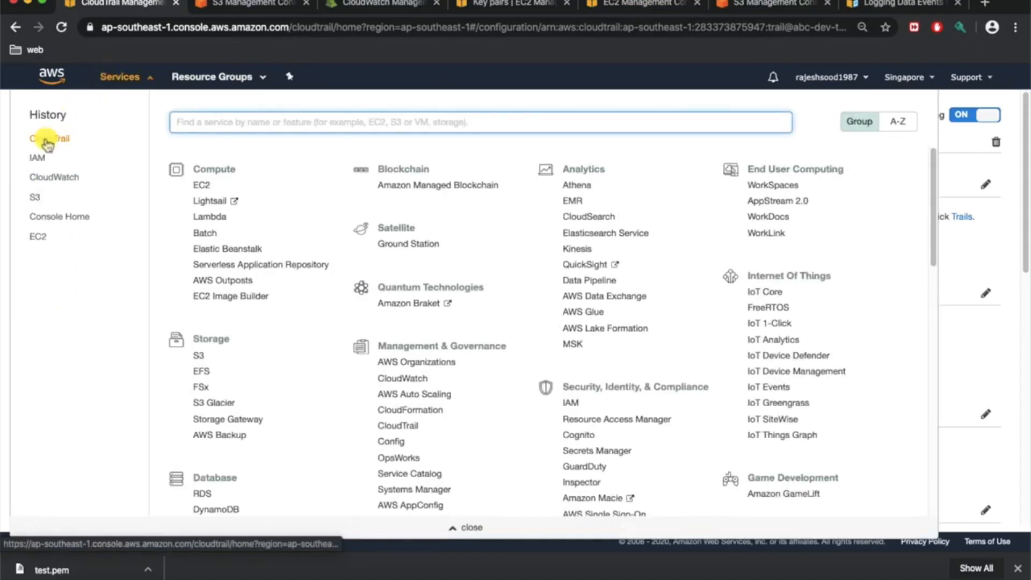
left_click(49, 139)
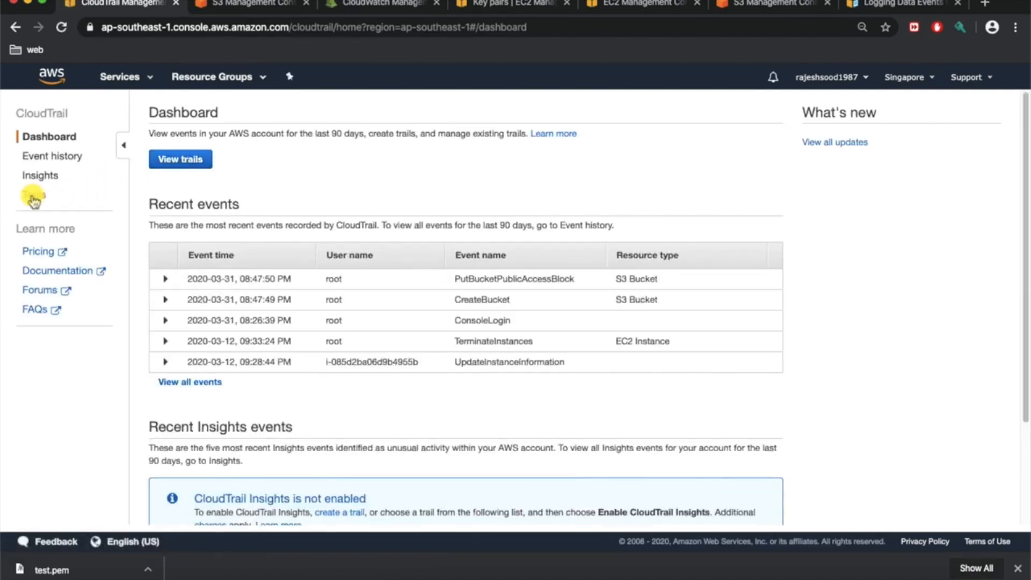
left_click(180, 159)
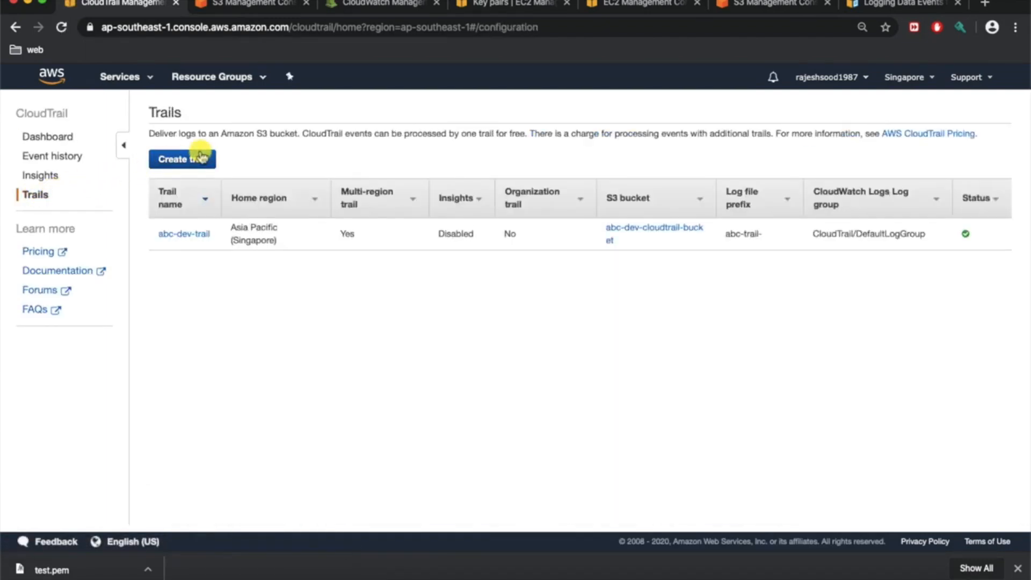
left_click(182, 159)
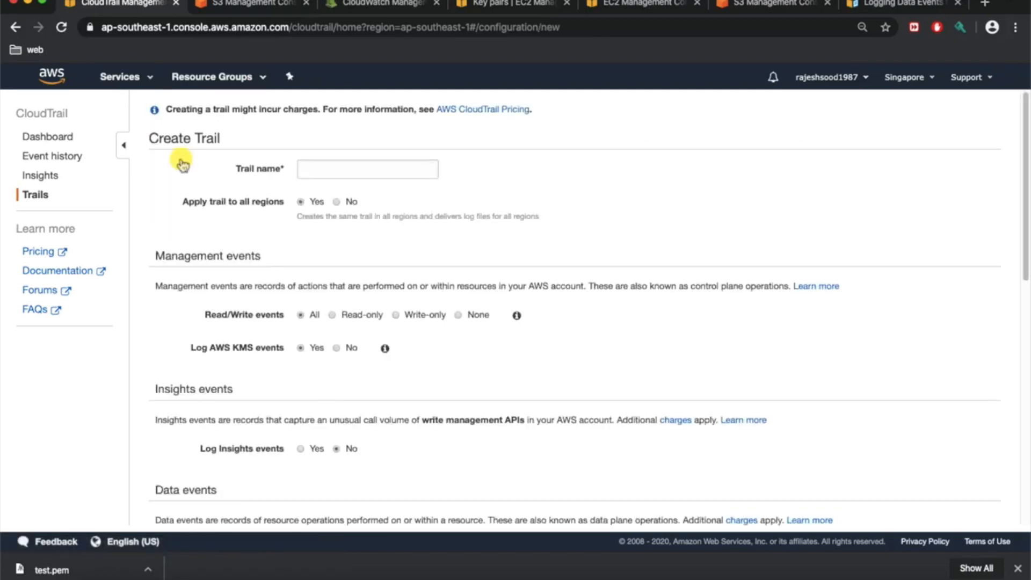
type("ab")
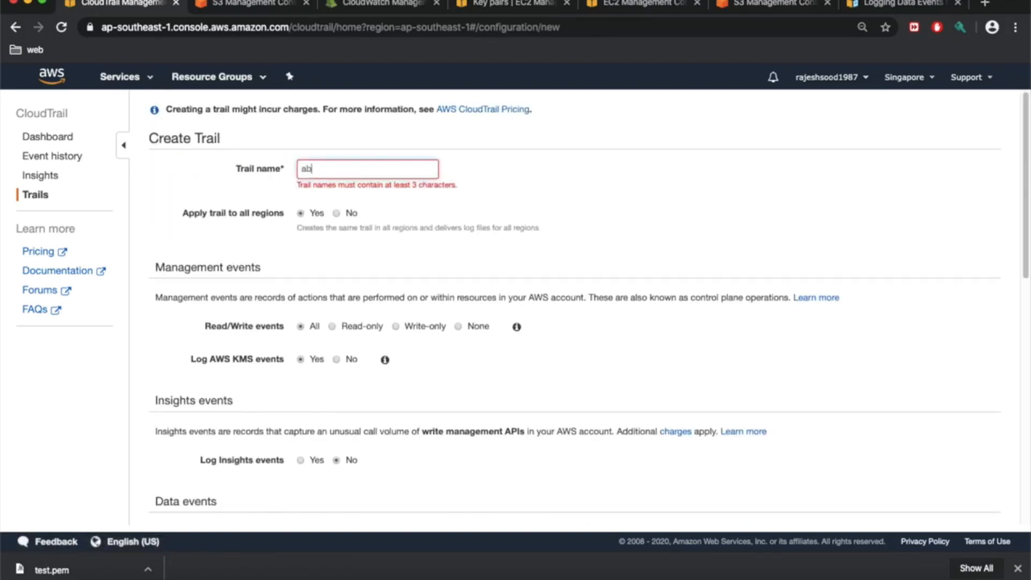
type("c")
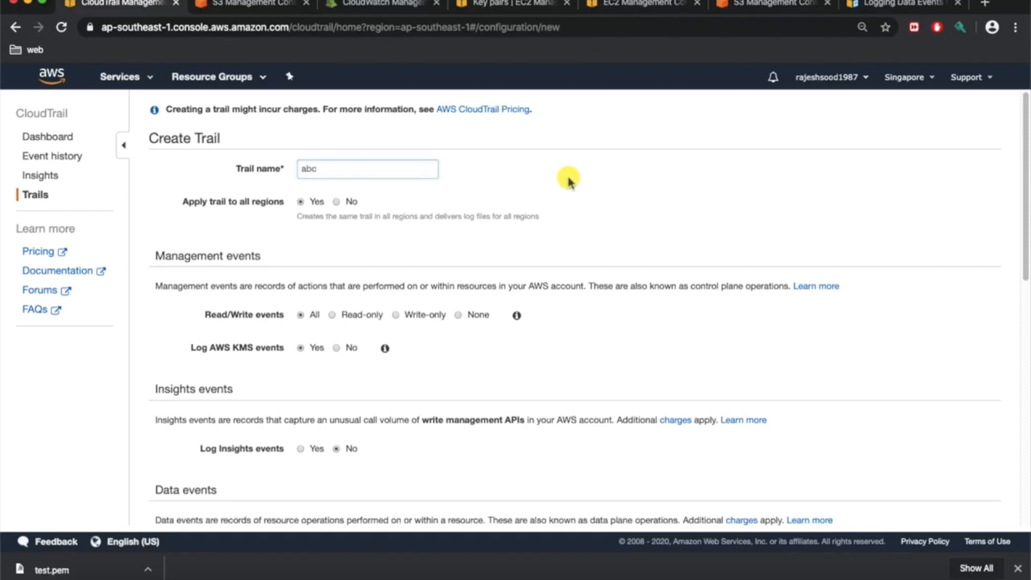
- Abandon the new trail form and return to the Trails list with abc-dev-trail
scroll("down", 3)
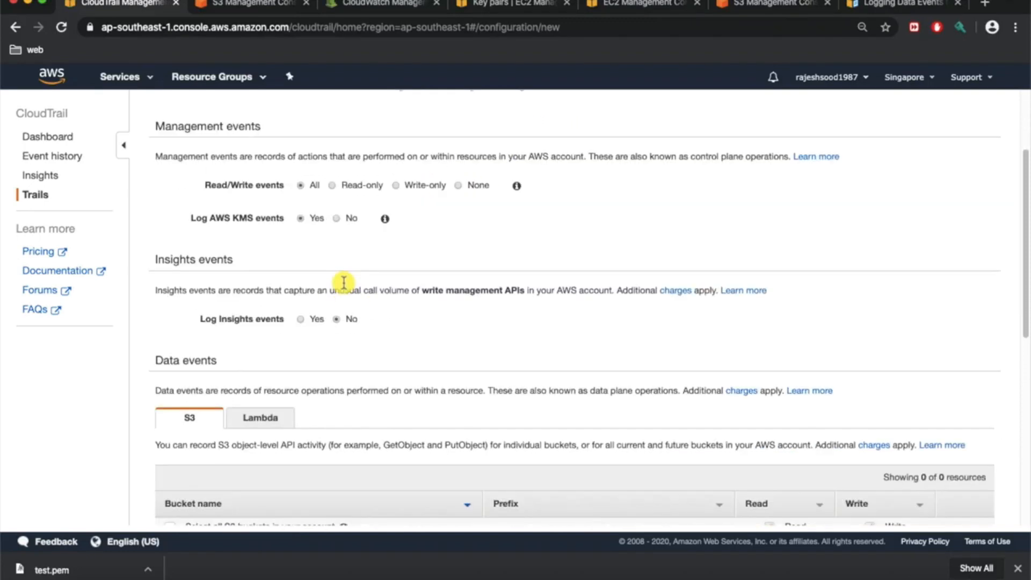
scroll("down", 3)
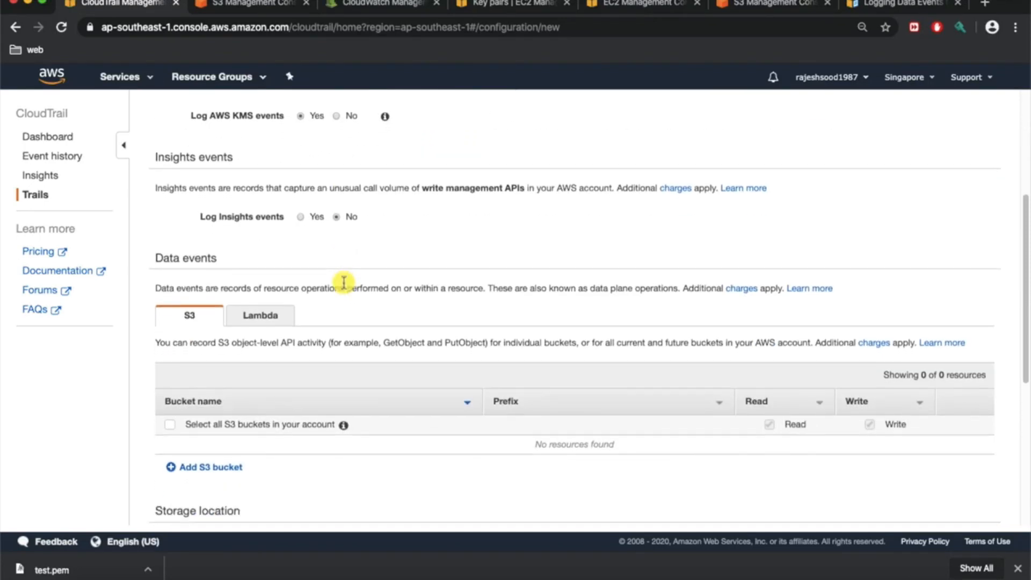
scroll("down", 3)
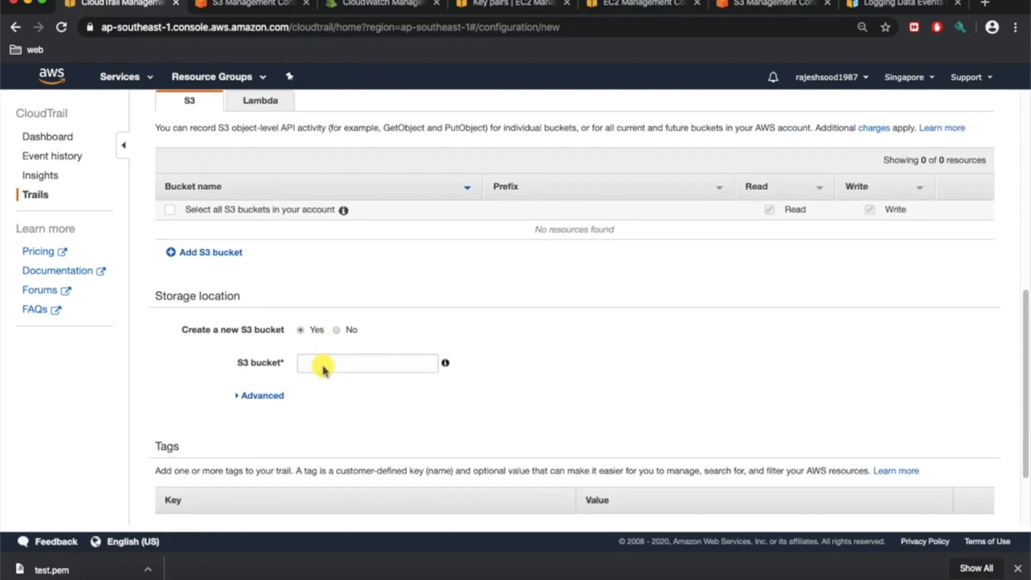
scroll("down", 3)
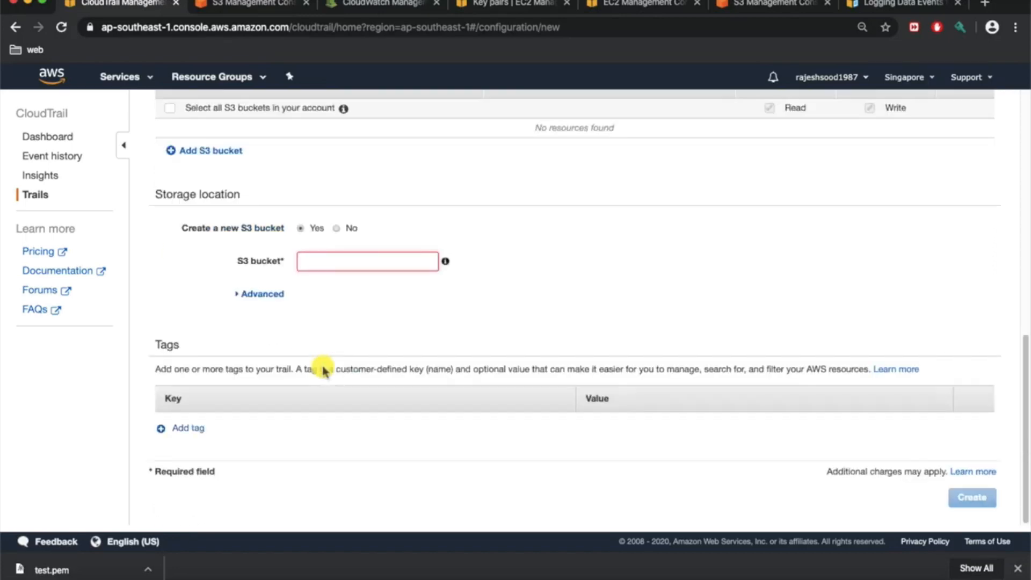
scroll("up", 3)
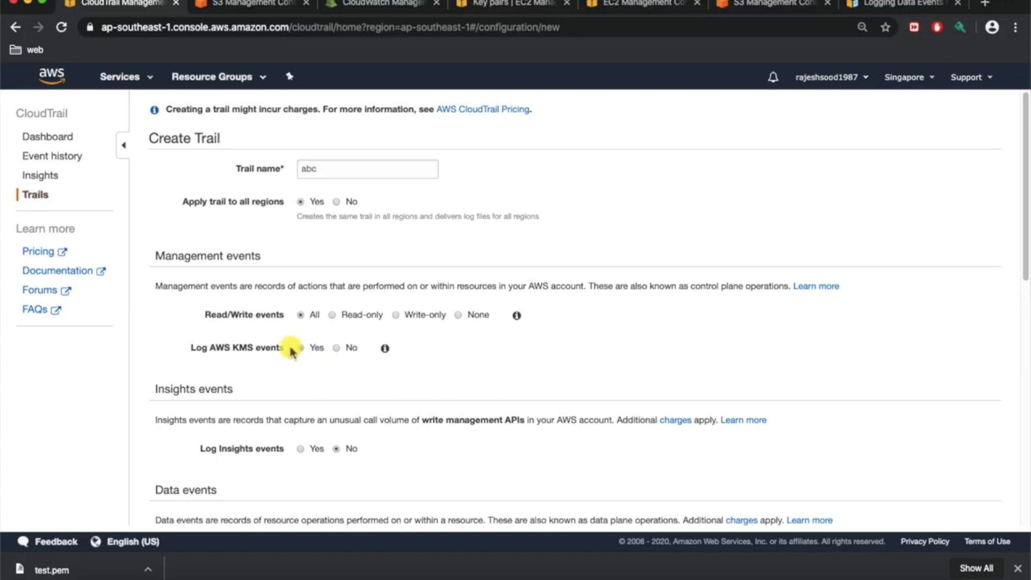
left_click(34, 194)
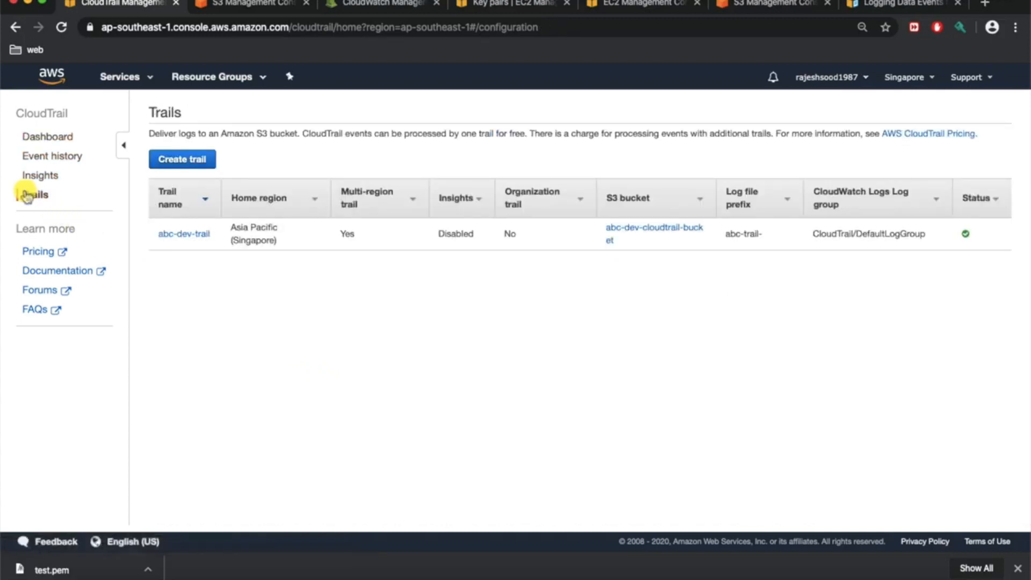
mouse_move(183, 233)
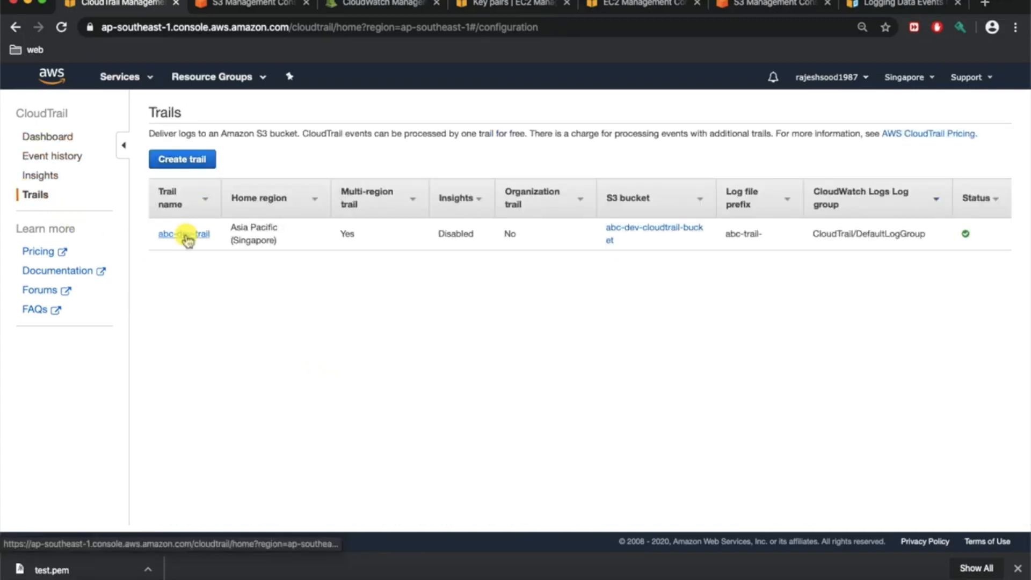
- In abc-dev-trail's details, select the CloudWatch Logs group name CloudTrail/DefaultLogGroup
left_click(184, 233)
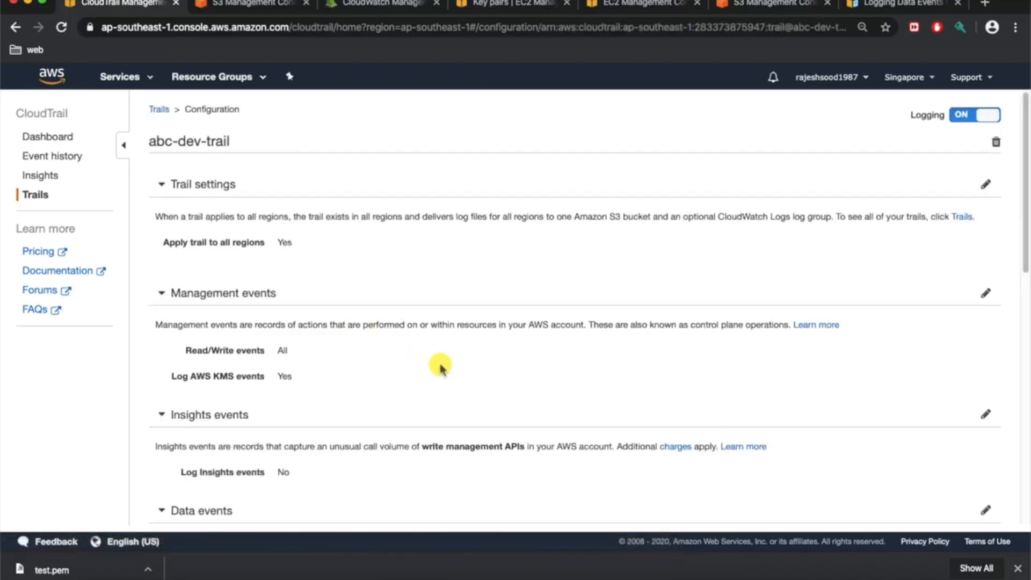
scroll("down", 3)
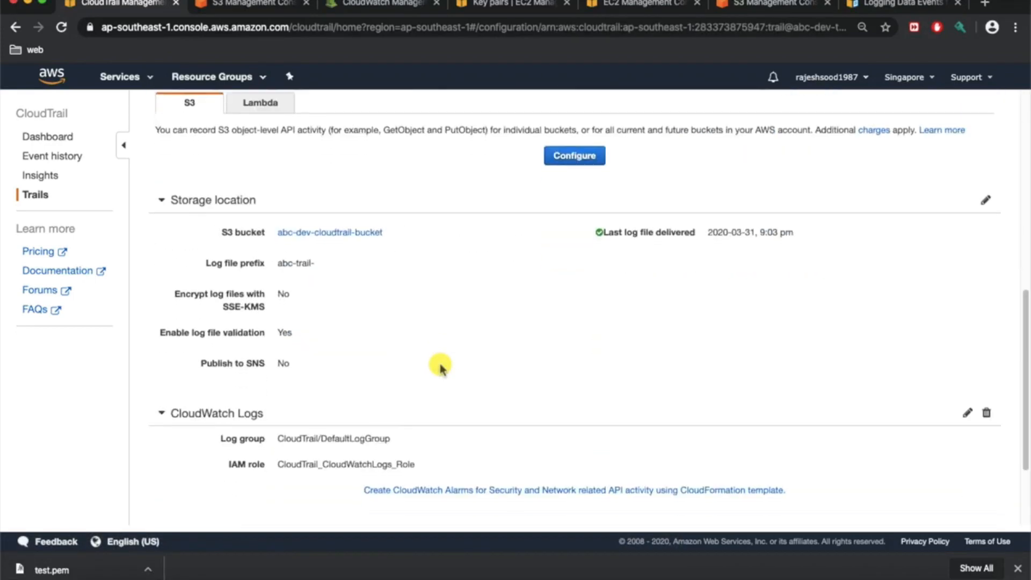
scroll("down", 3)
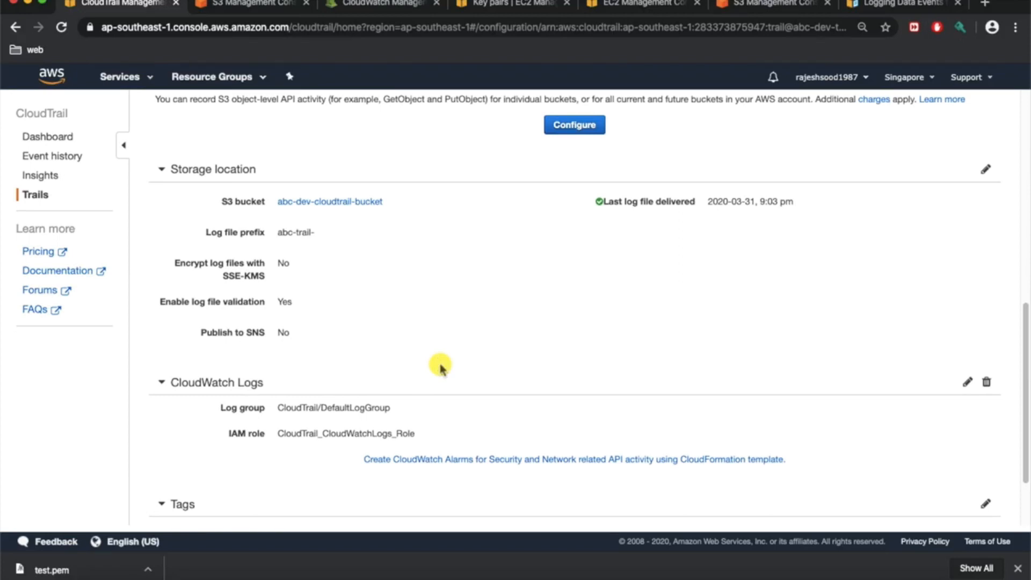
scroll("down", 3)
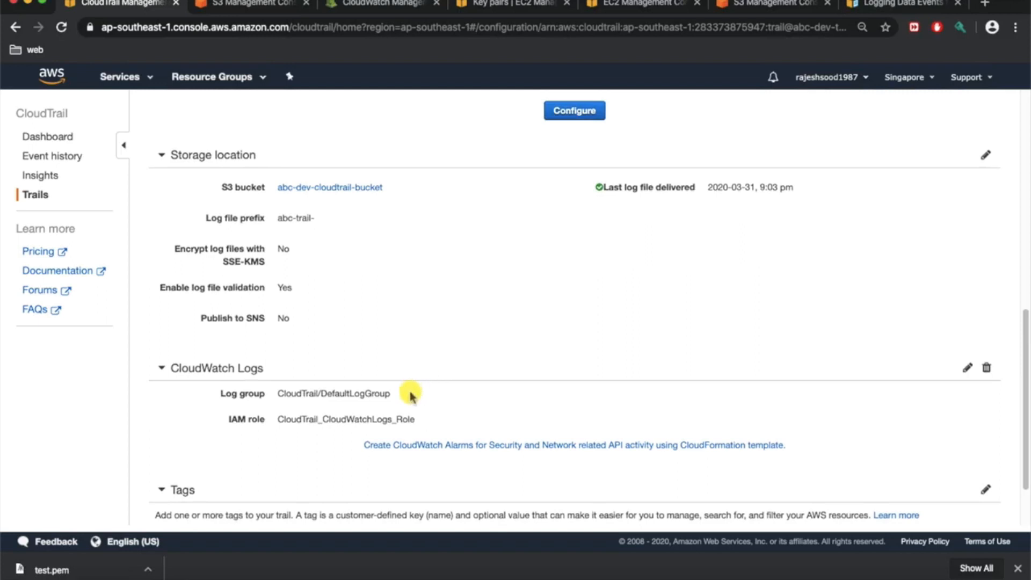
double_click(332, 393)
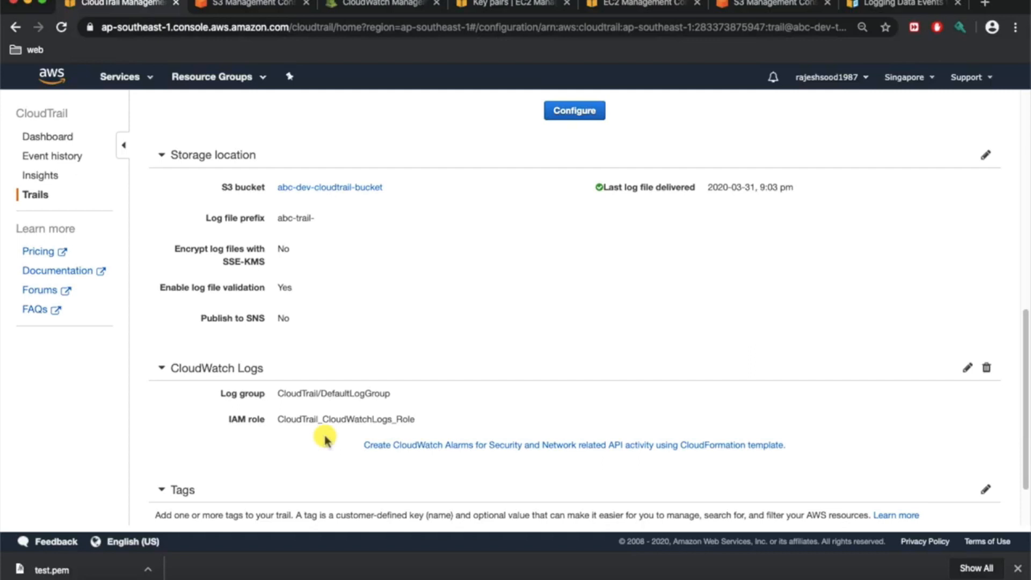
mouse_move(400, 400)
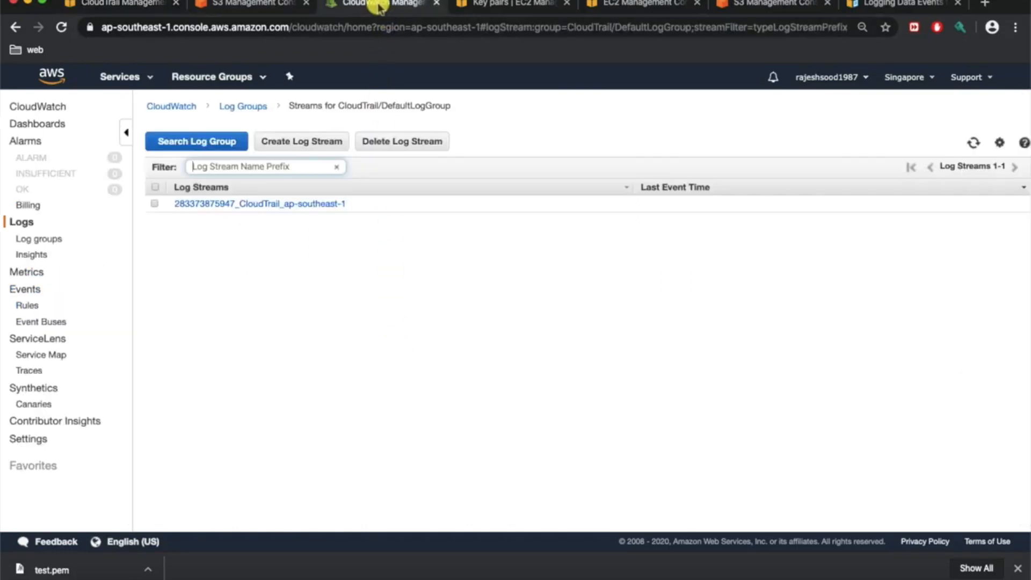
mouse_move(242, 106)
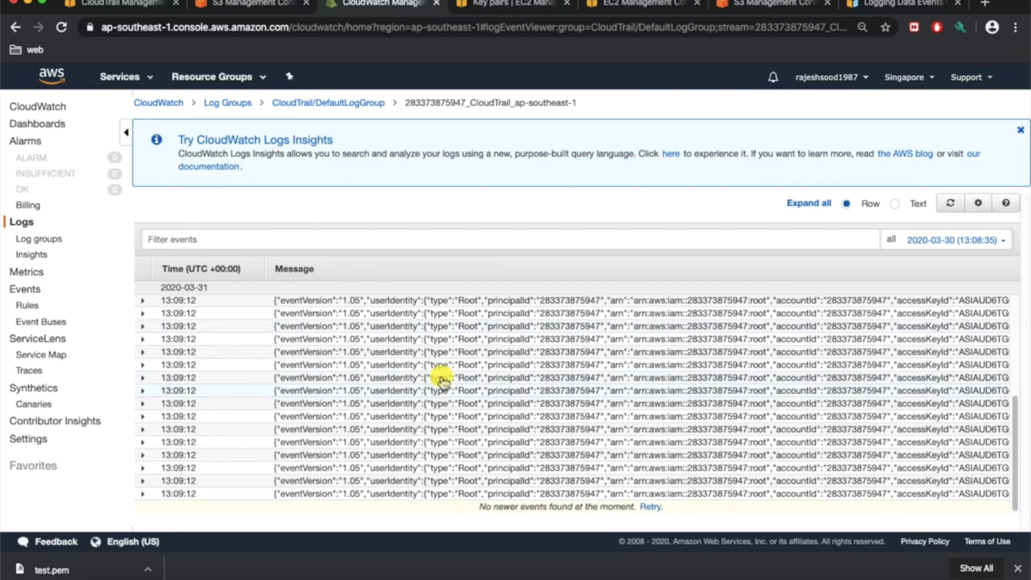
- Inspect a CloudTrail event's full JSON in the CloudTrail/DefaultLogGroup log stream, then return to the console home
scroll("up", 3)
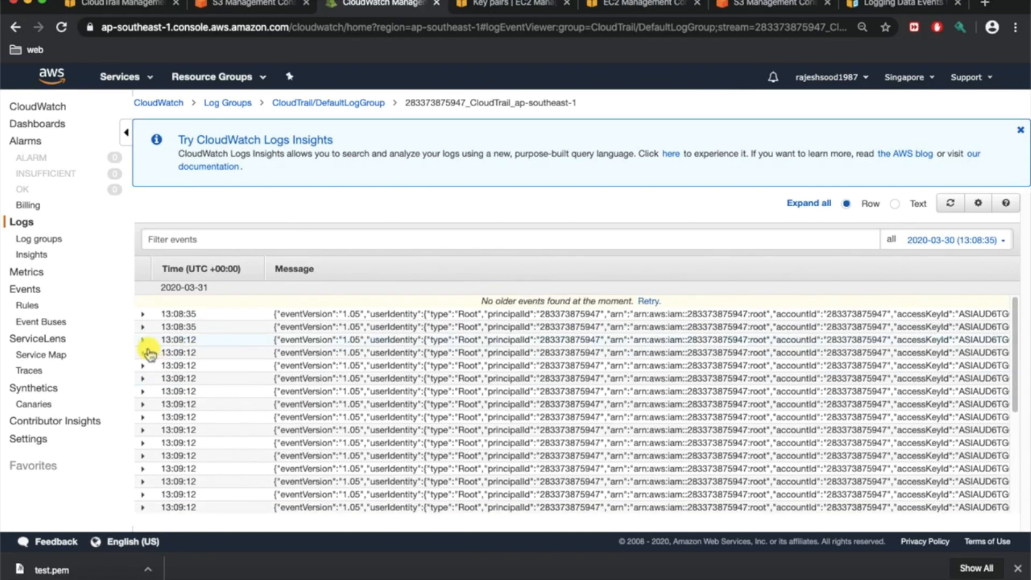
left_click(143, 340)
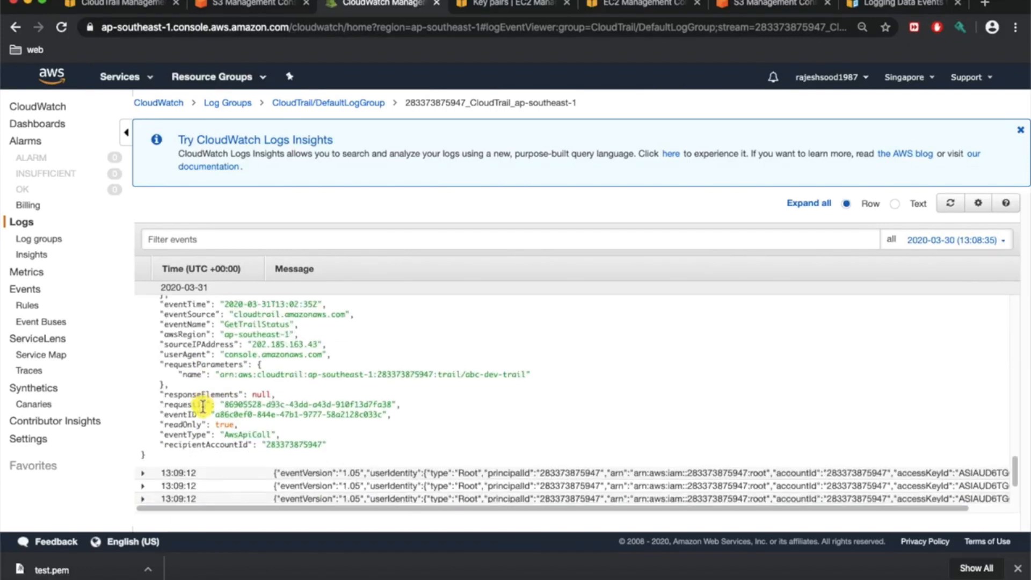
scroll("down", 3)
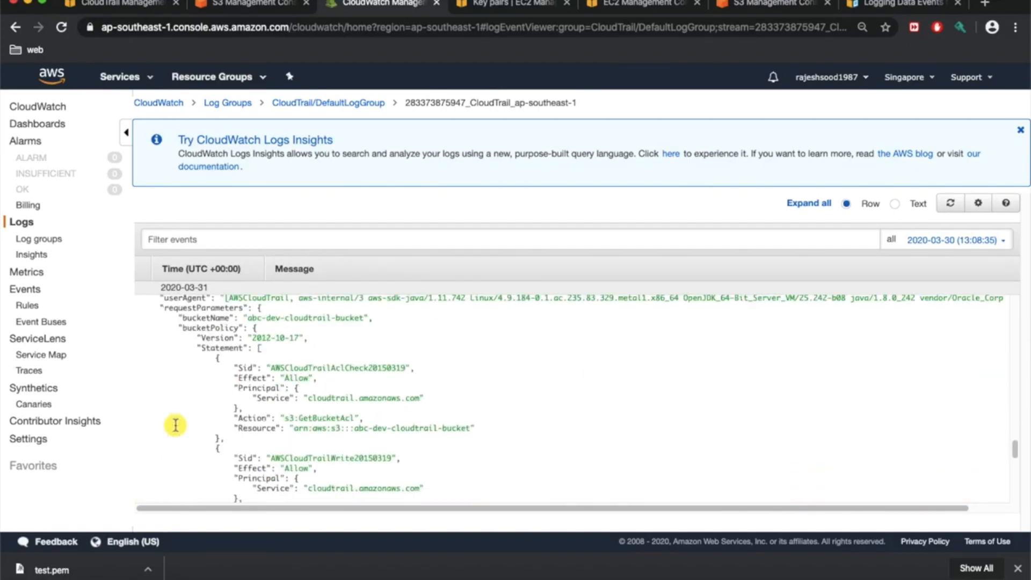
scroll("down", 3)
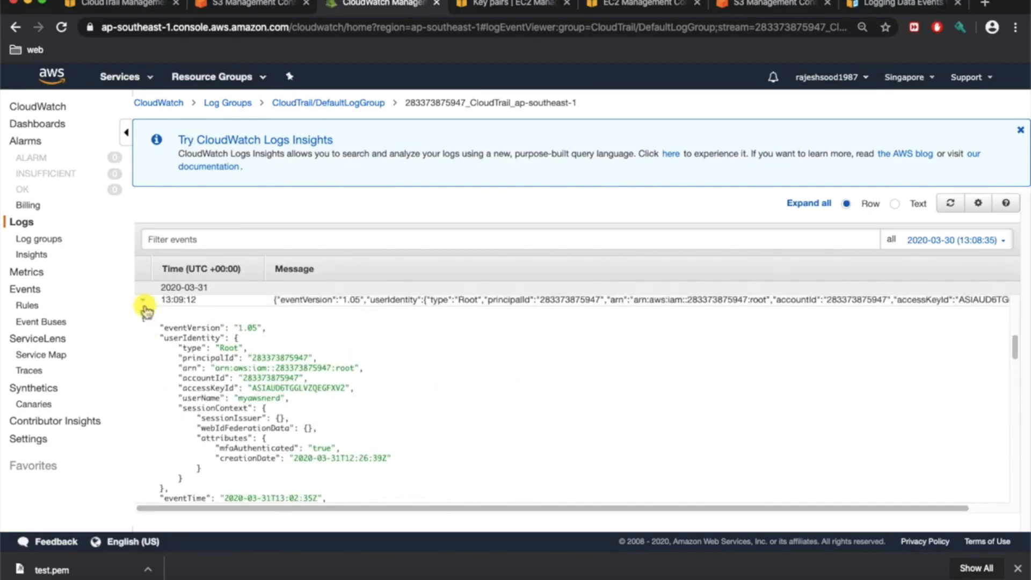
scroll("down", 3)
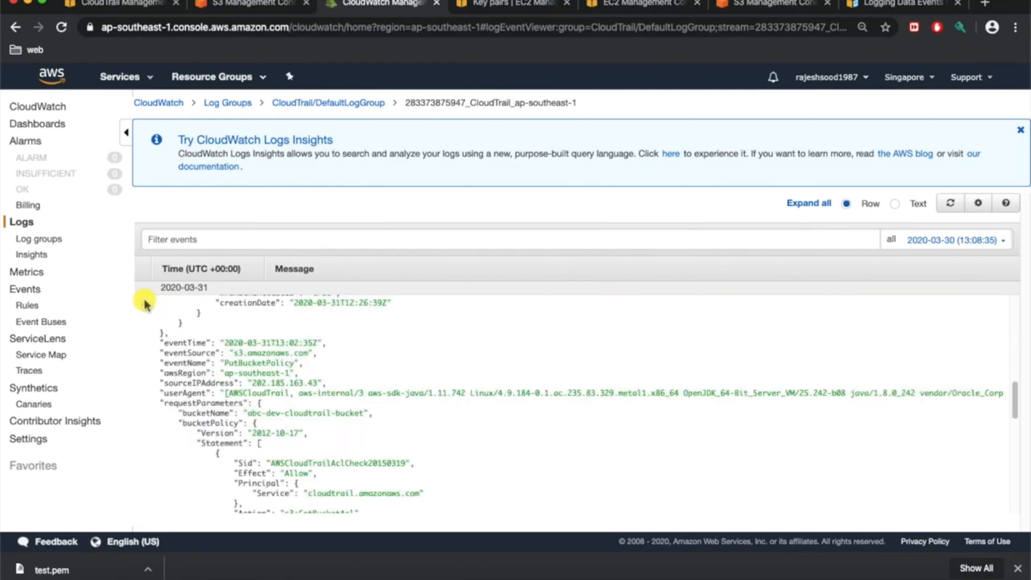
scroll("up", 3)
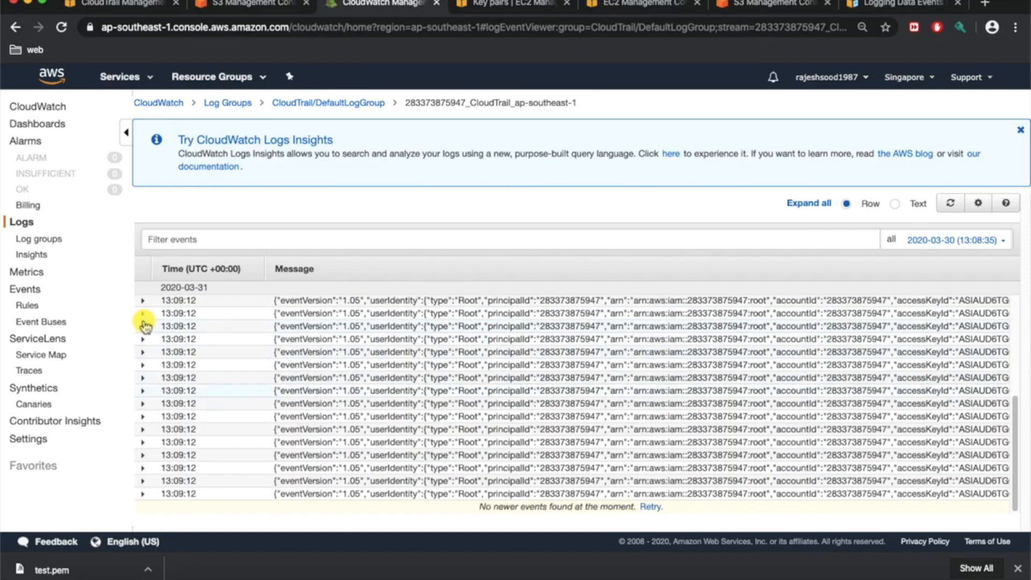
mouse_move(118, 82)
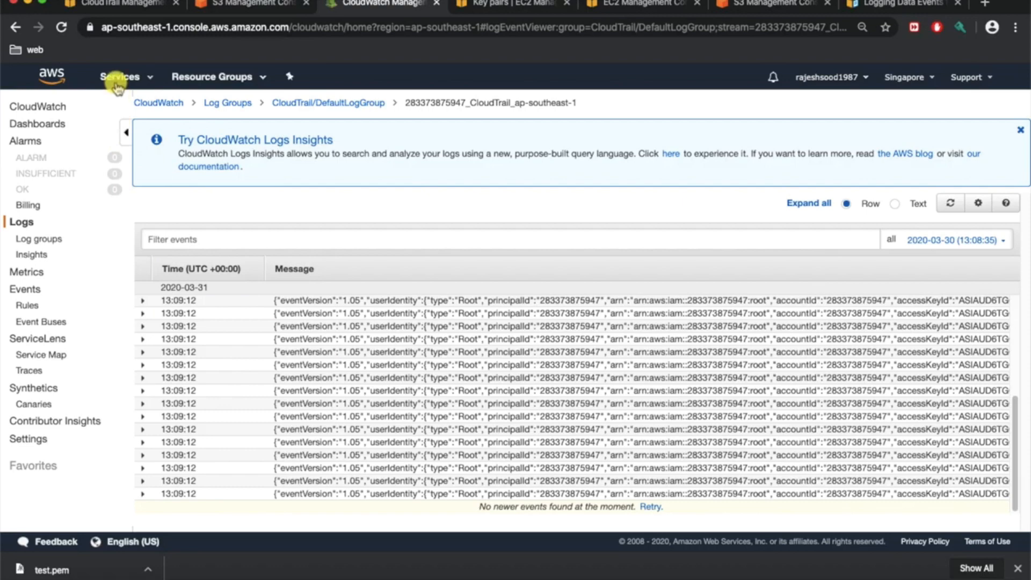
left_click(51, 76)
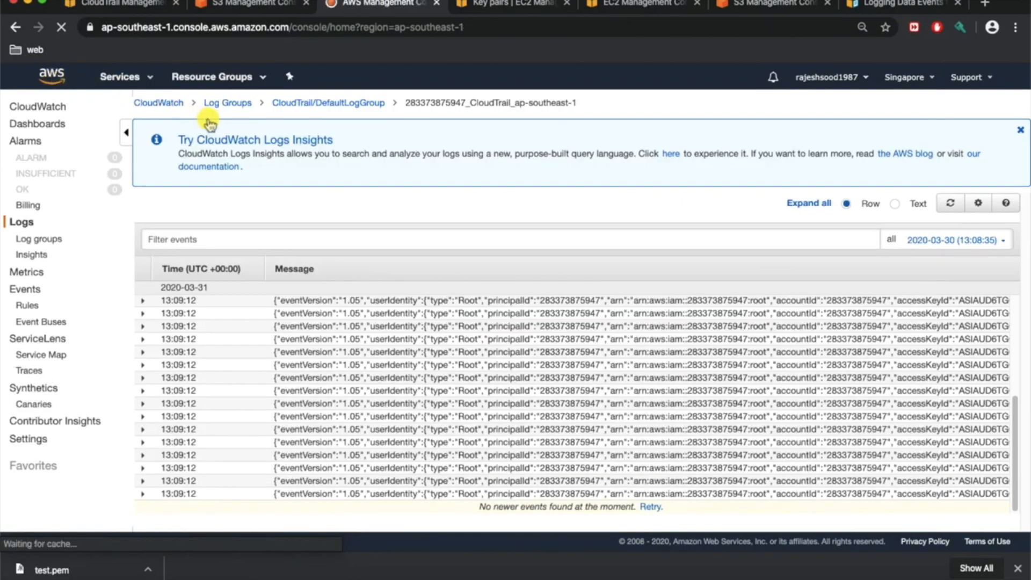